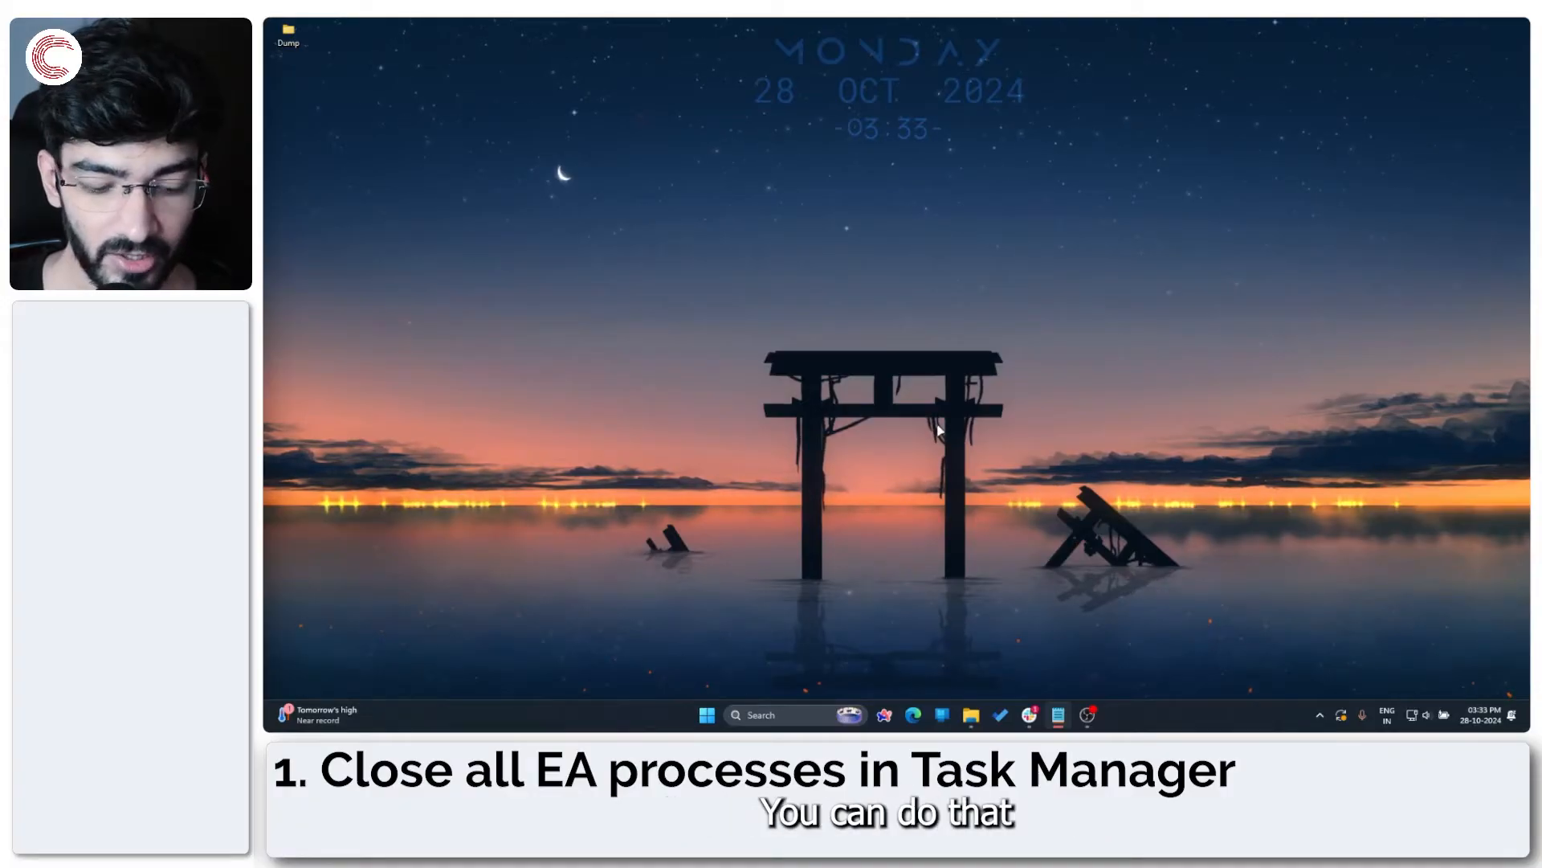
Launch Task Manager from the Win+X menu and scroll Processes down to the EA entries.
key(Win+X)
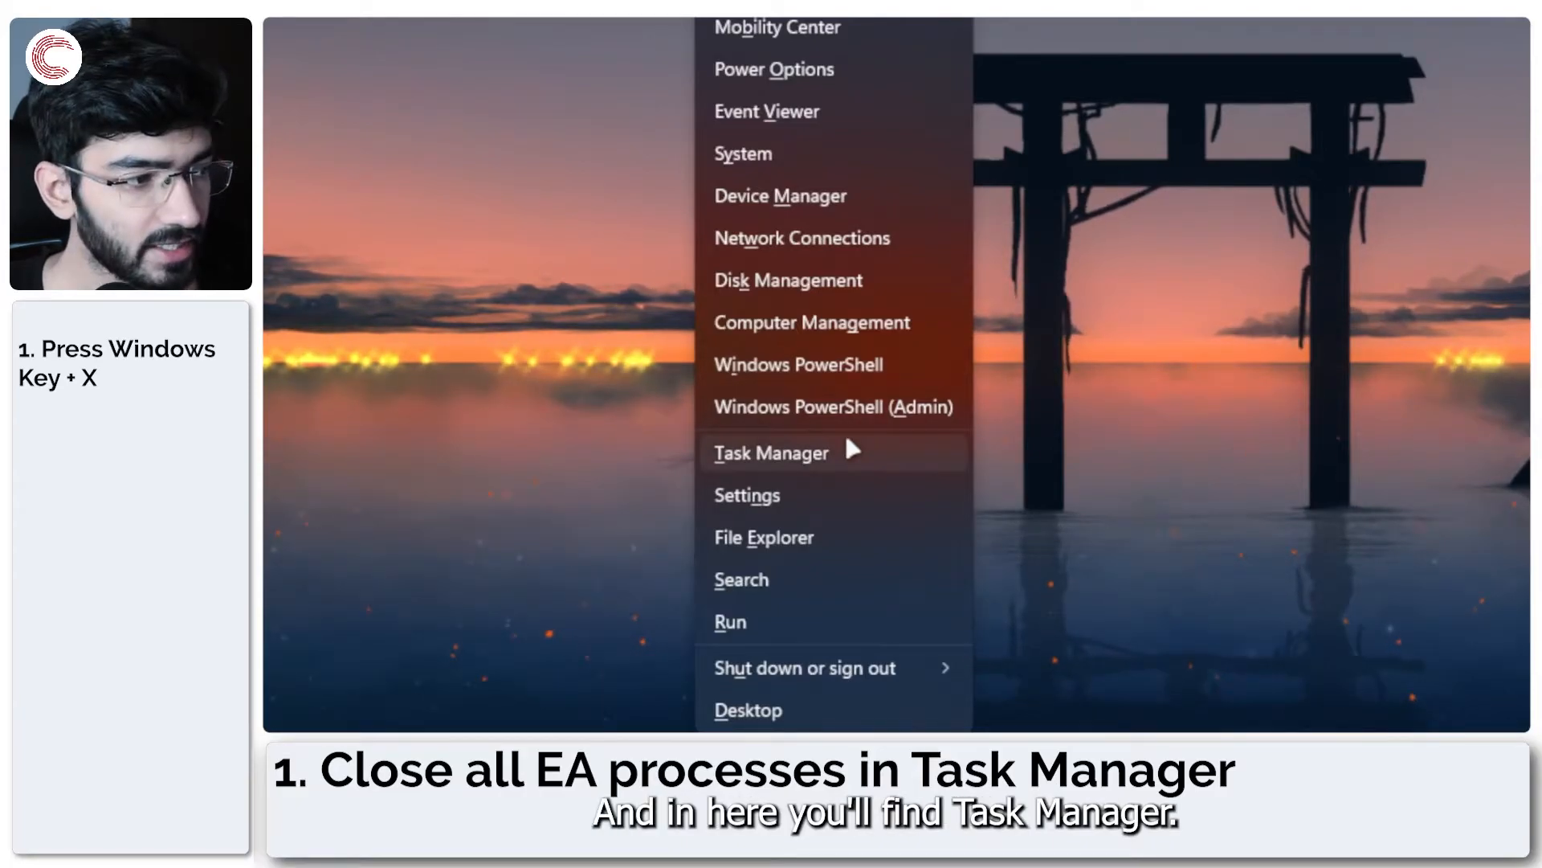
click(771, 452)
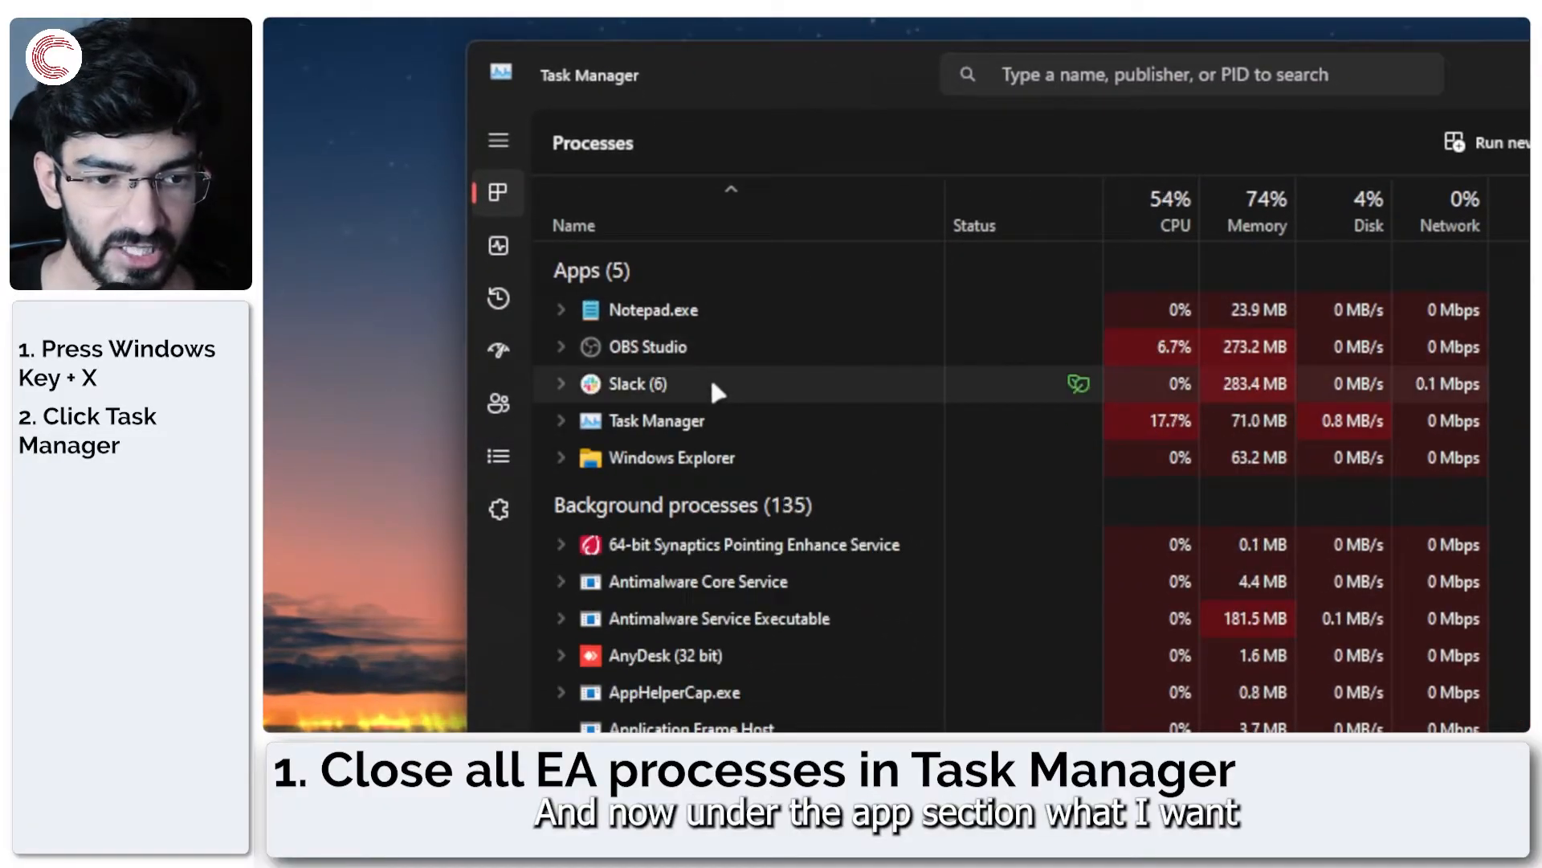
scroll(down, 3)
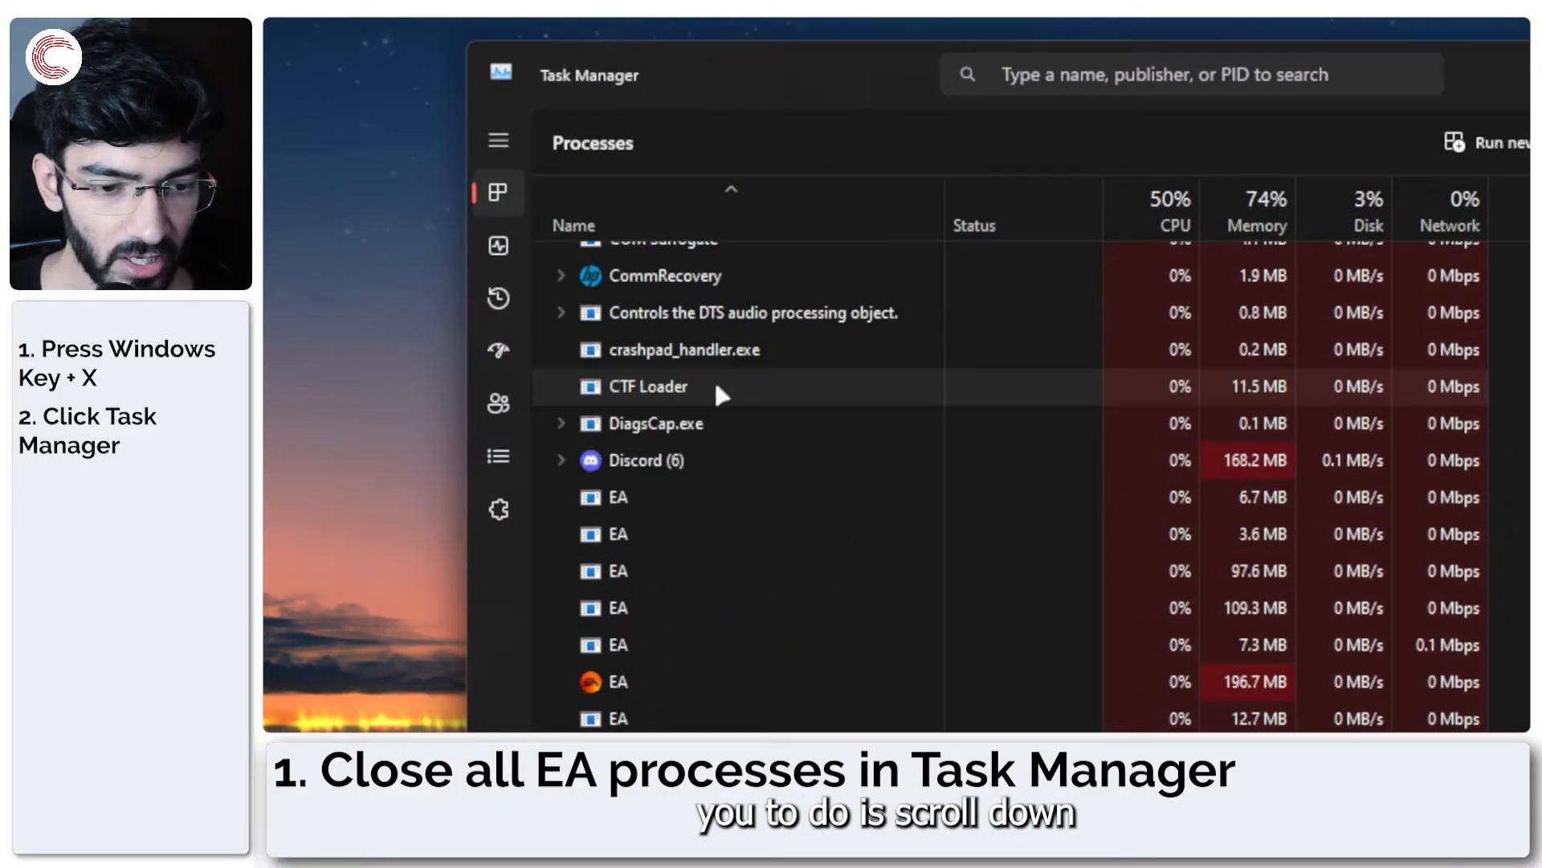
scroll(down, 3)
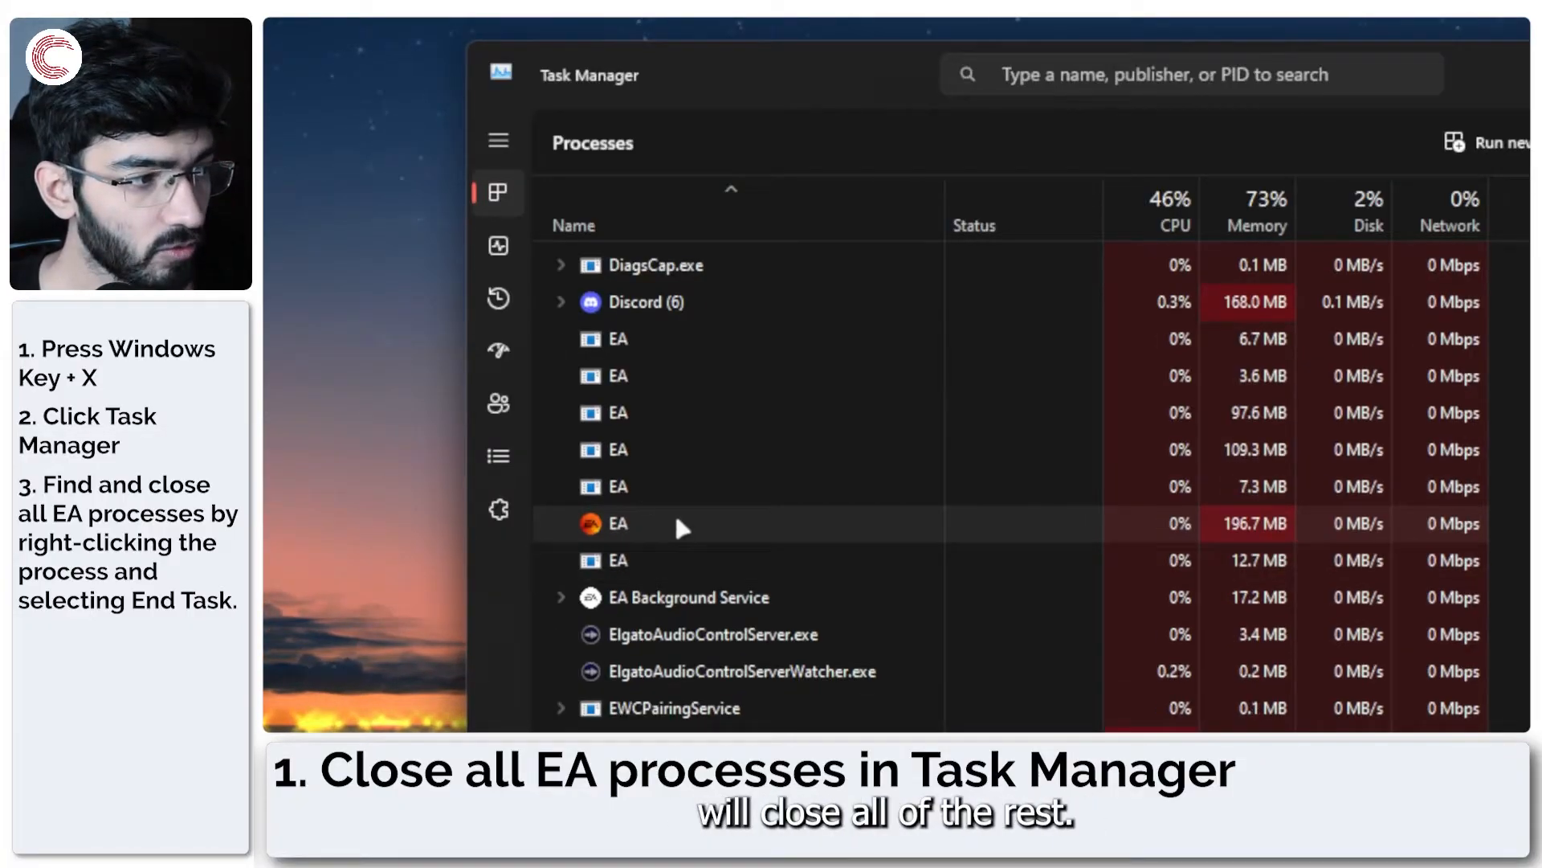
End the EA process and EA Background Service tasks, then close Task Manager.
right_click(618, 523)
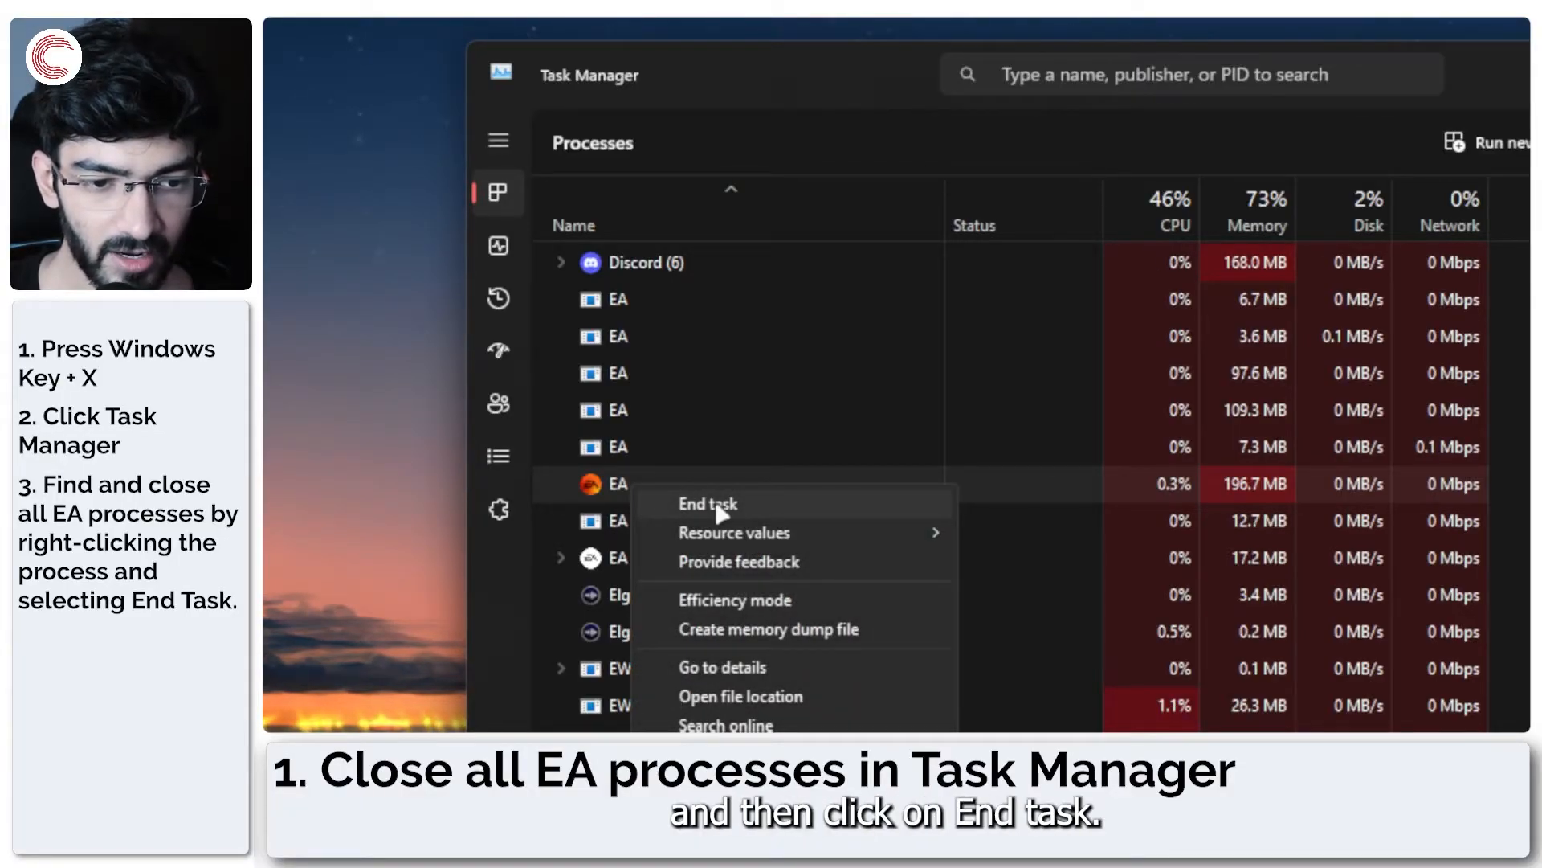
click(709, 504)
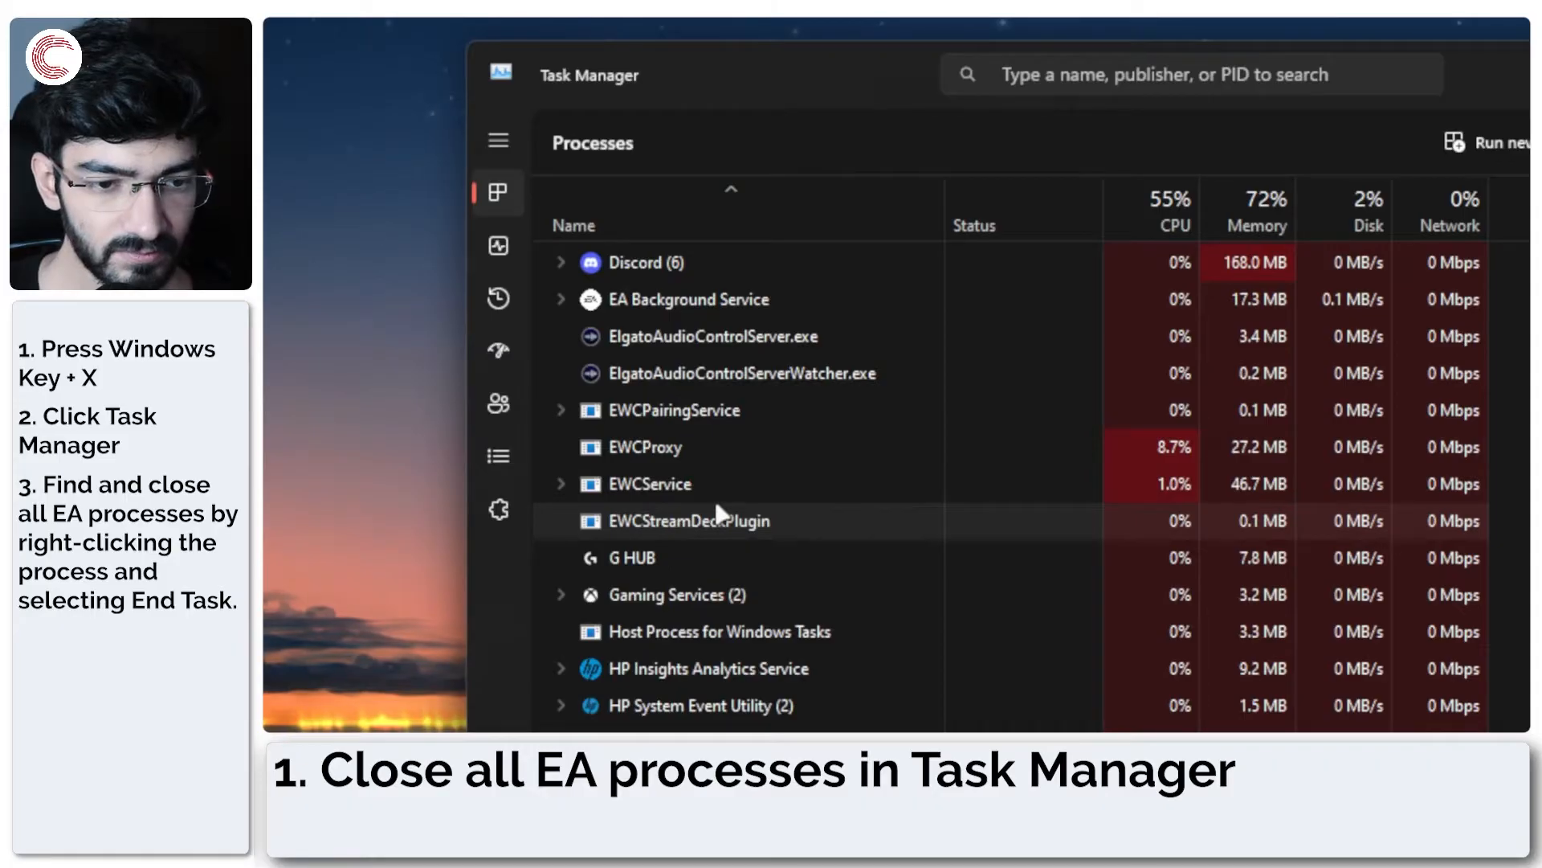
scroll(up, 3)
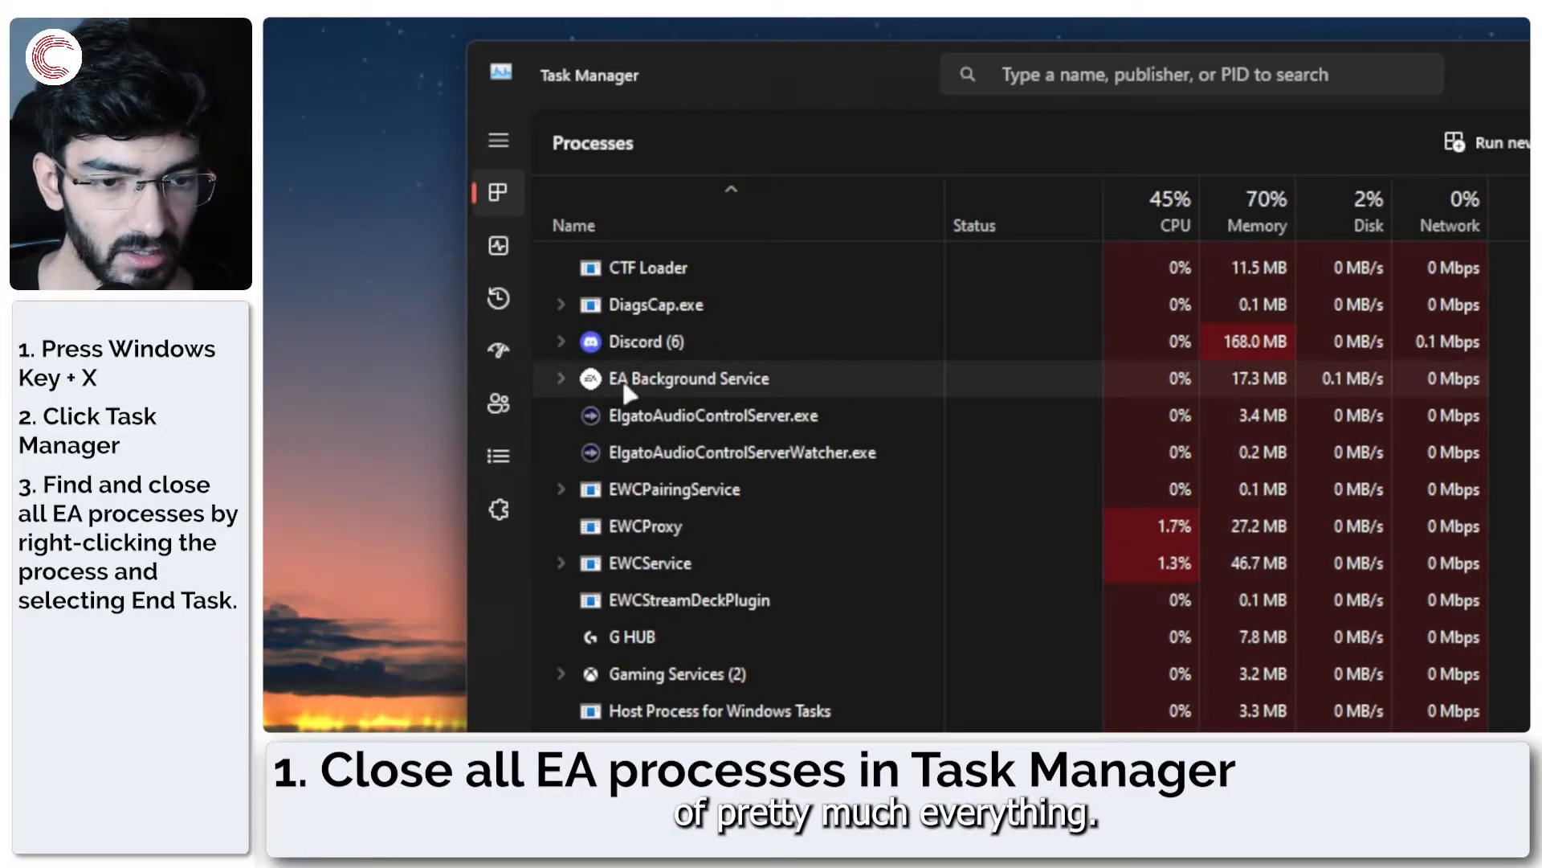
right_click(687, 377)
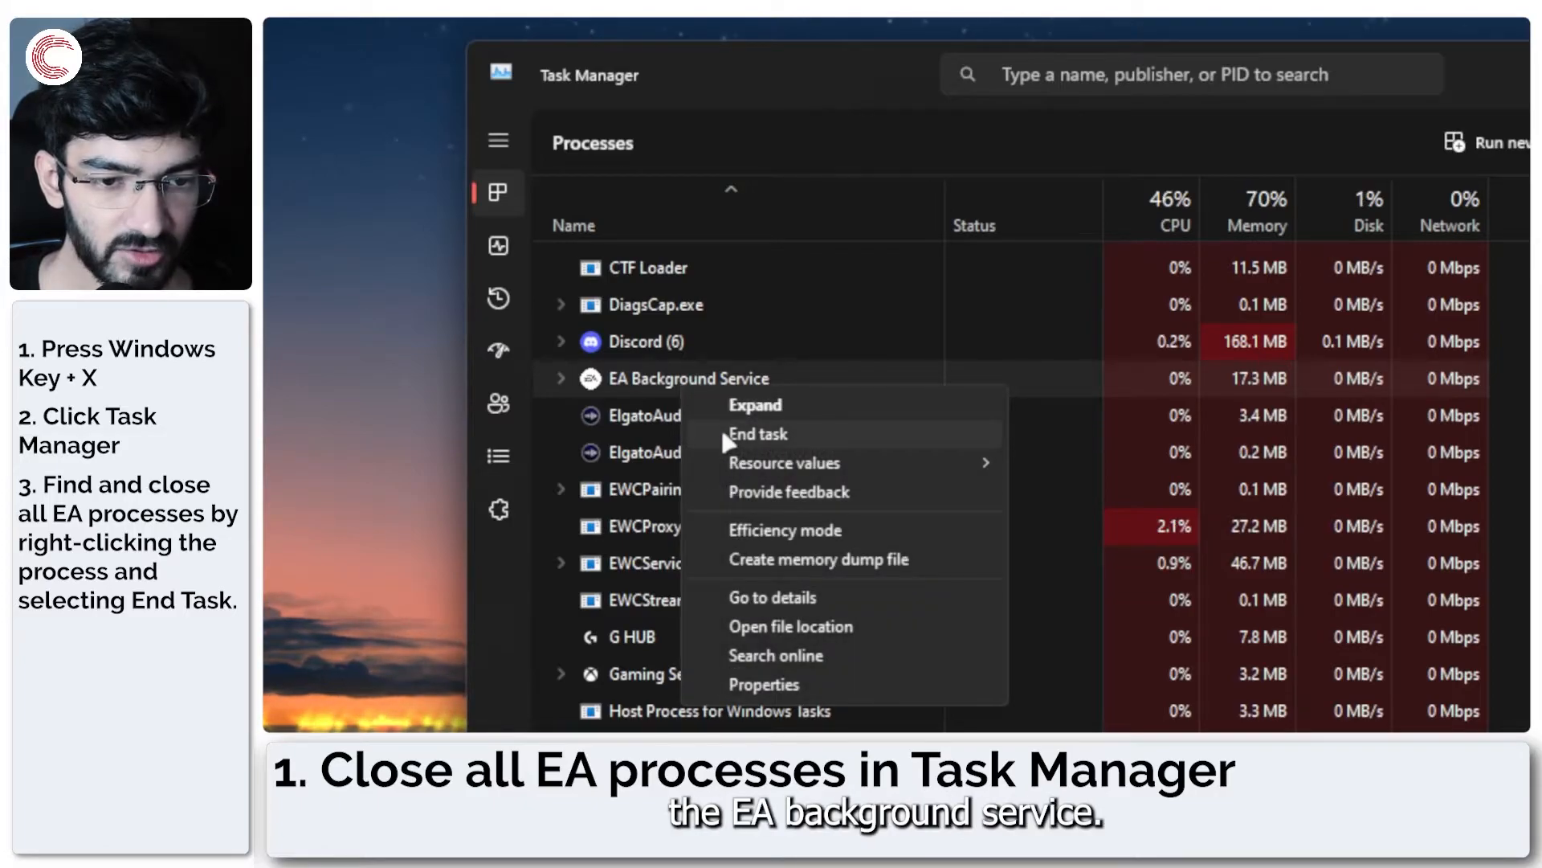
click(757, 433)
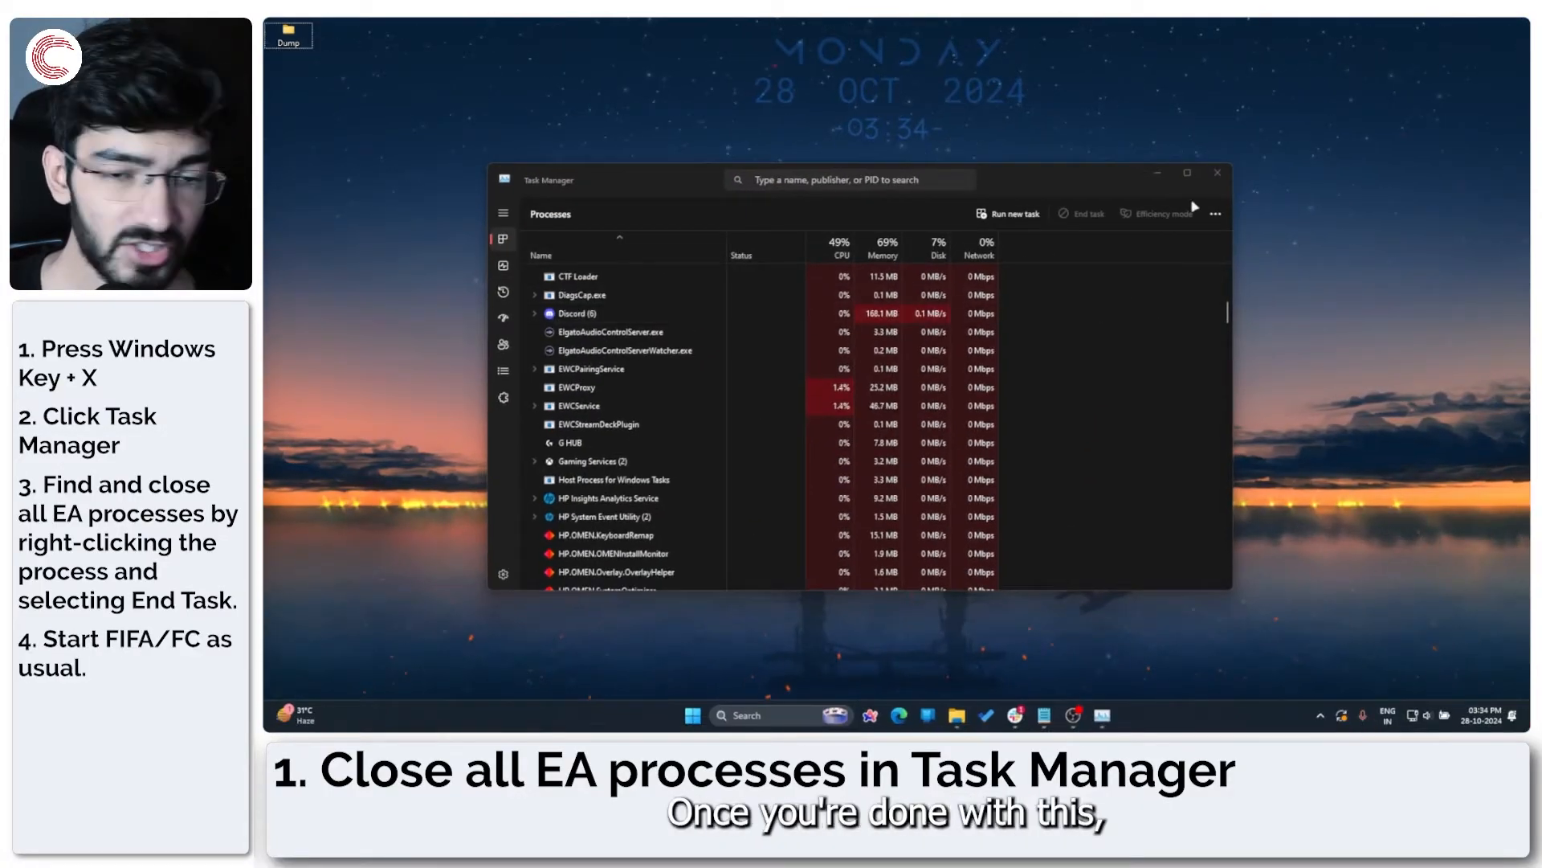
click(1217, 173)
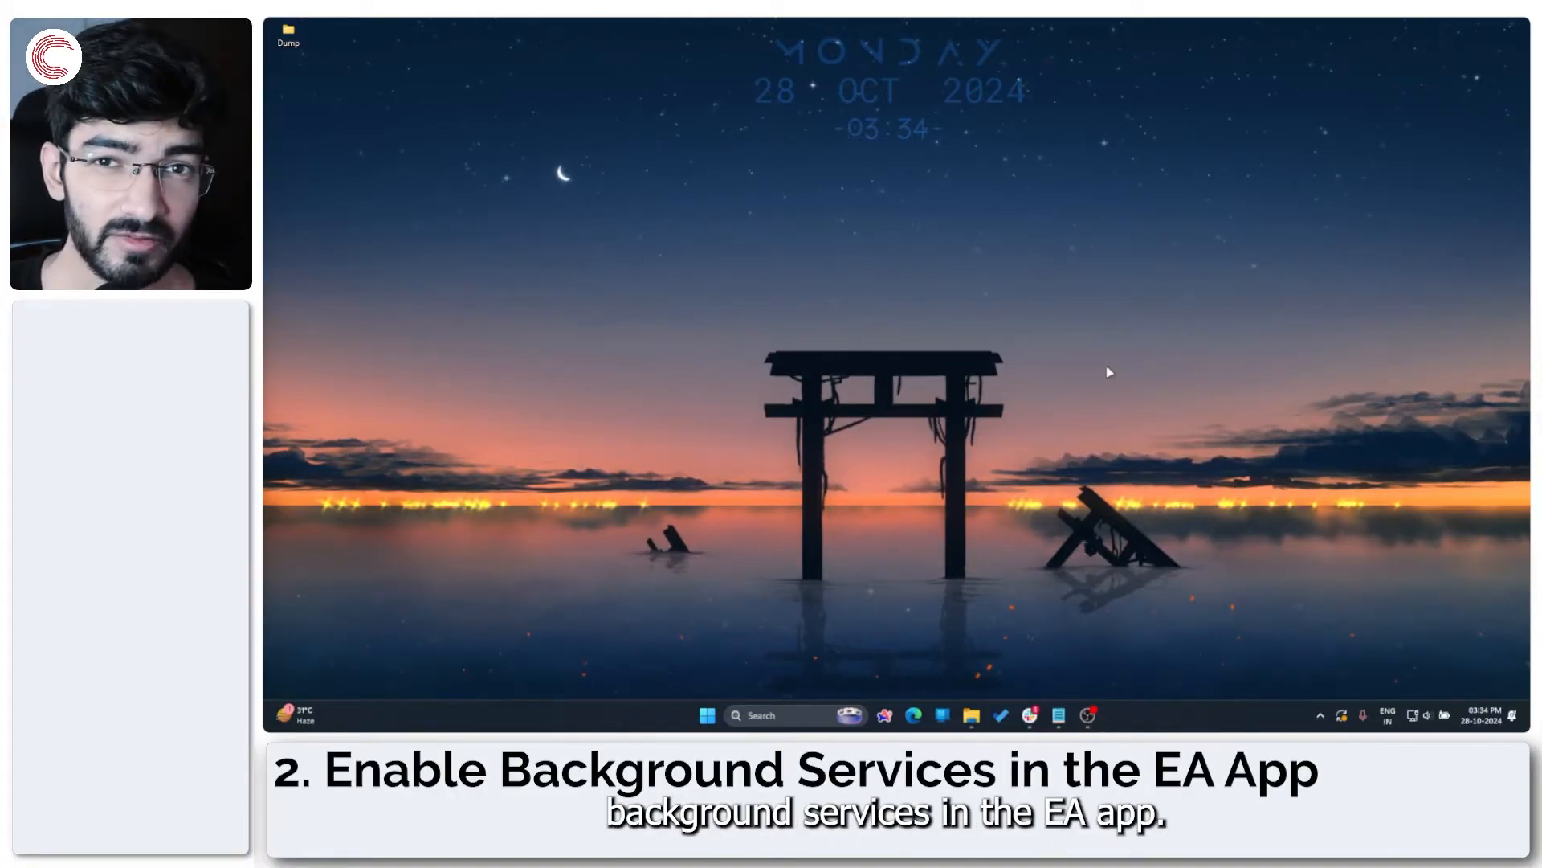
Launch the EA app and show its Settings on the Application section.
text(ea)
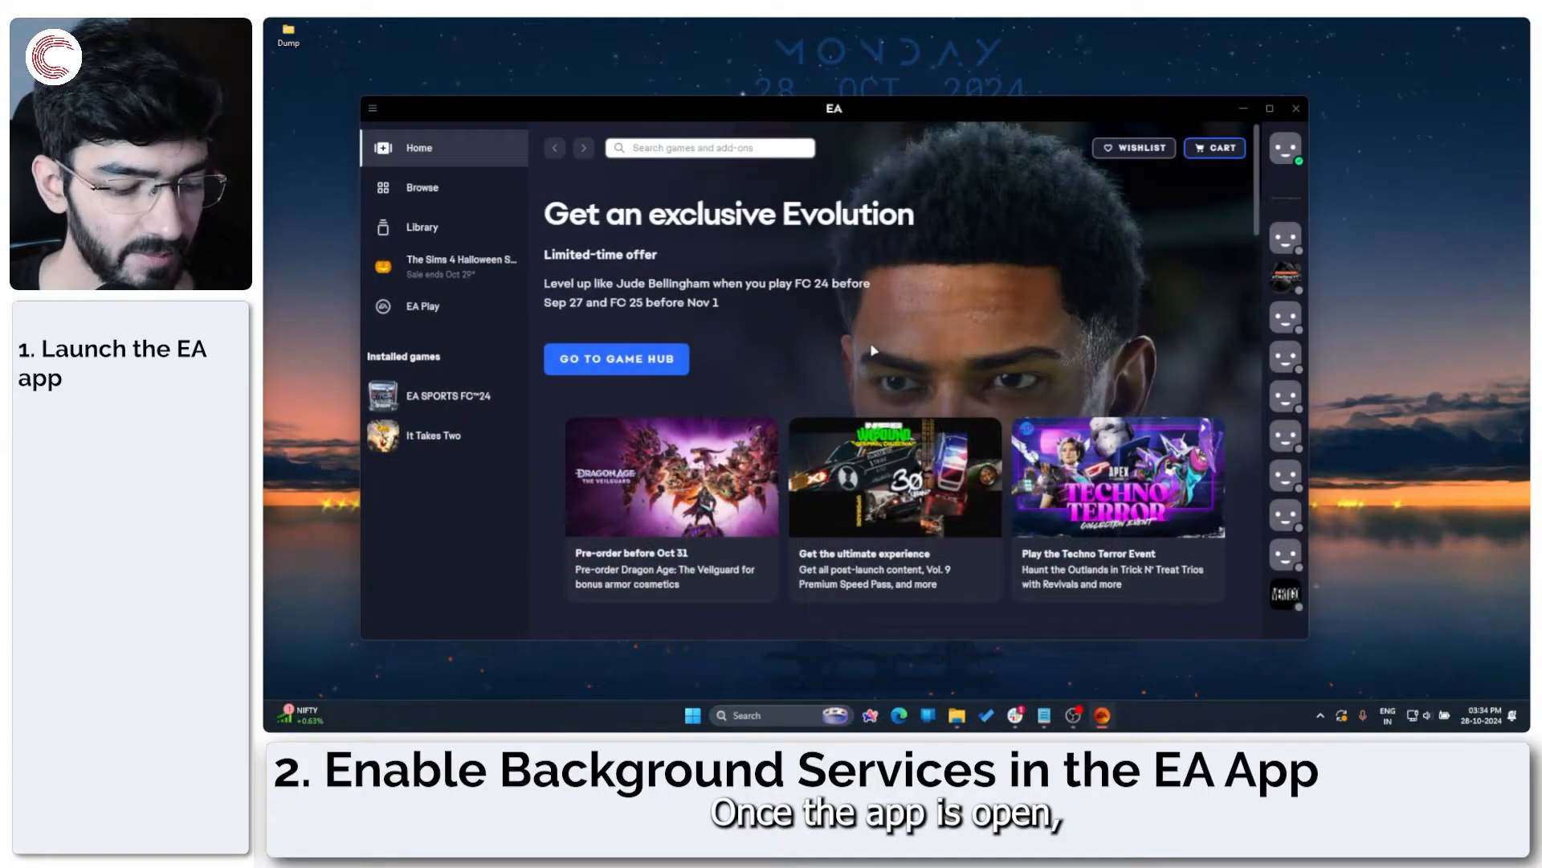
click(1284, 149)
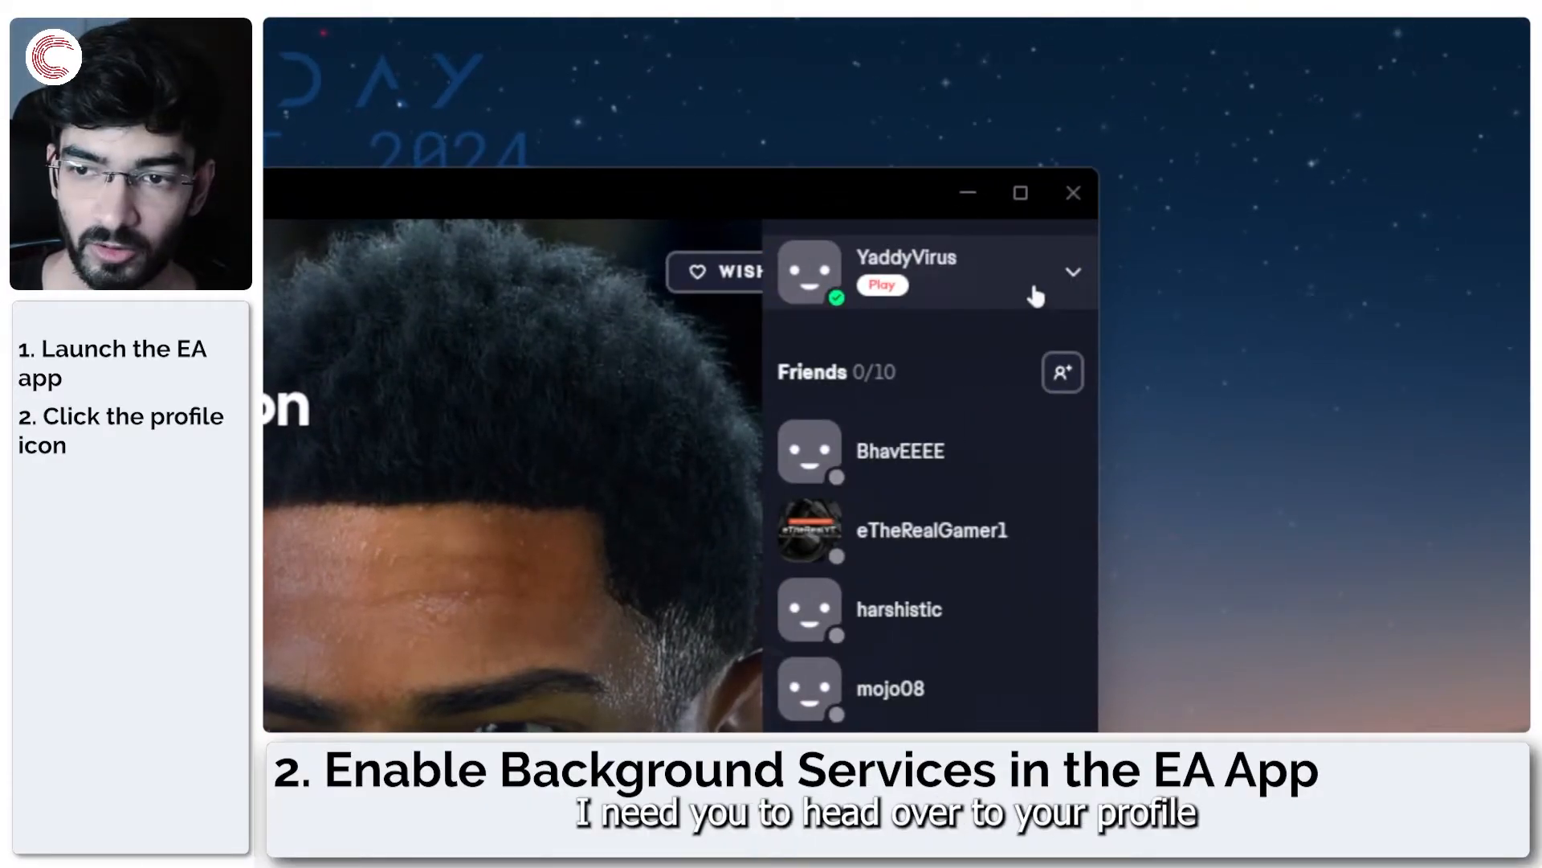
click(809, 273)
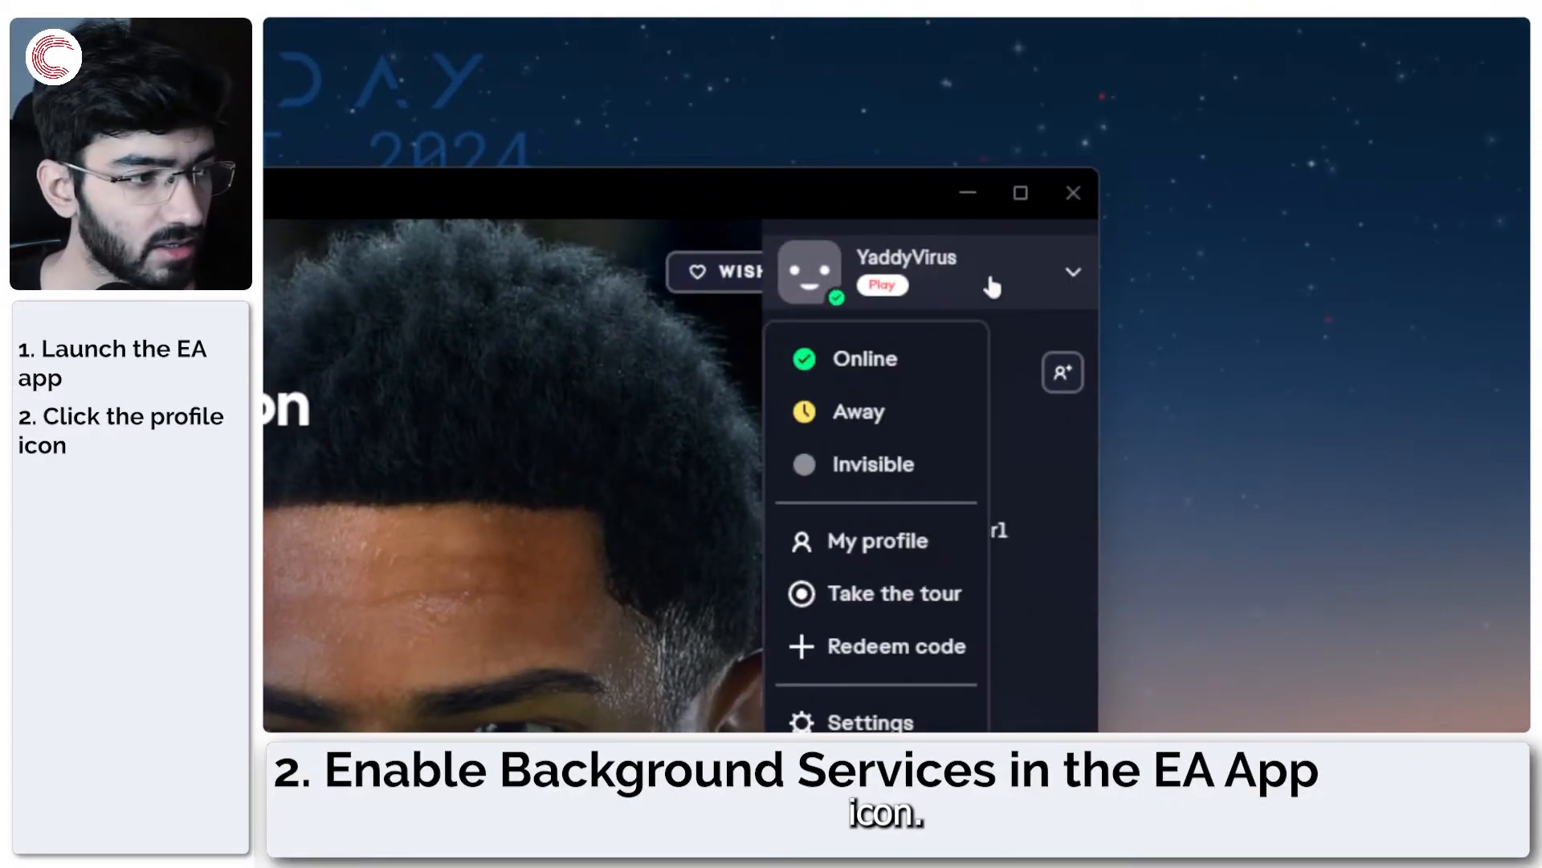
scroll(down, 3)
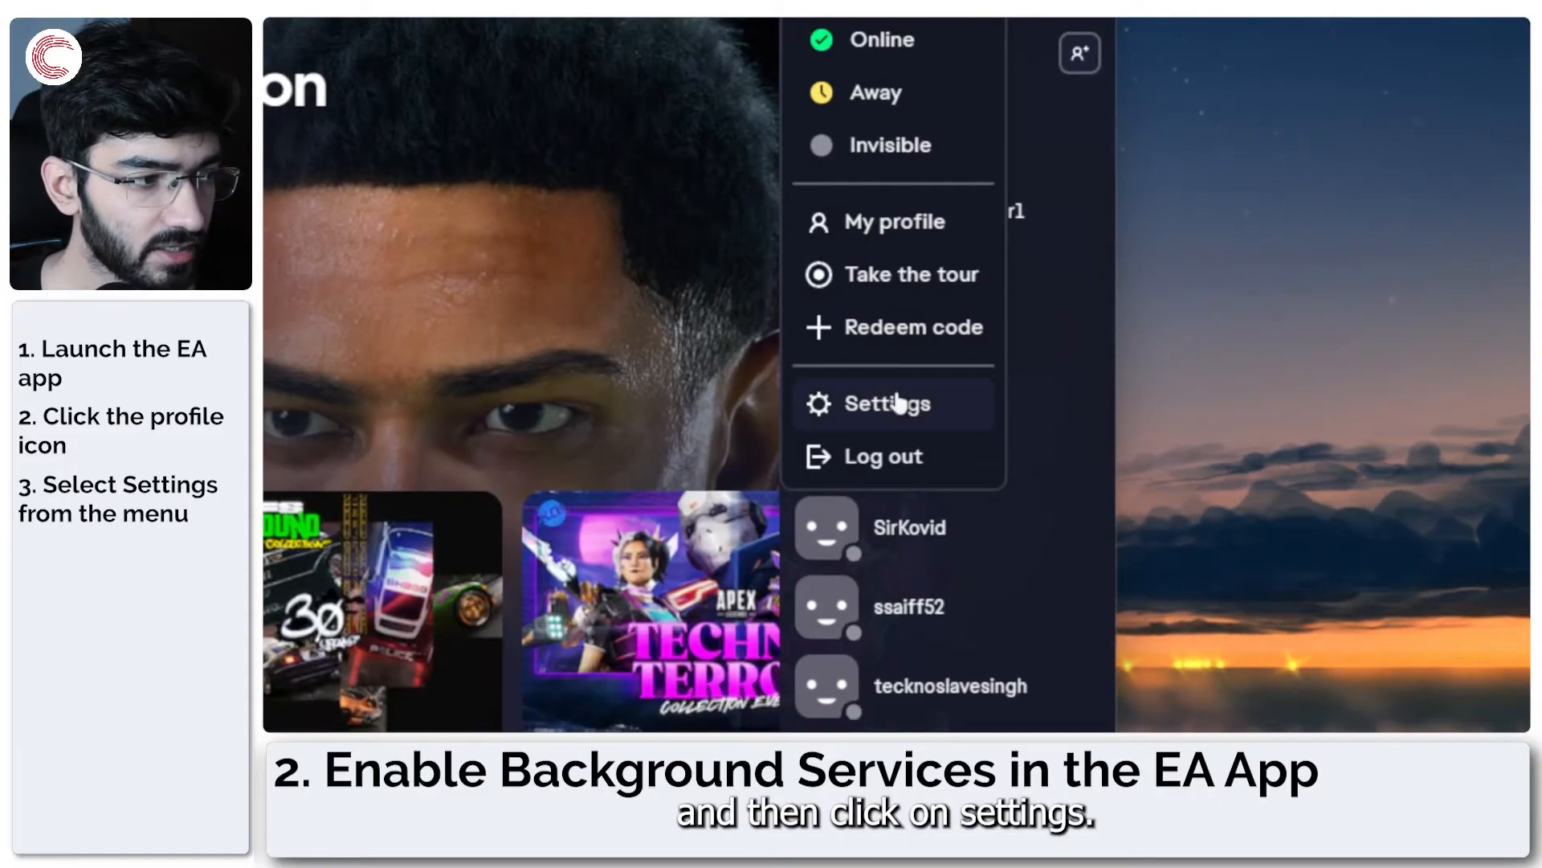
click(890, 403)
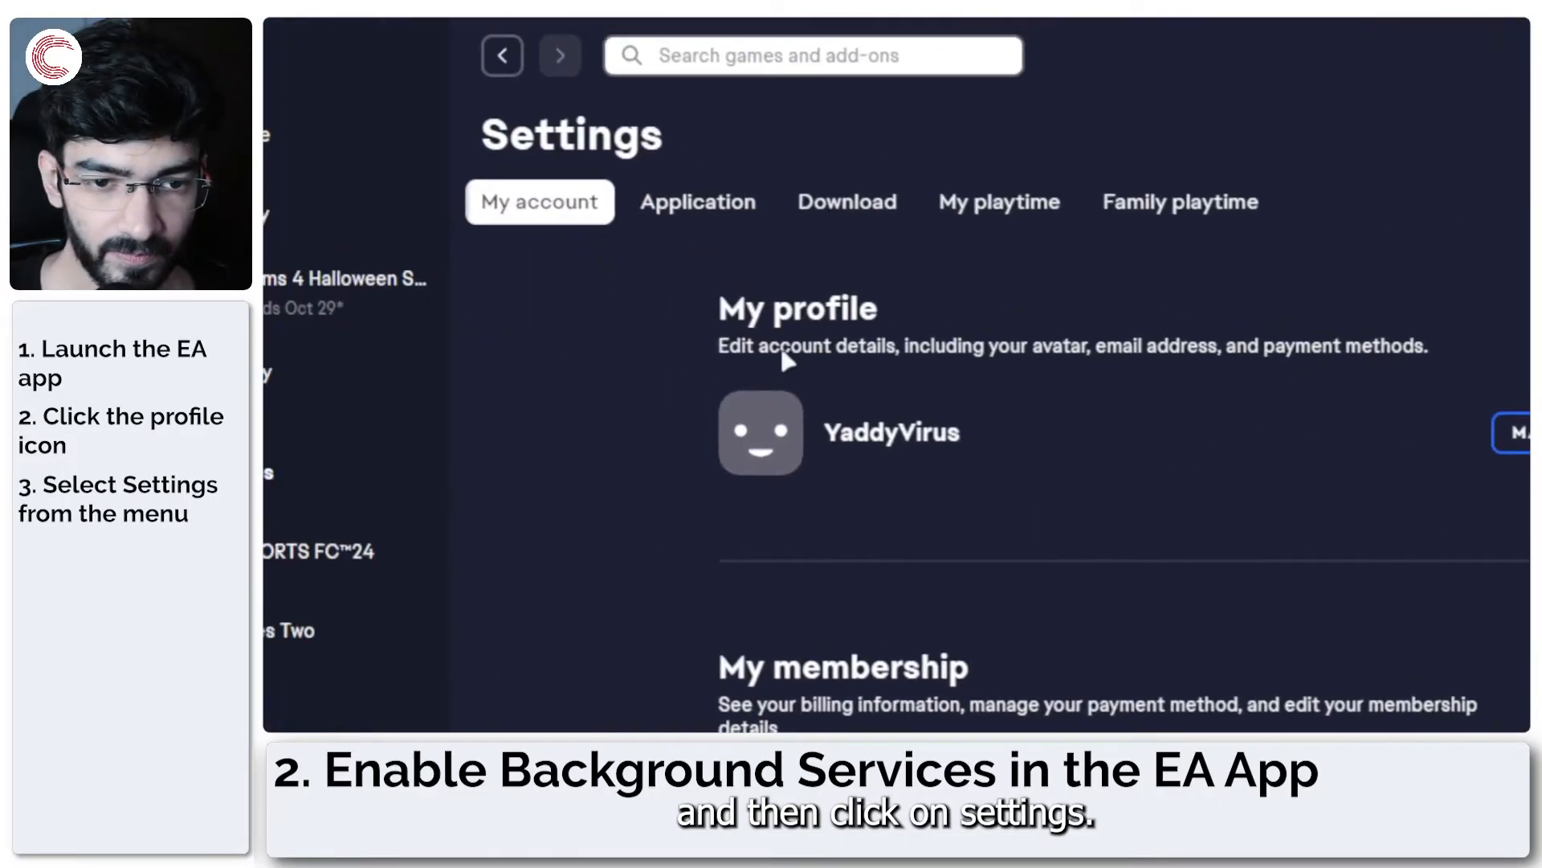
click(697, 200)
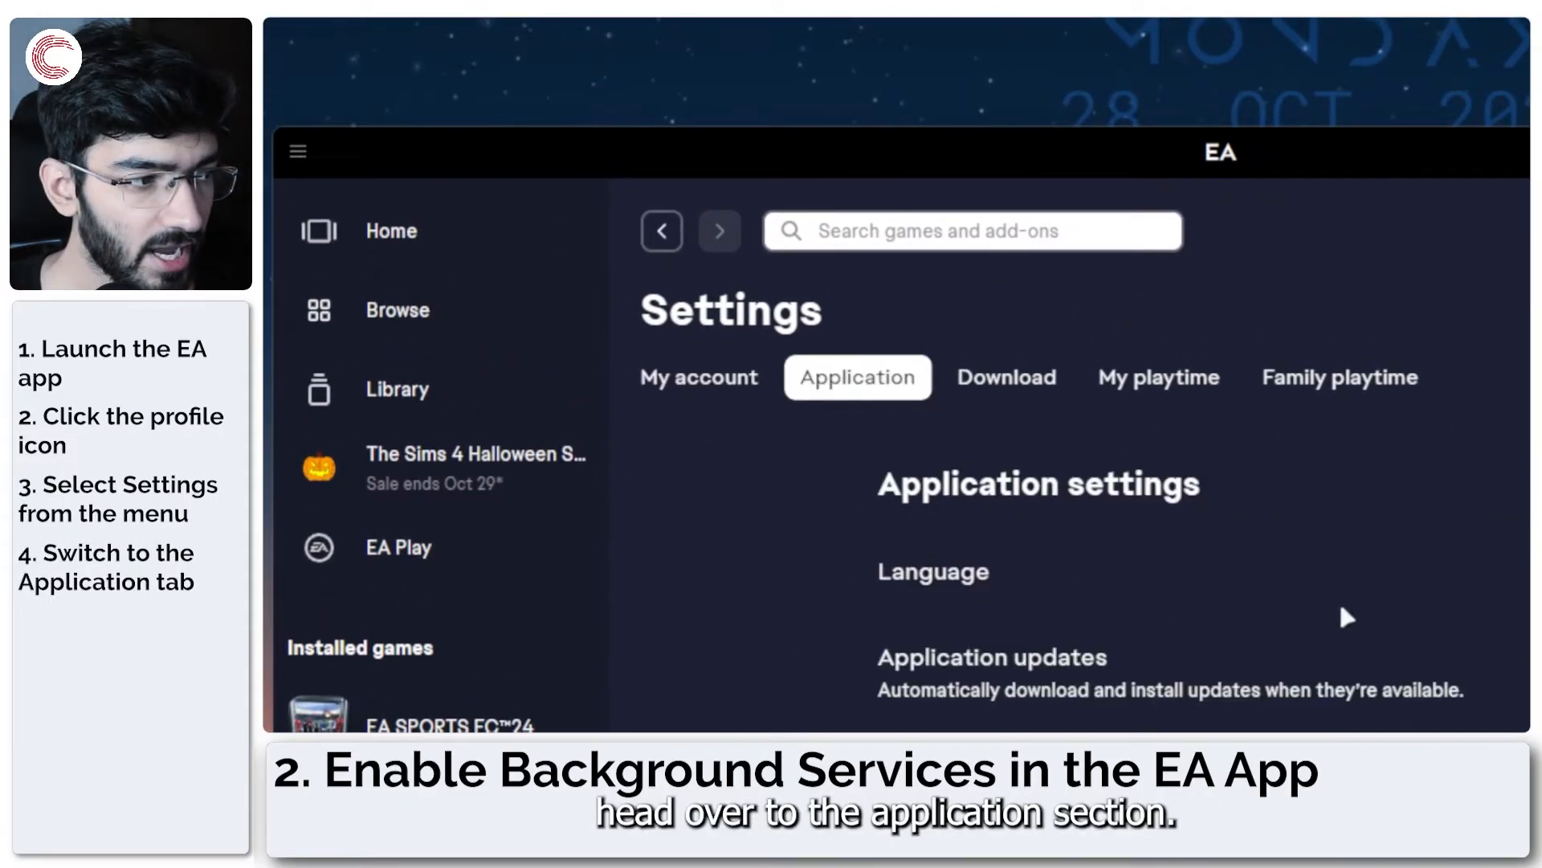
scroll(down, 3)
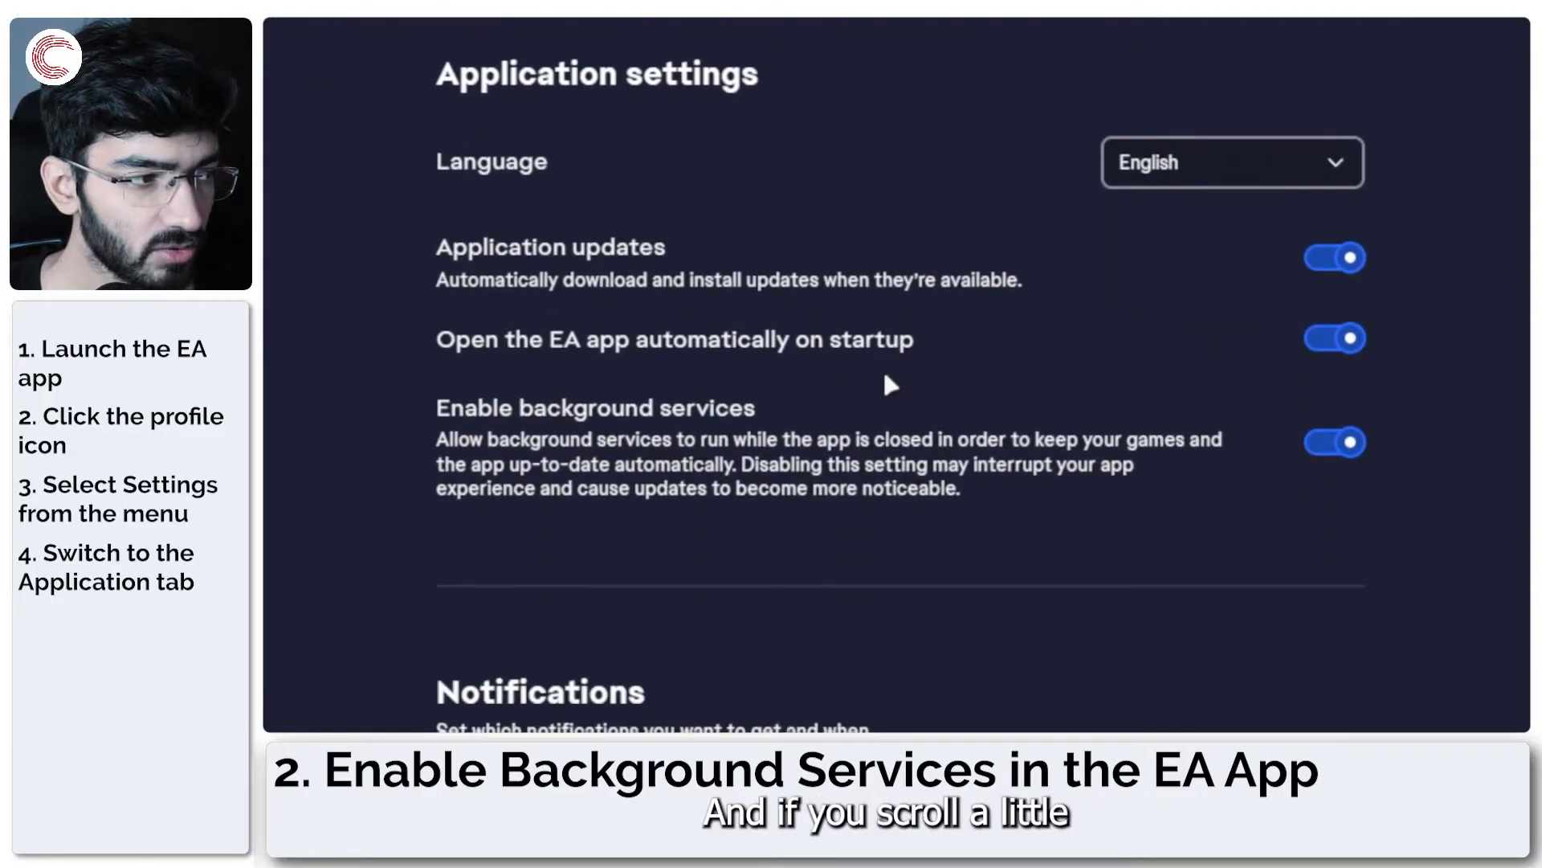
mouse_move(585, 417)
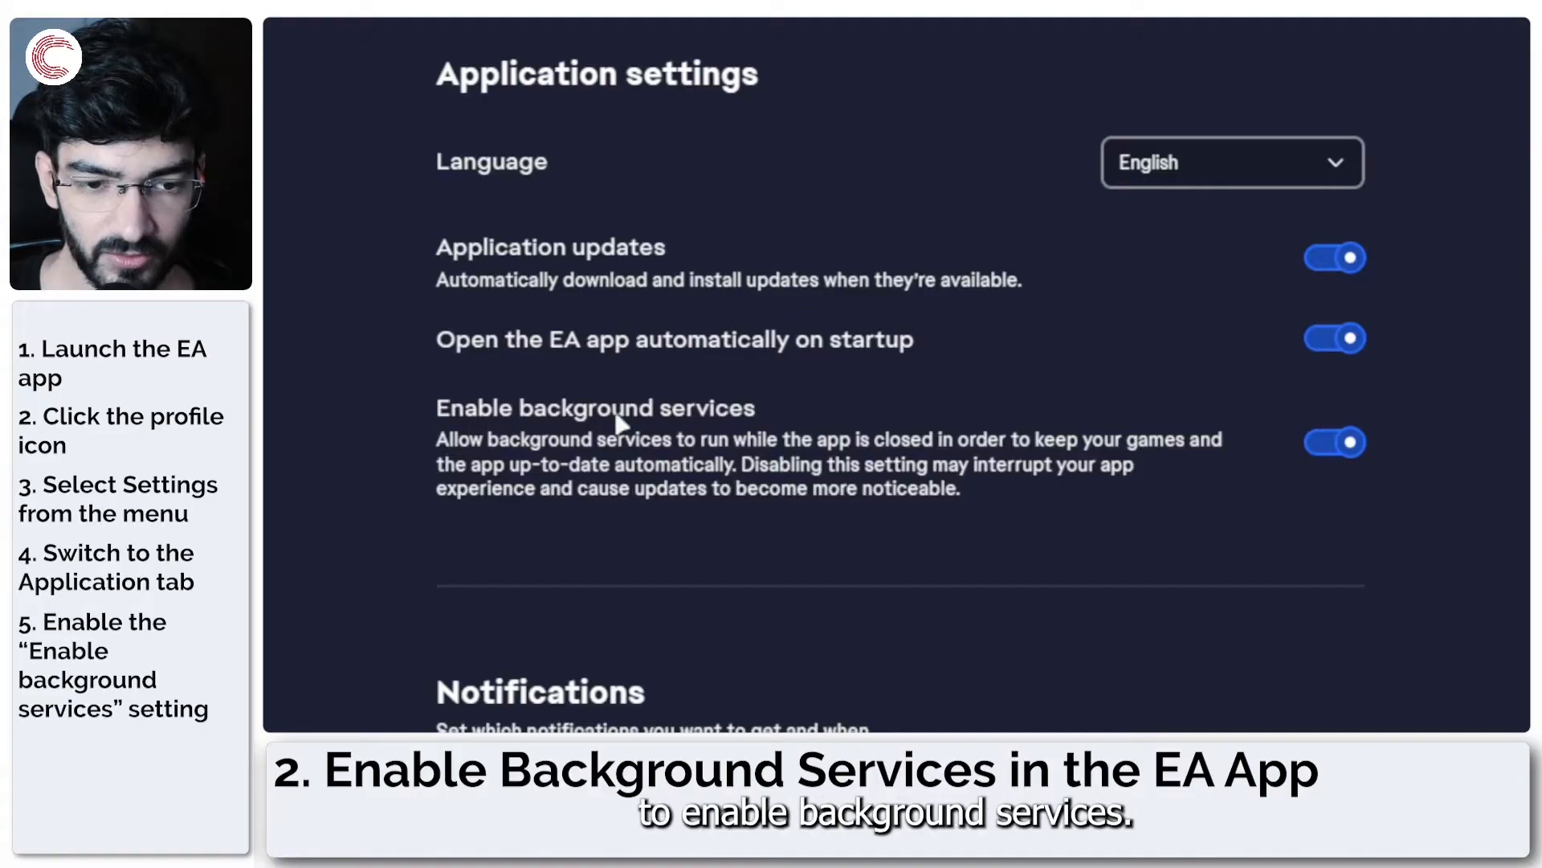
mouse_move(745, 420)
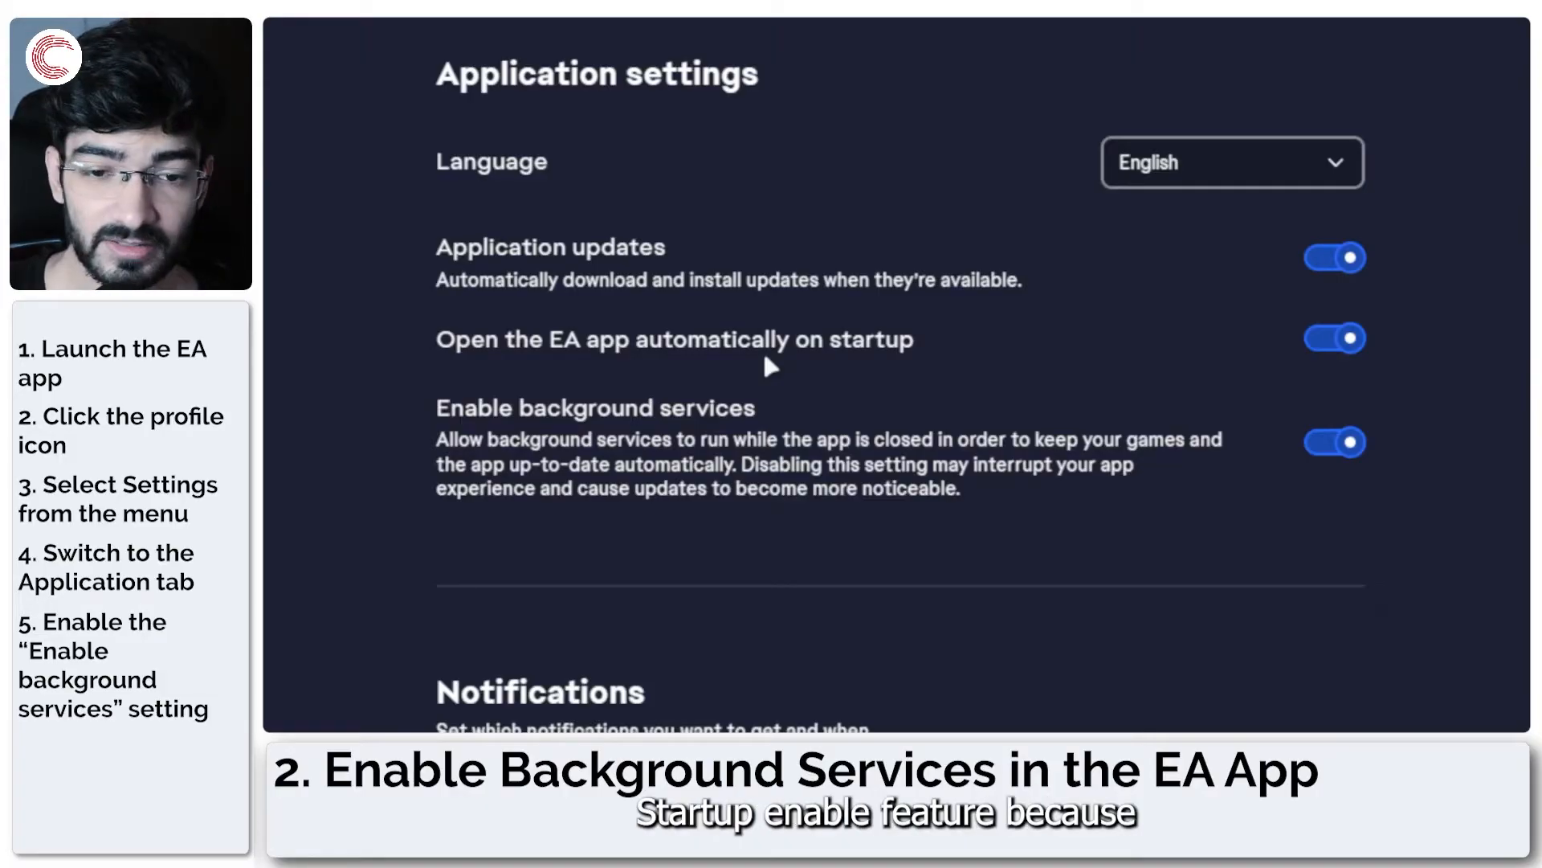
mouse_move(1119, 376)
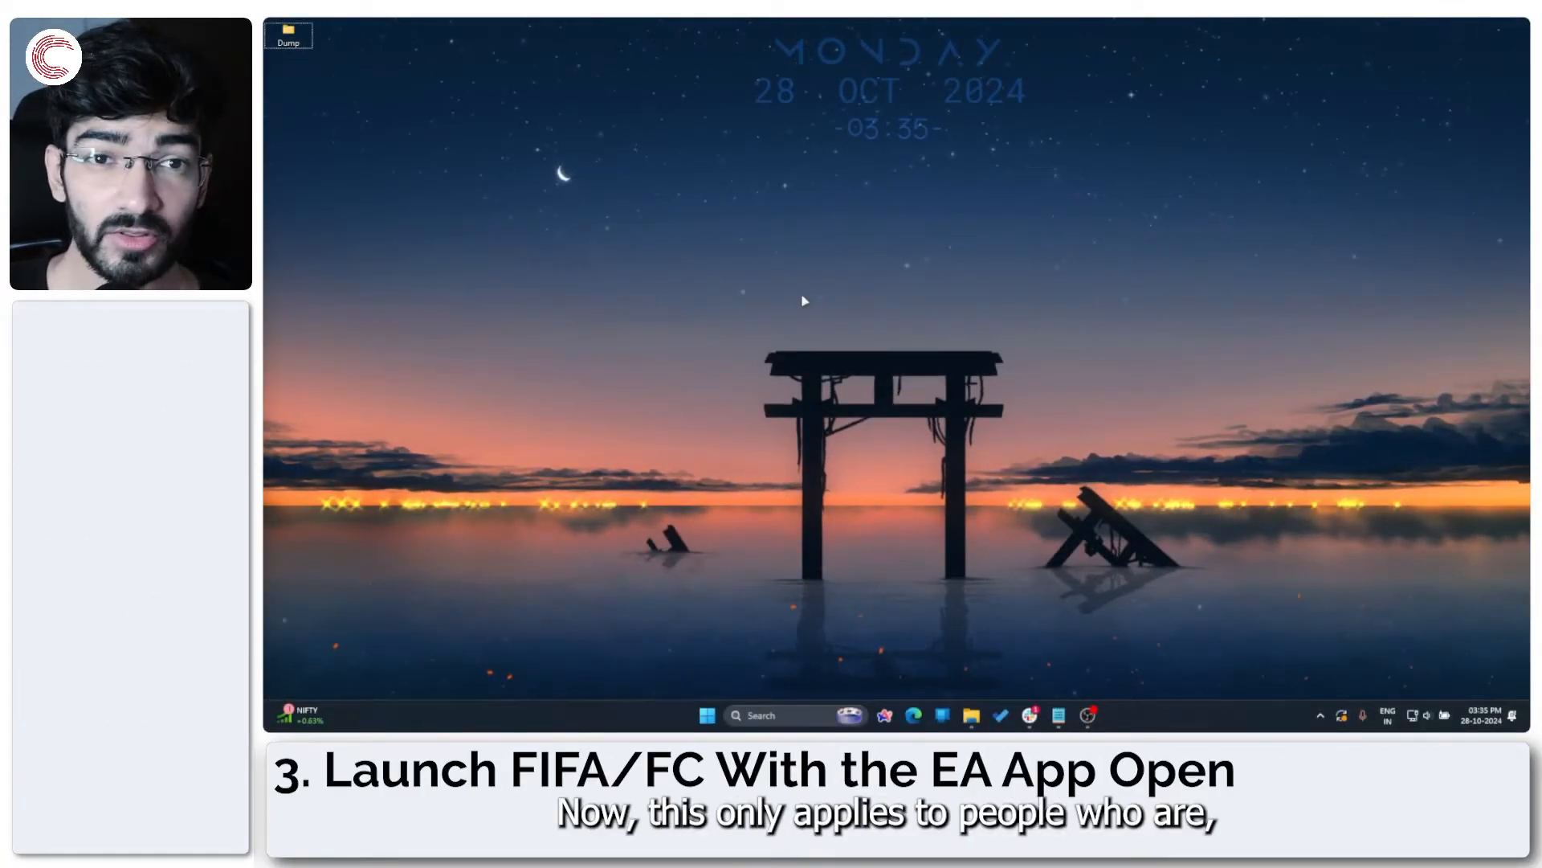
mouse_move(1072, 478)
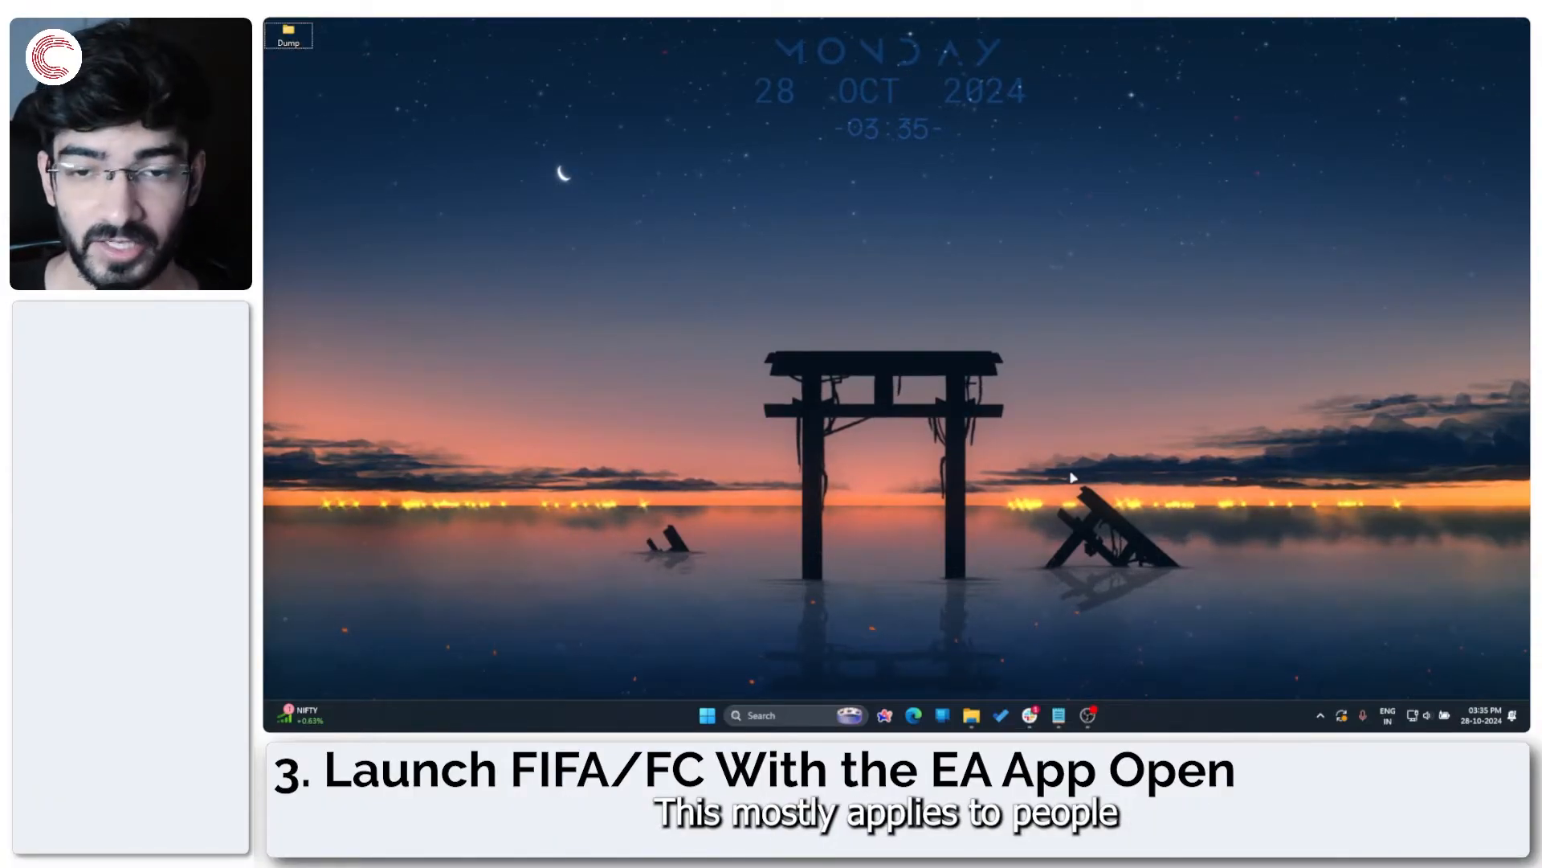
mouse_move(1316, 661)
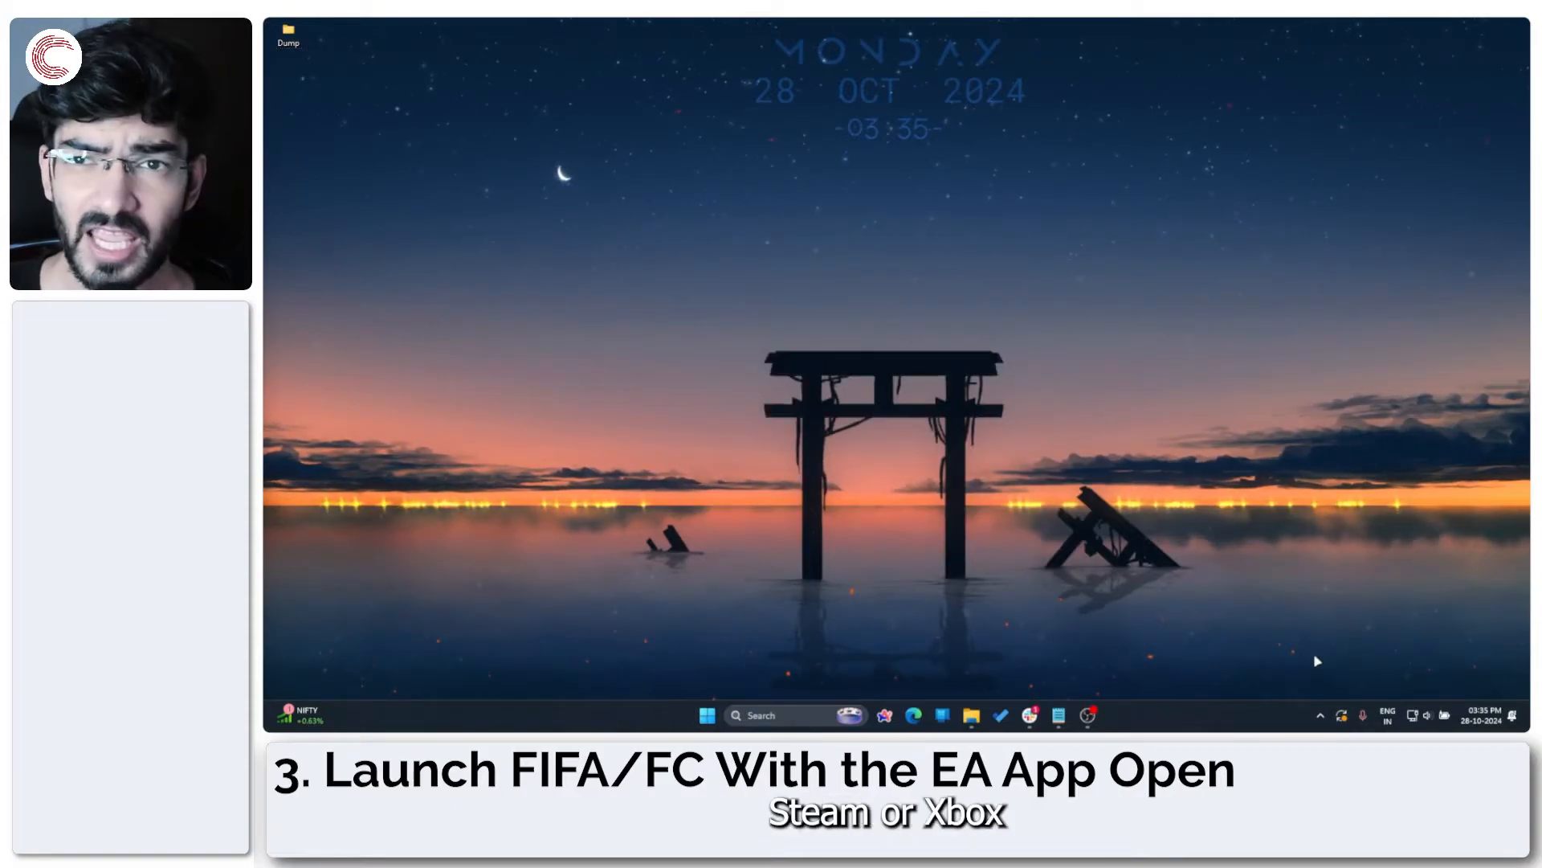
Relaunch the EA app from its taskbar icon.
click(706, 714)
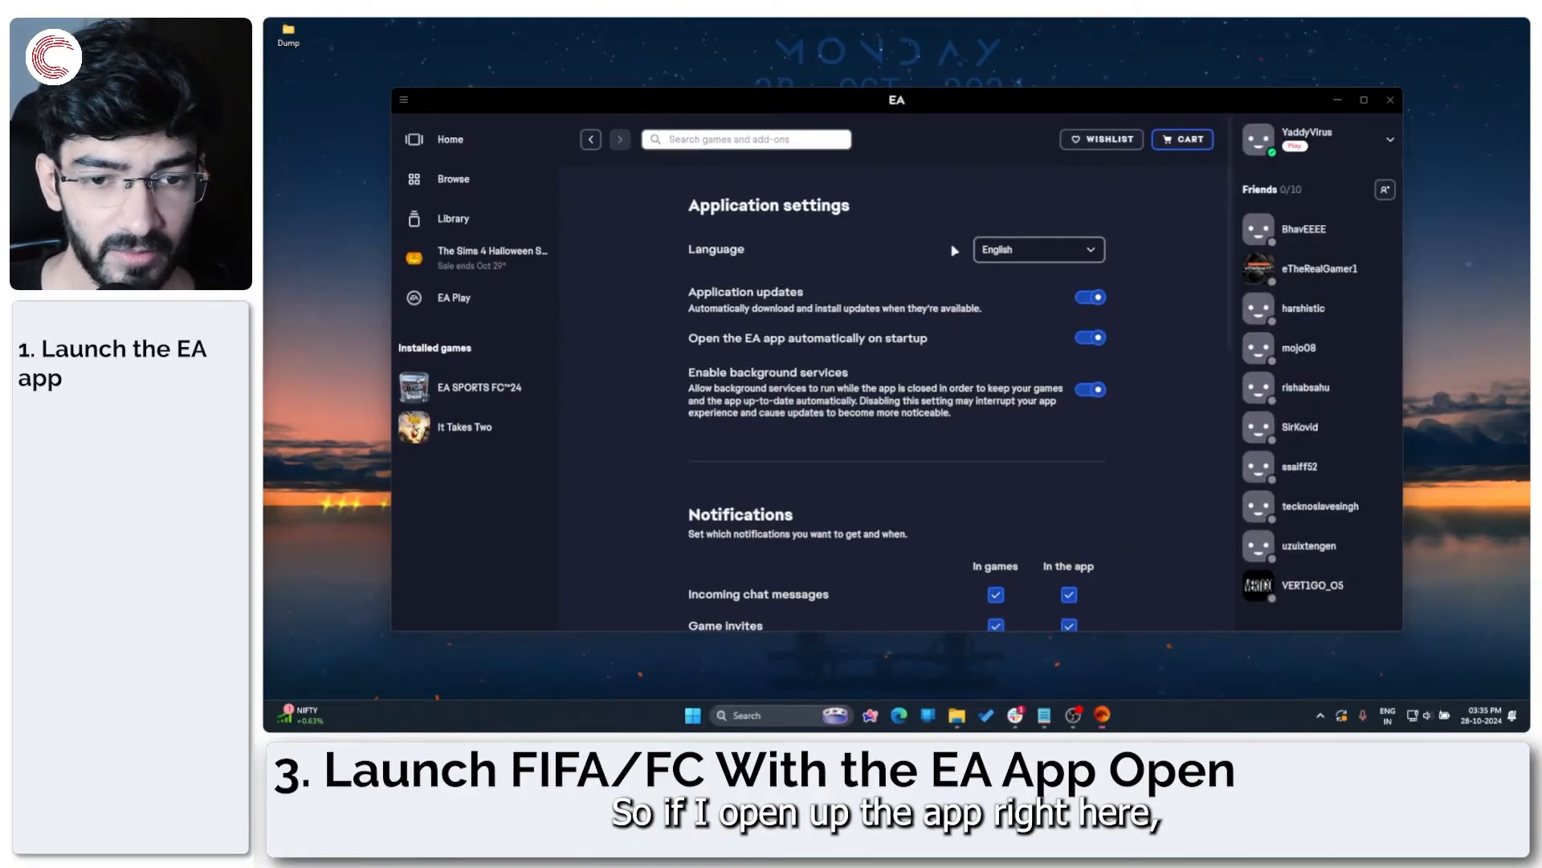
mouse_move(463, 425)
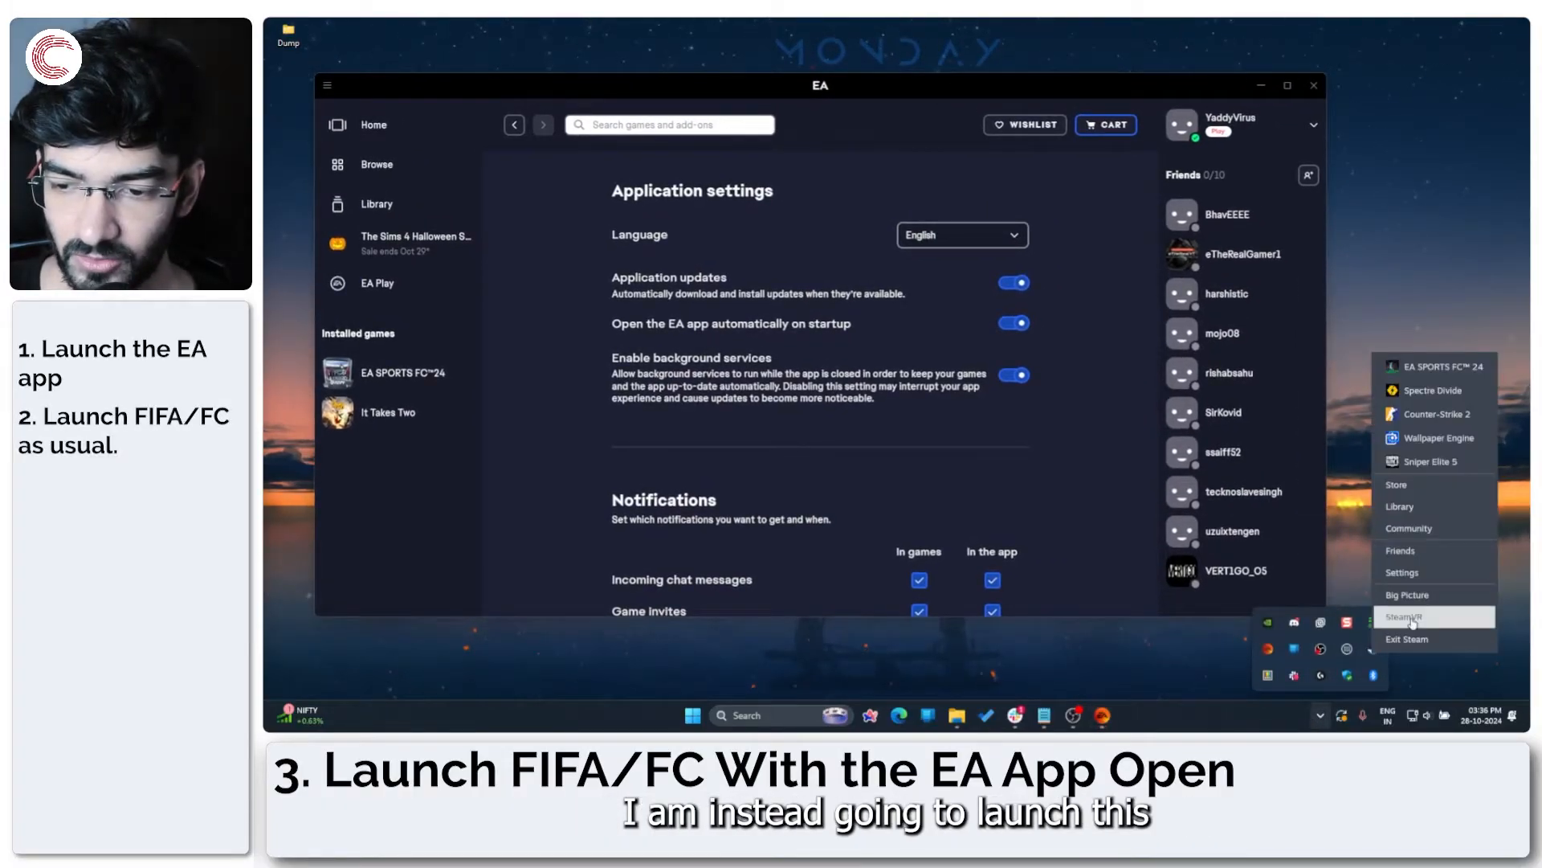
mouse_move(1436, 367)
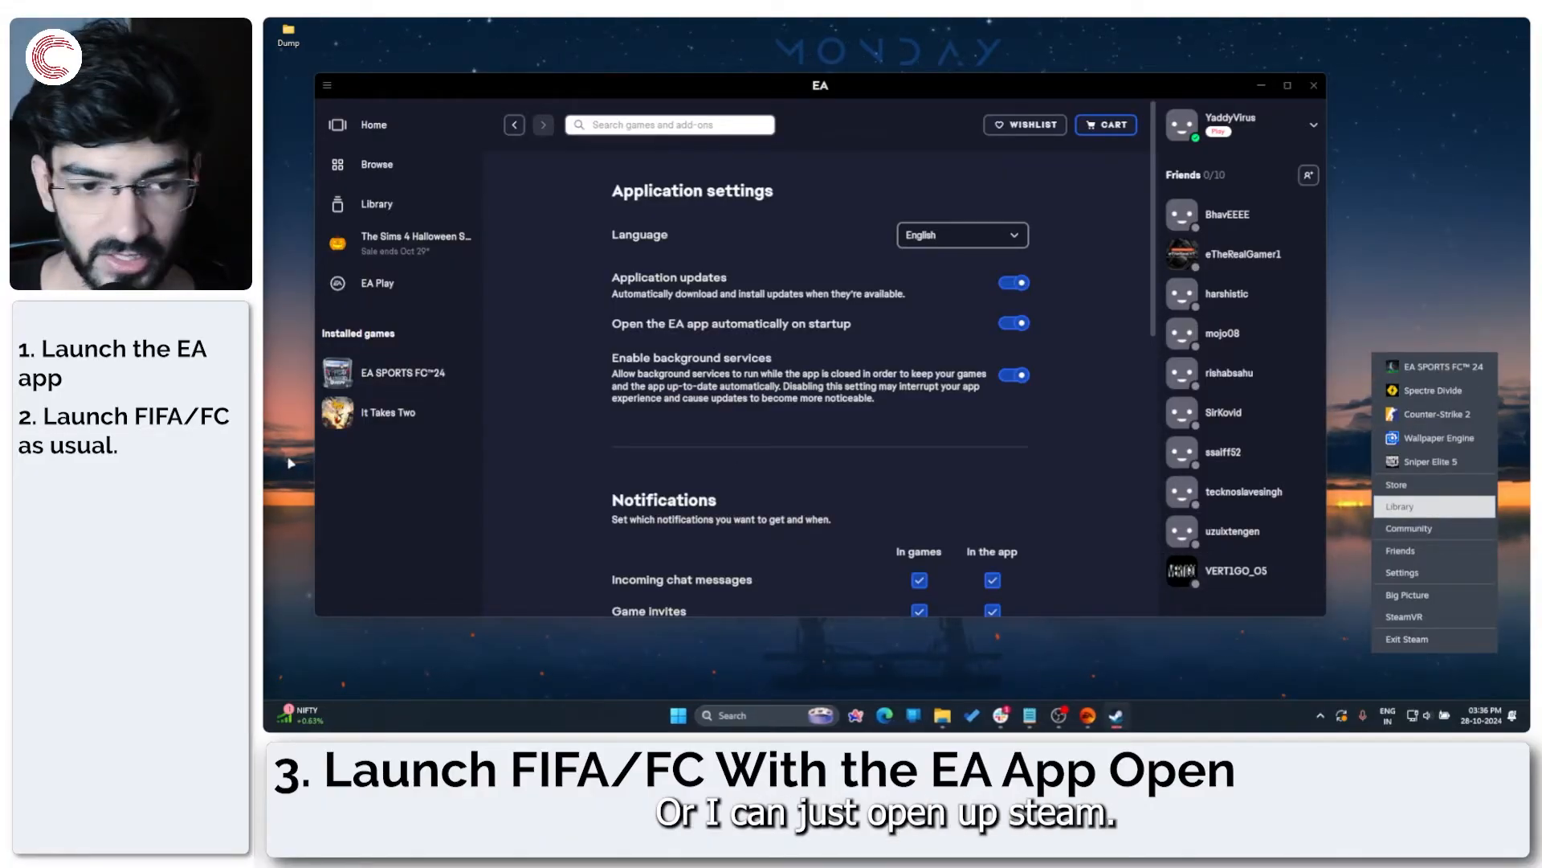
Open the Steam library from the tray and minimize the EA app window.
click(1401, 506)
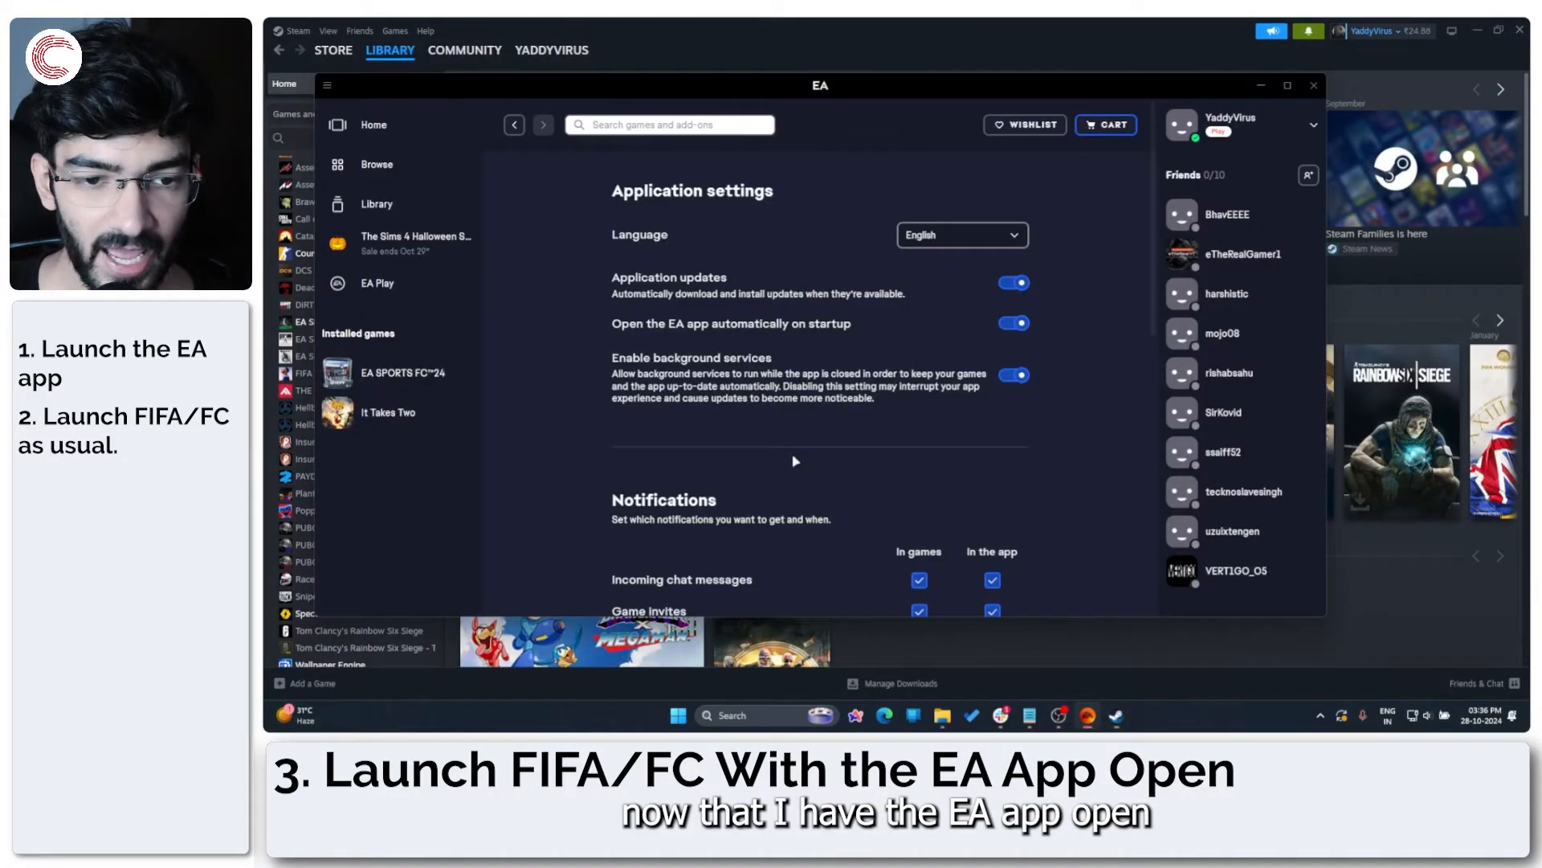
click(373, 125)
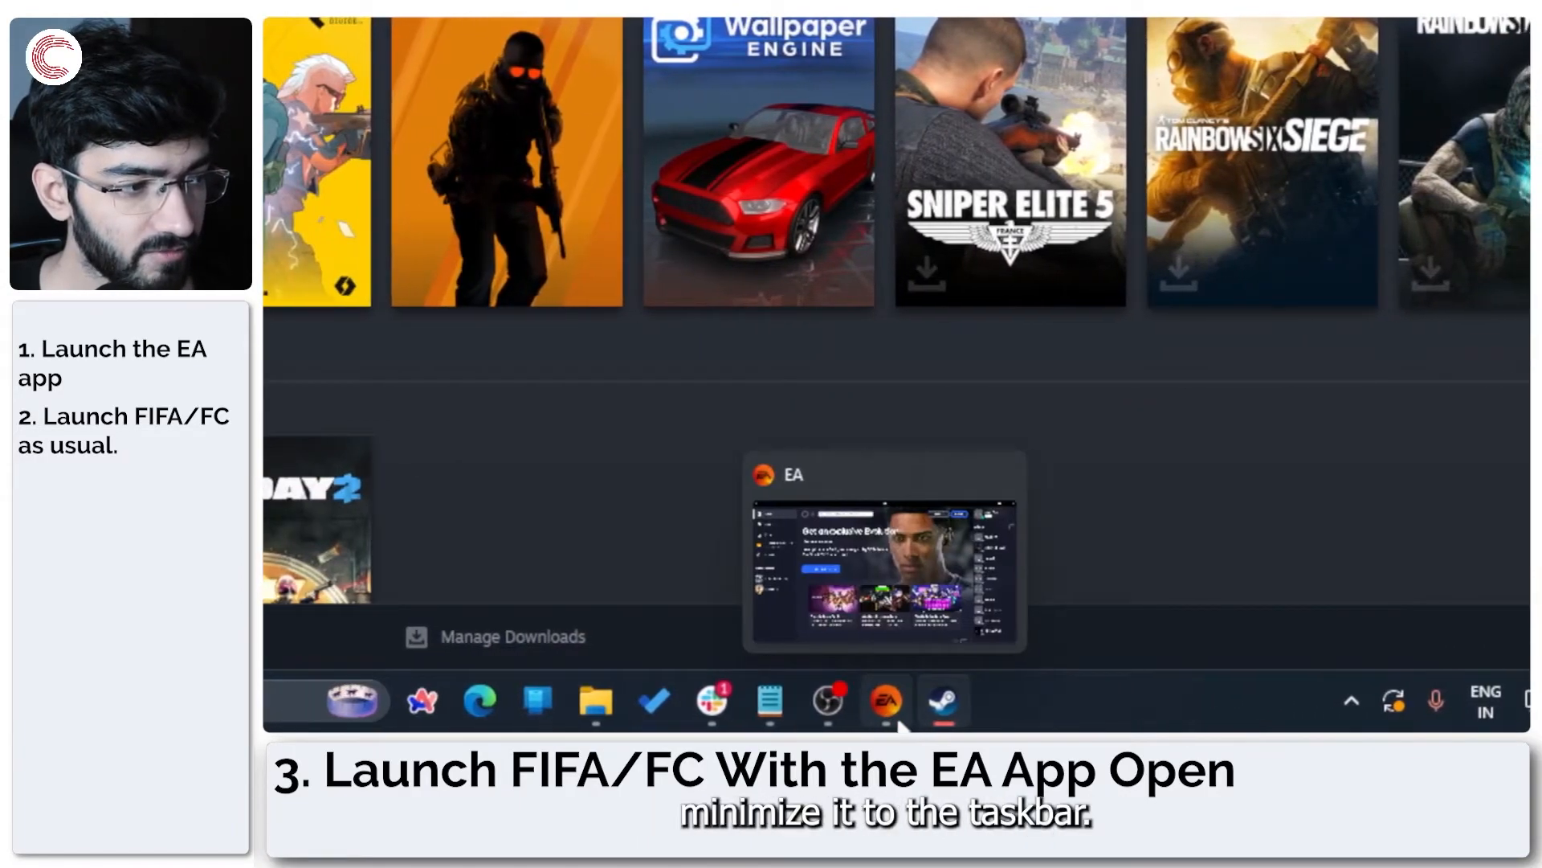
Minimize the Steam window to leave the empty desktop showing.
click(884, 701)
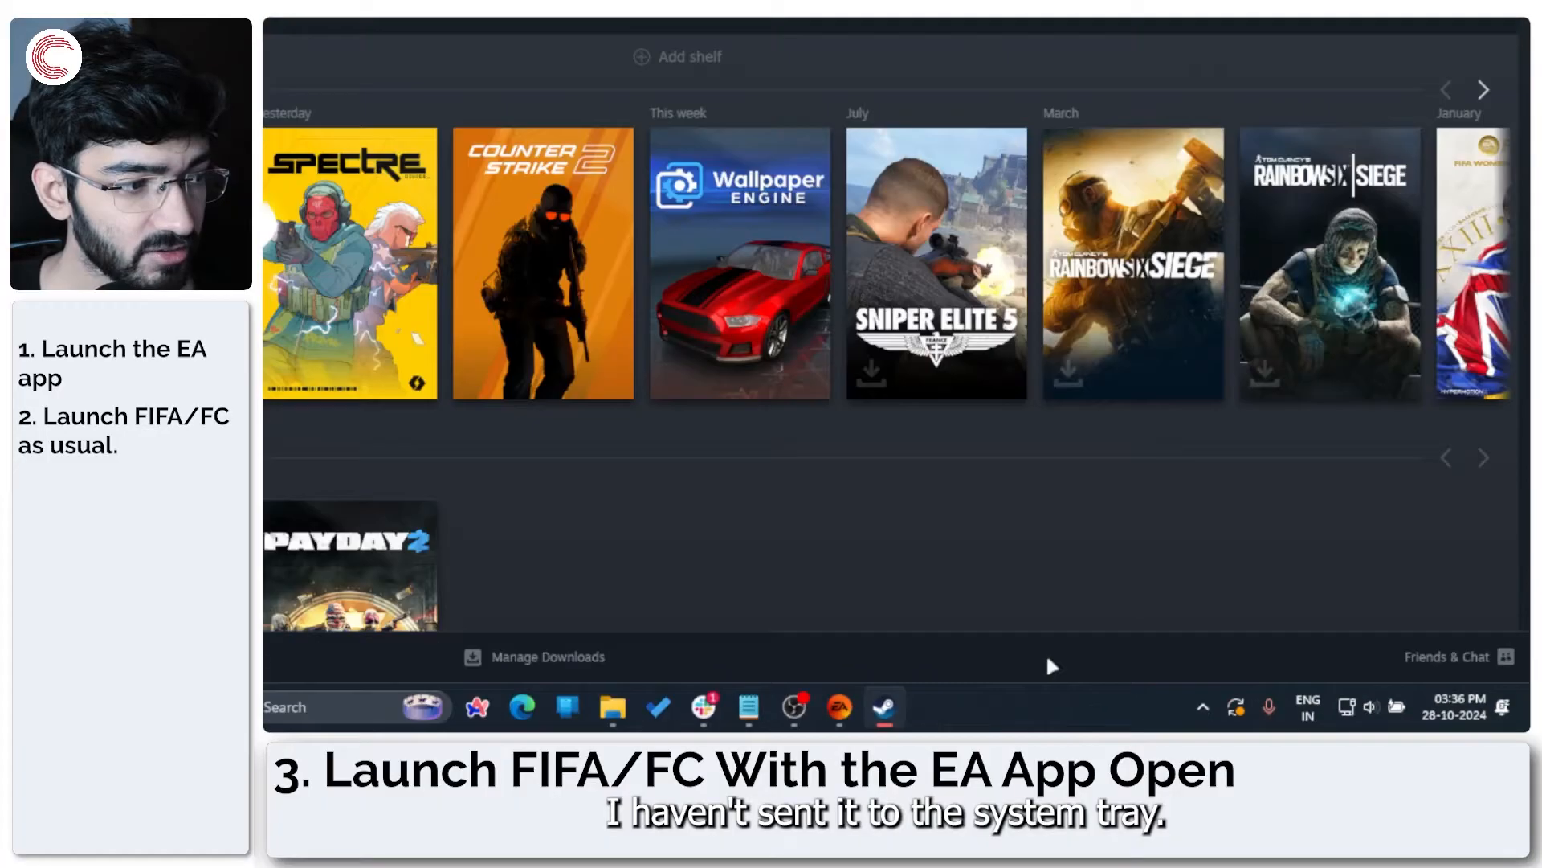
click(884, 706)
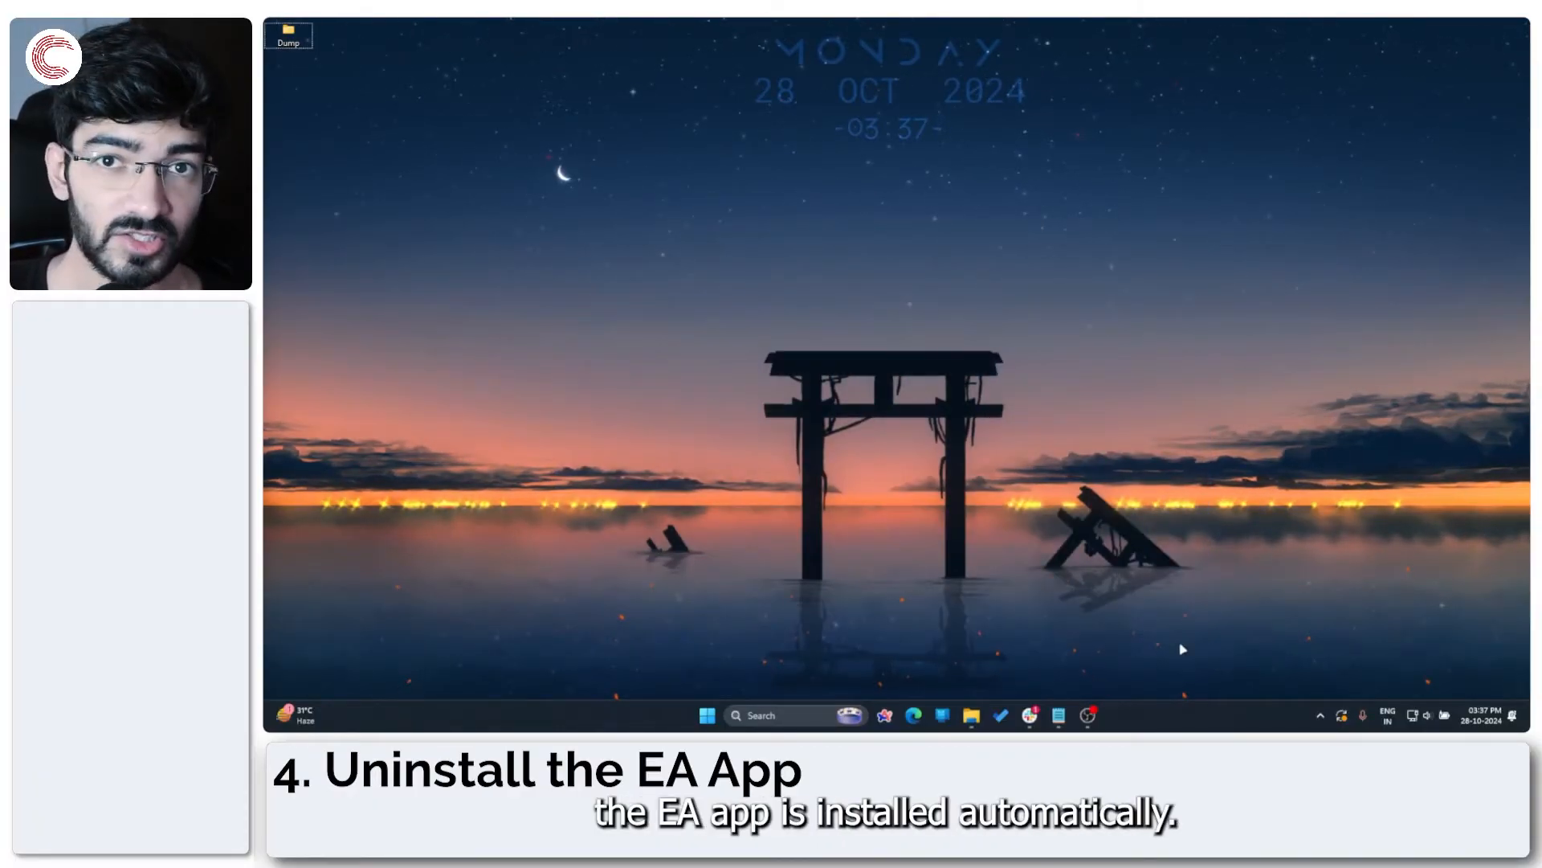
Uninstall the EA app from Settings' Installed apps and confirm the removal.
click(706, 715)
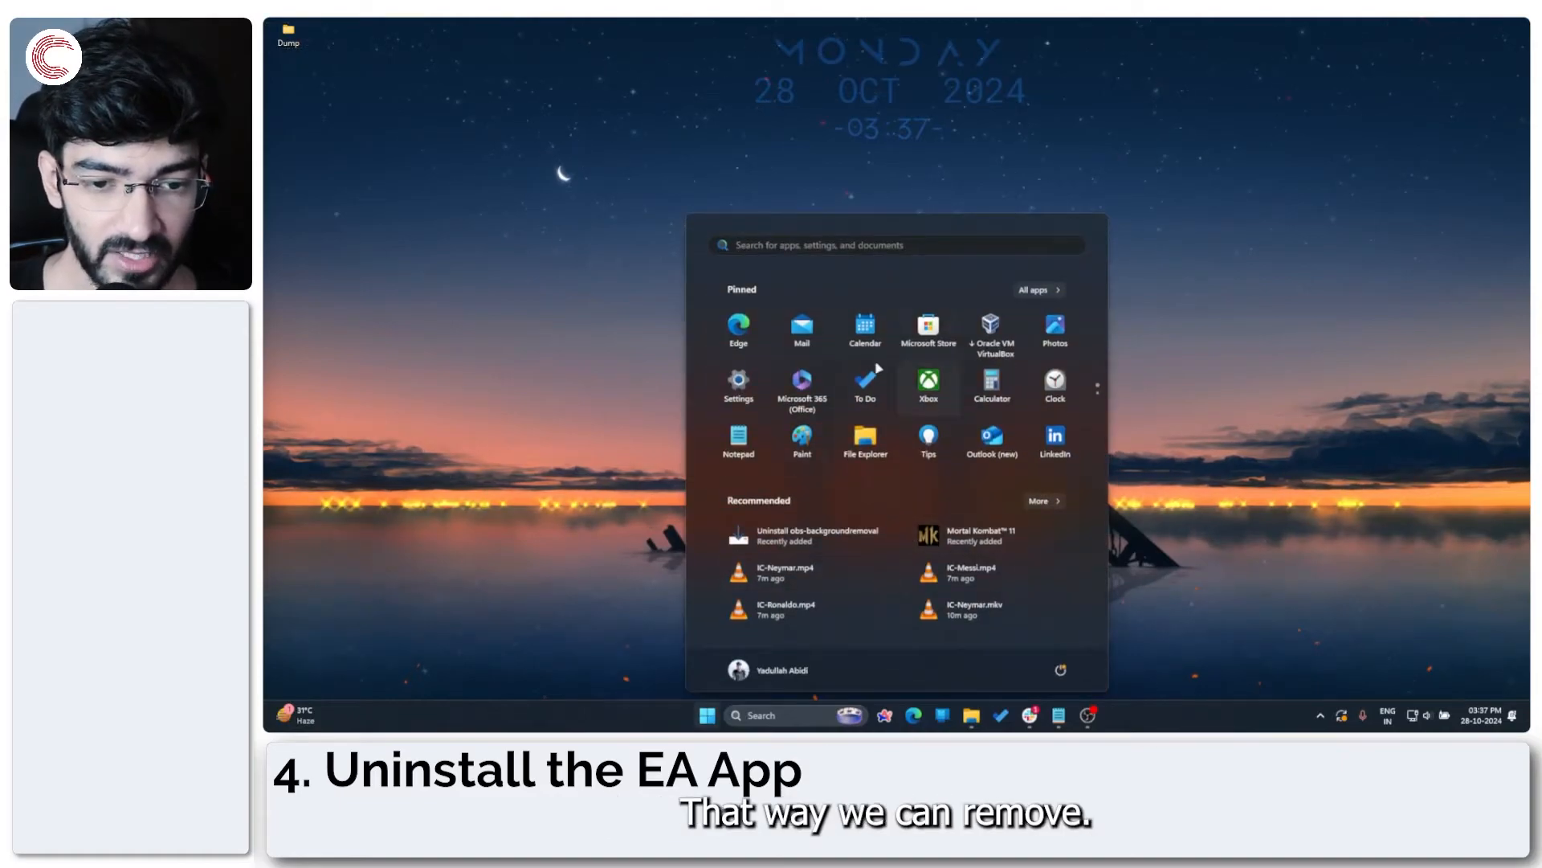
right_click(706, 715)
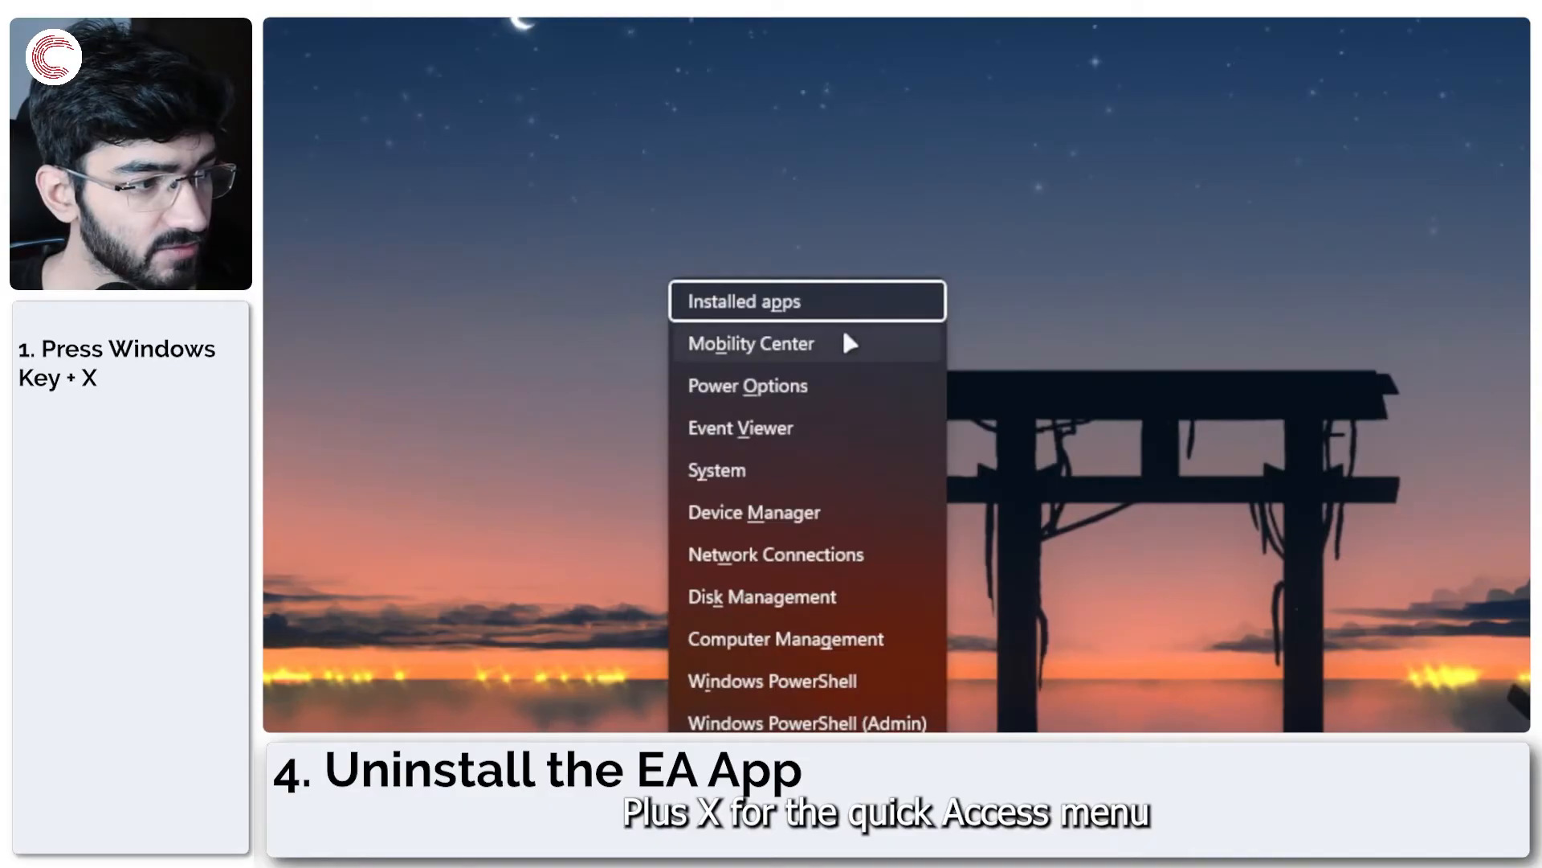
mouse_move(876, 317)
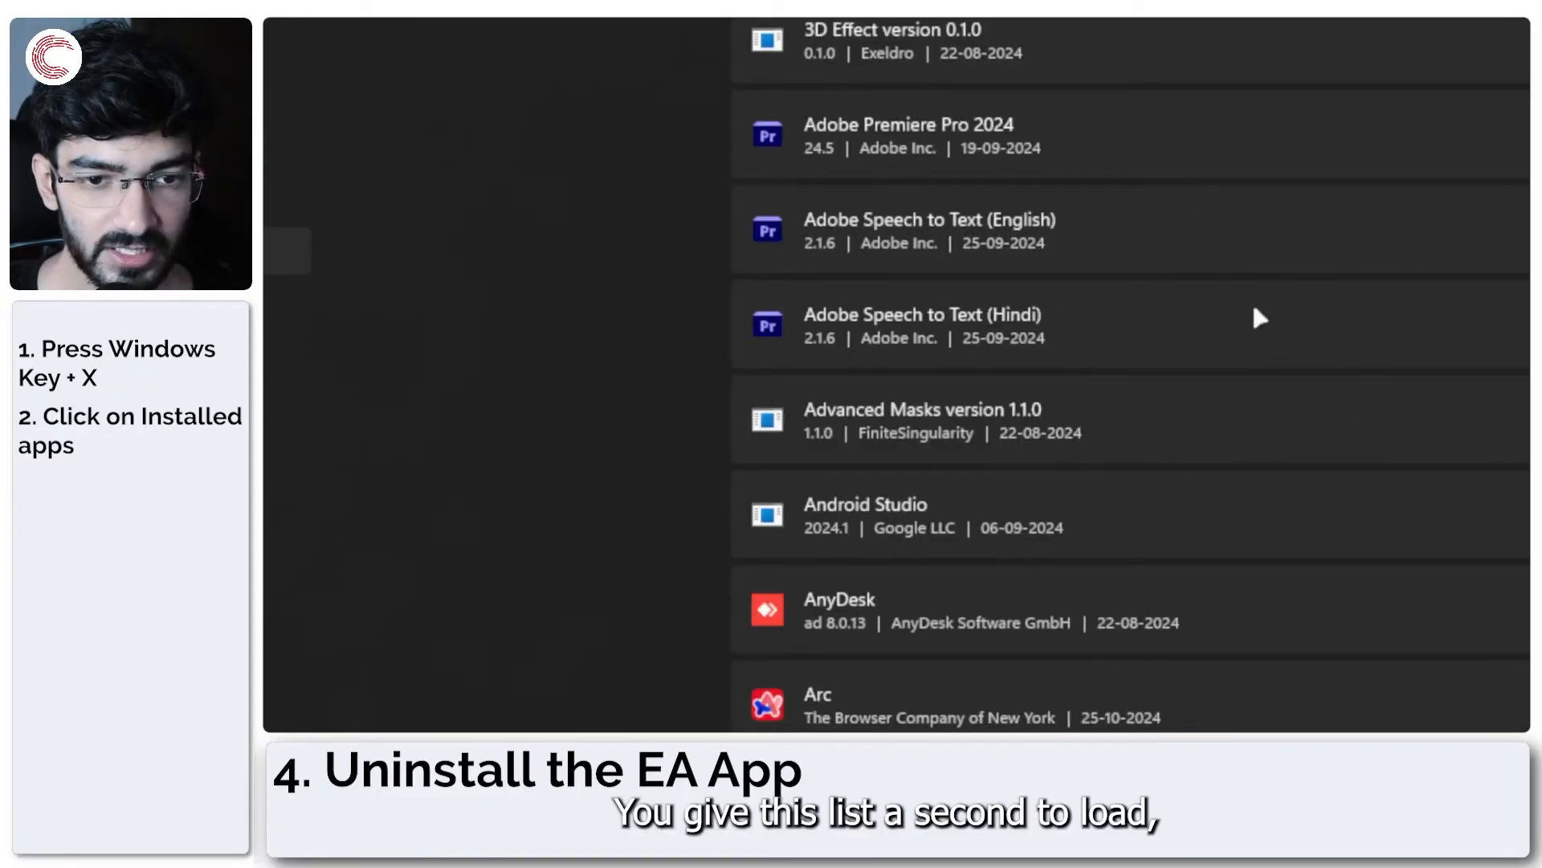
scroll(down, 3)
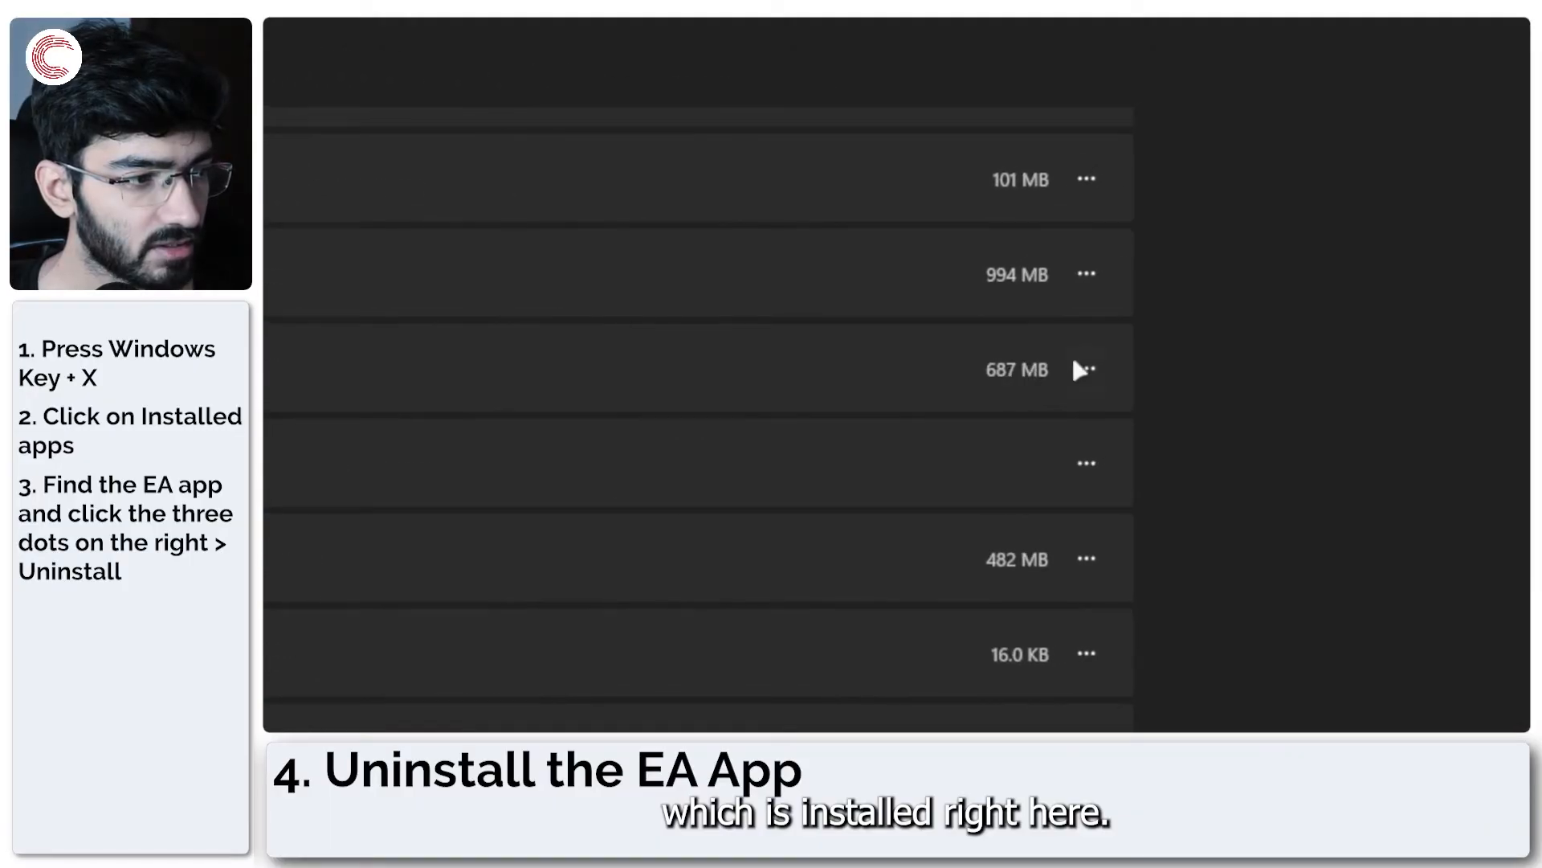
click(1085, 369)
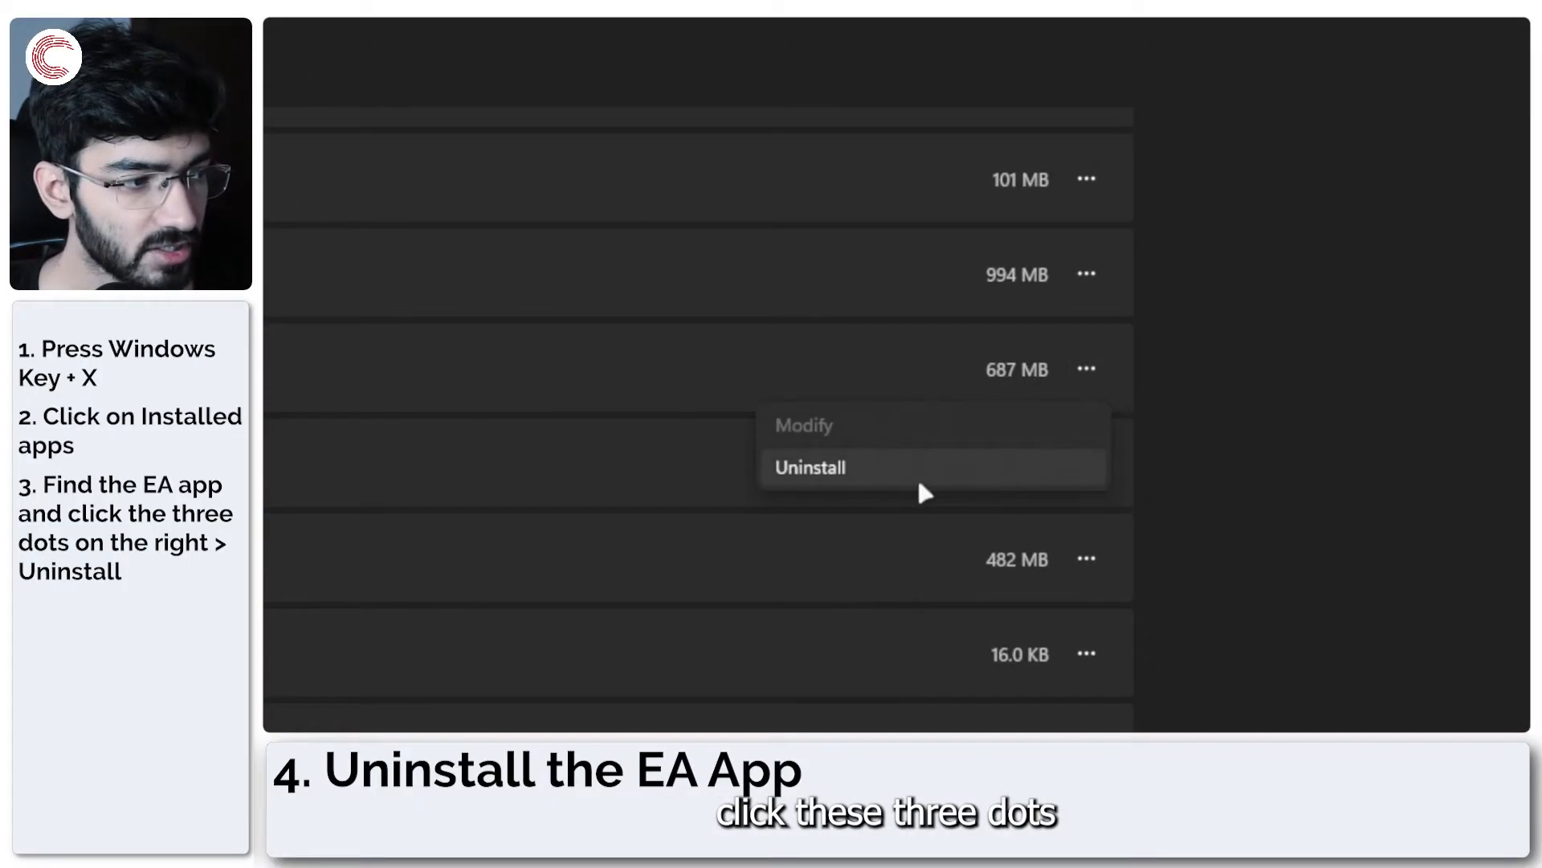
click(808, 466)
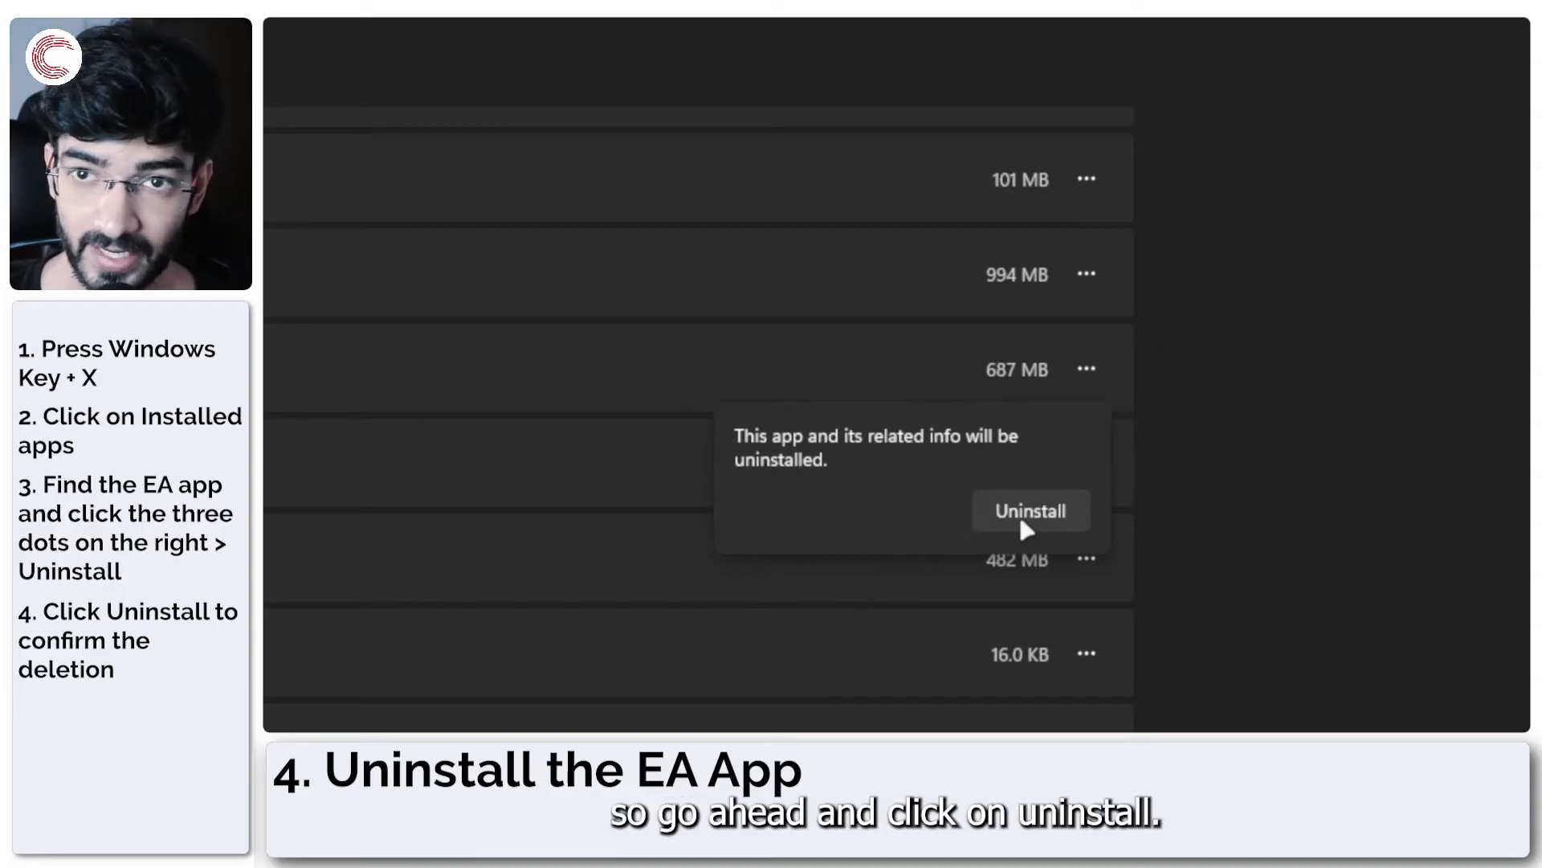
click(1030, 511)
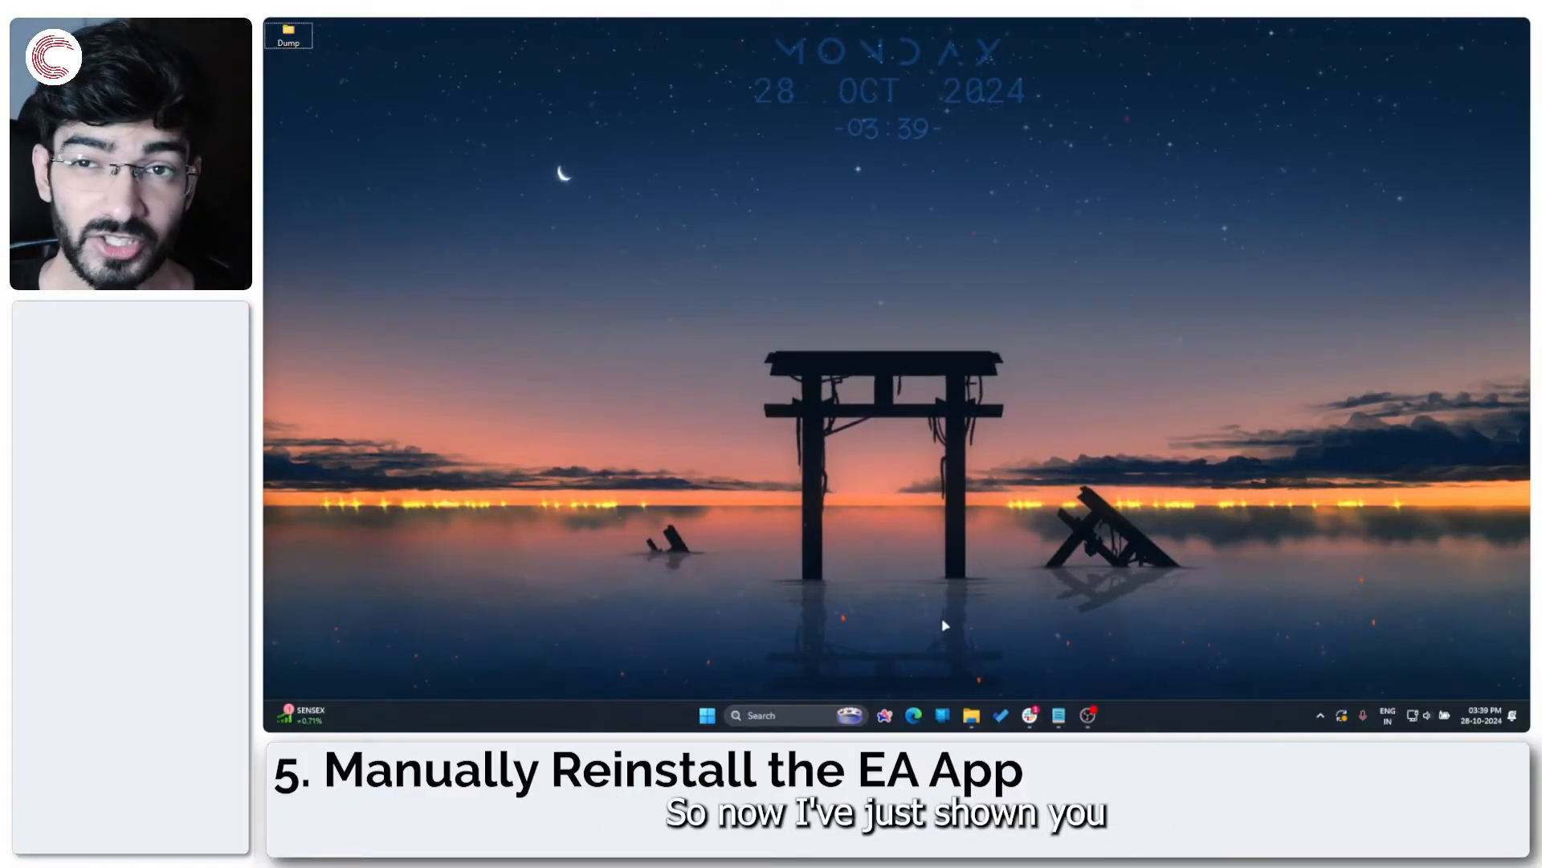
Uninstall the EA app again from Installed apps, confirming the removal.
right_click(706, 715)
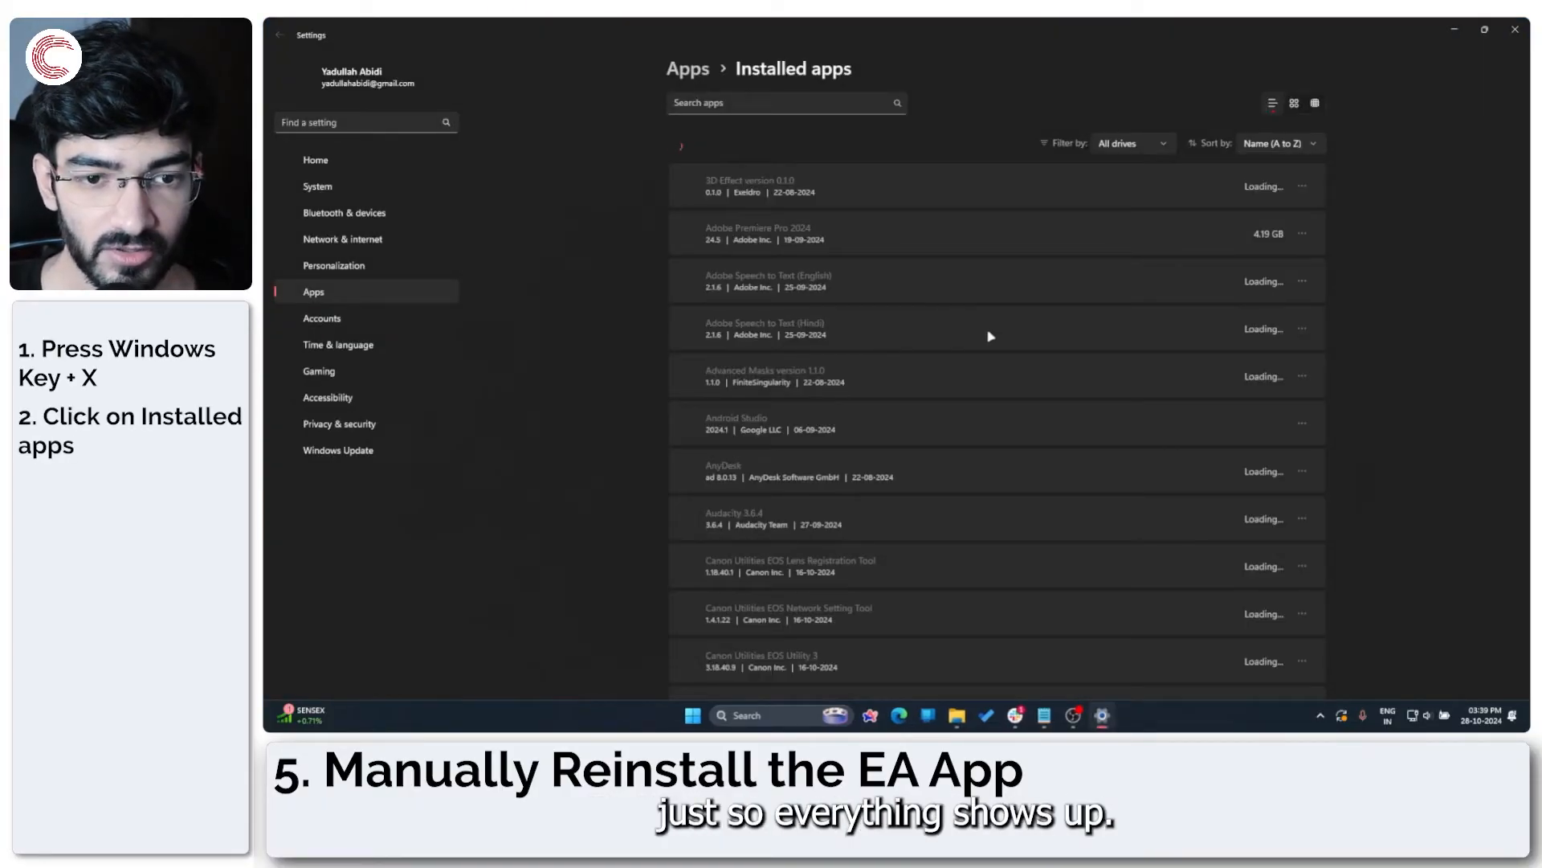
scroll(down, 3)
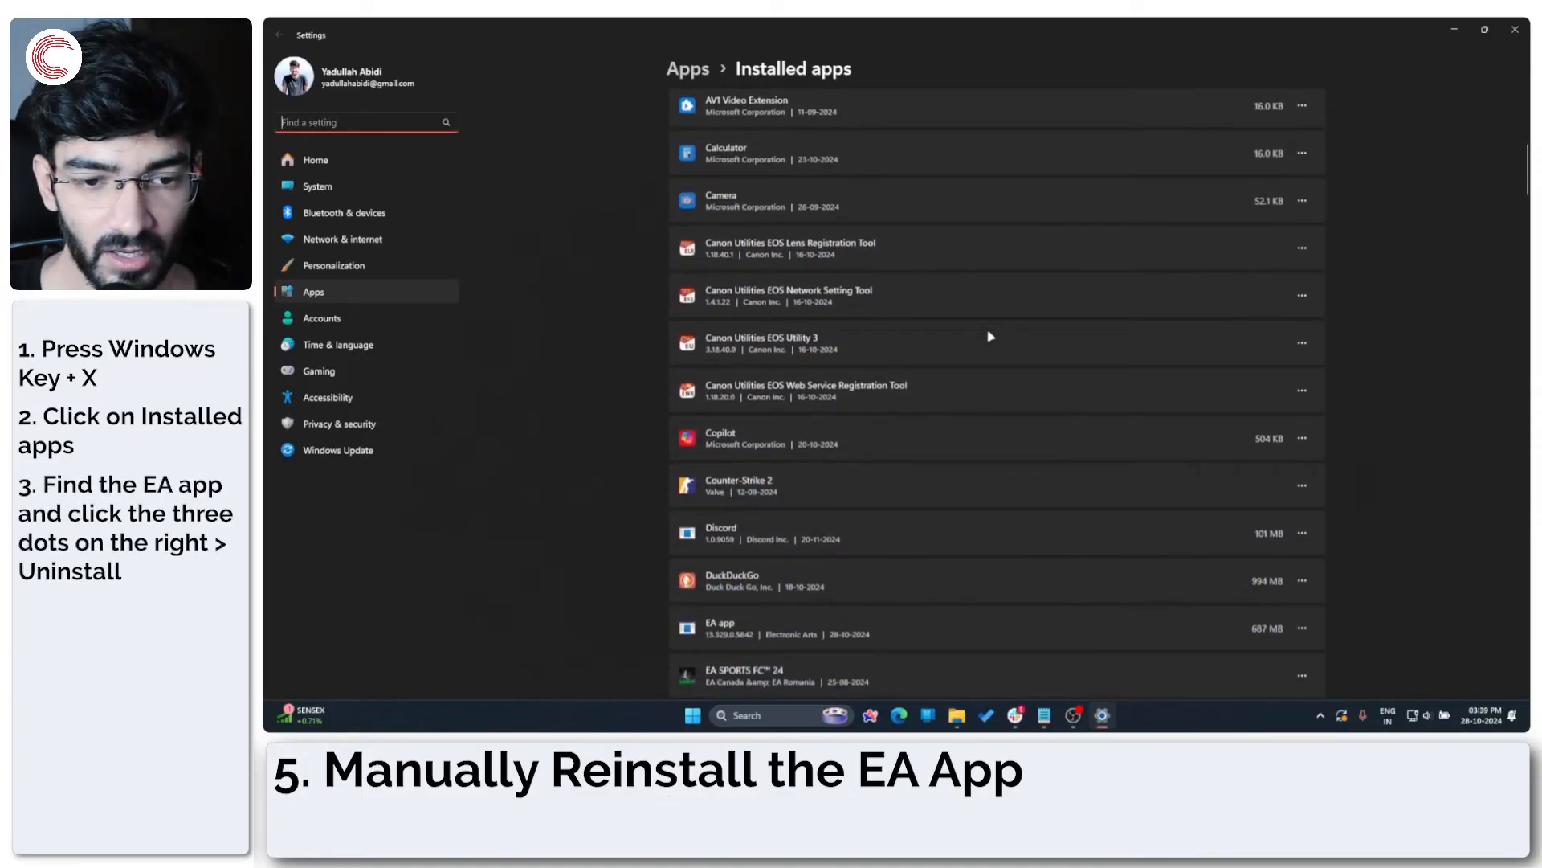
scroll(down, 3)
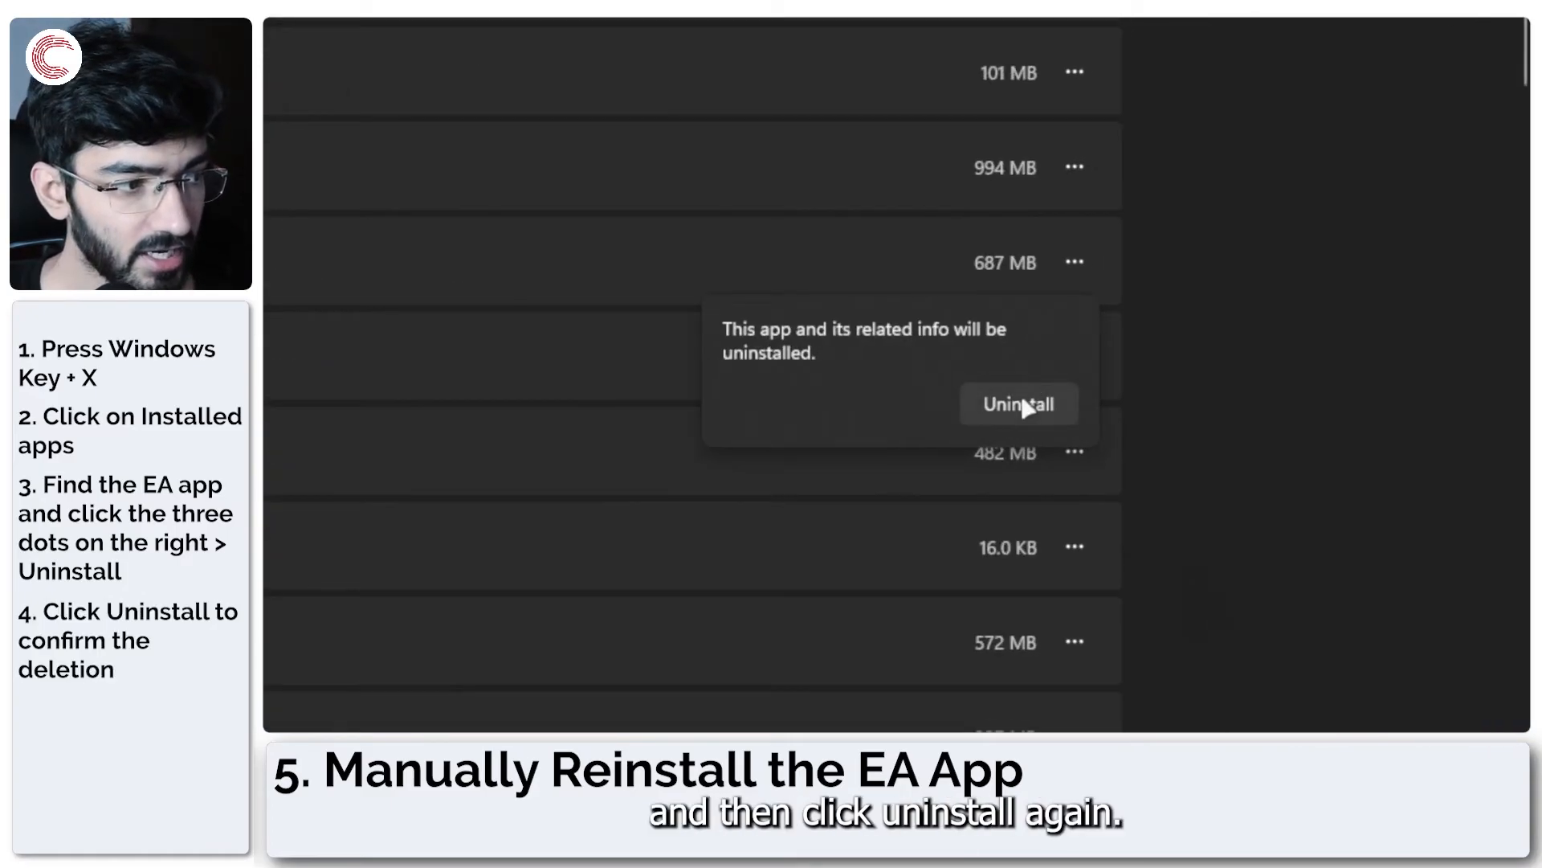
click(1018, 404)
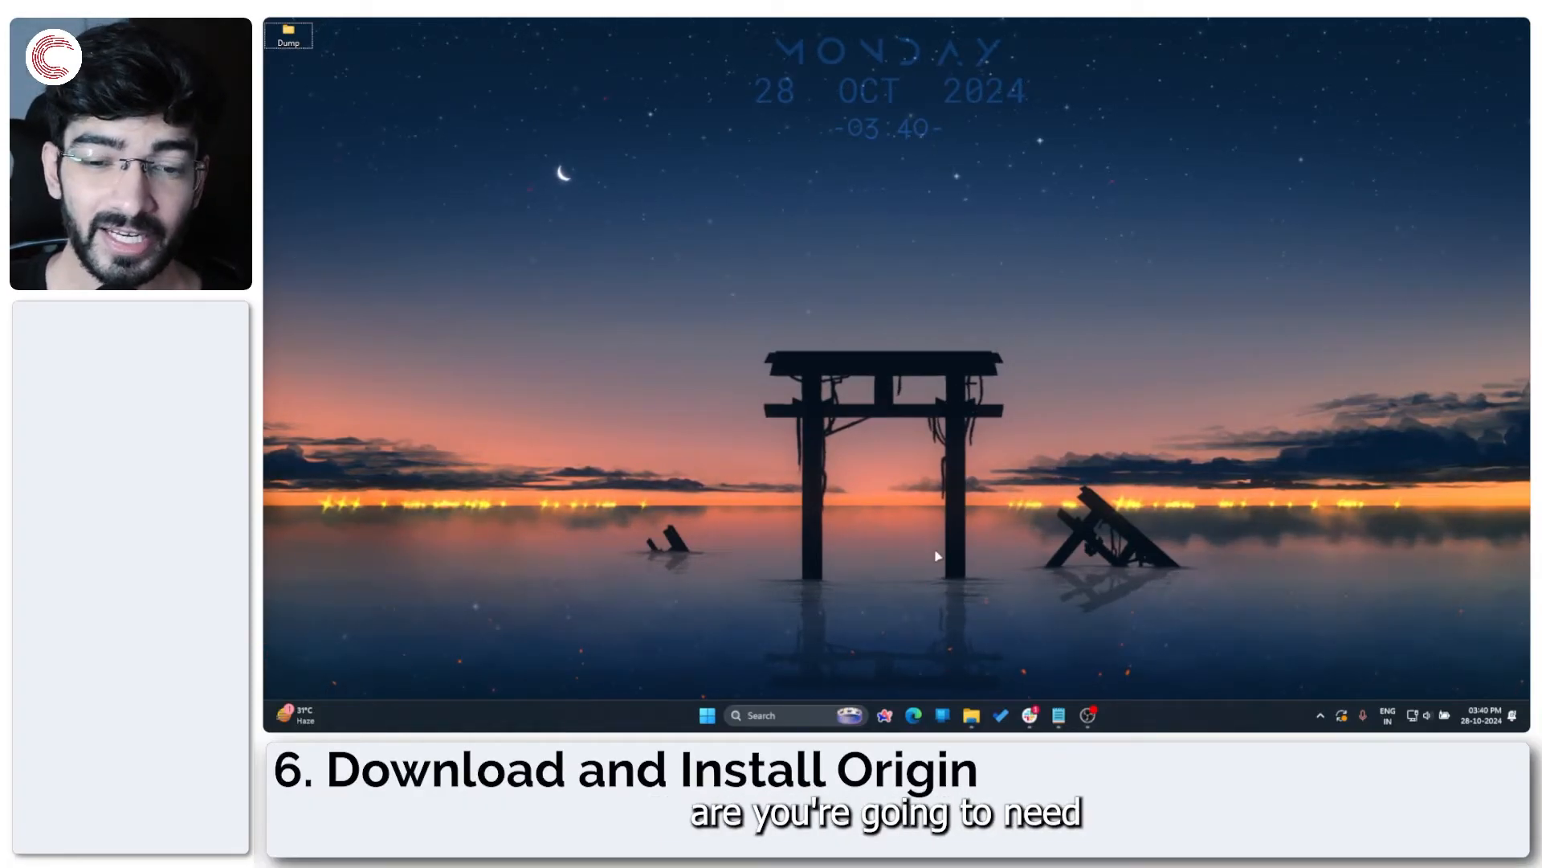
click(912, 715)
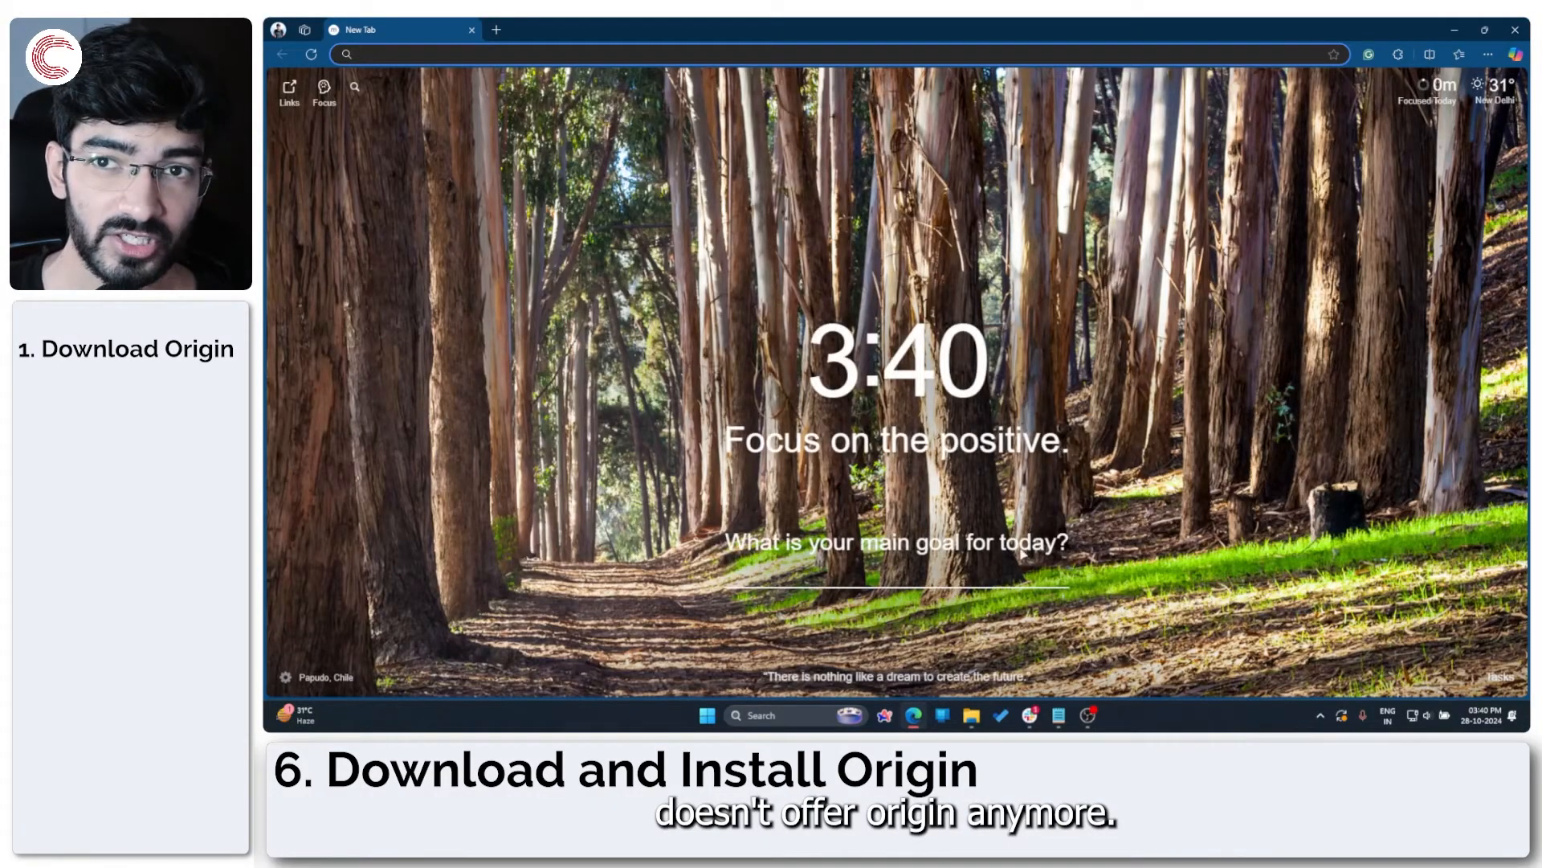
text(download)
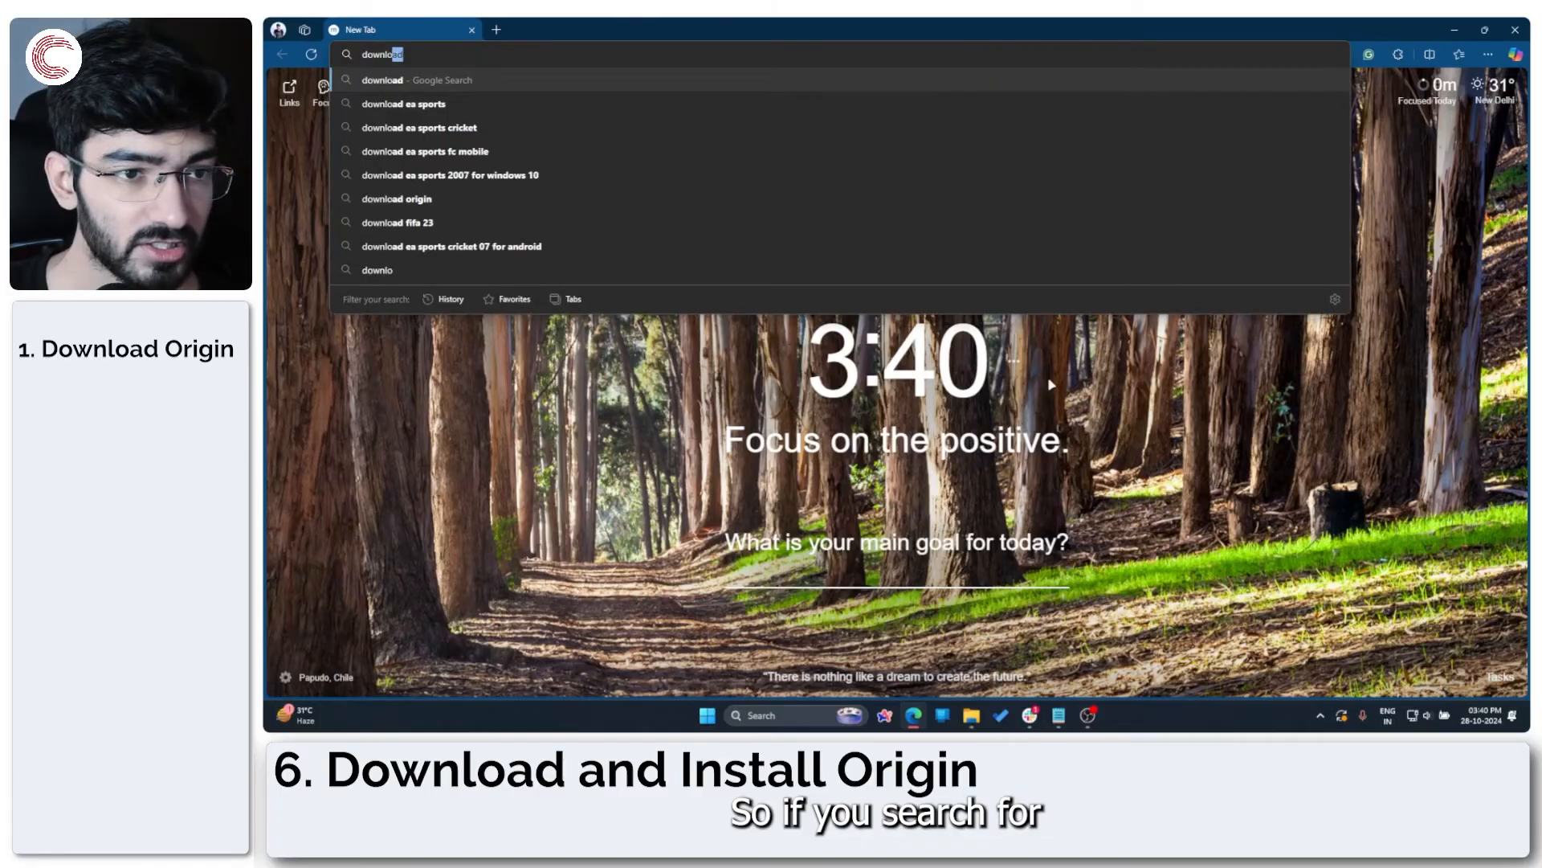
click(396, 197)
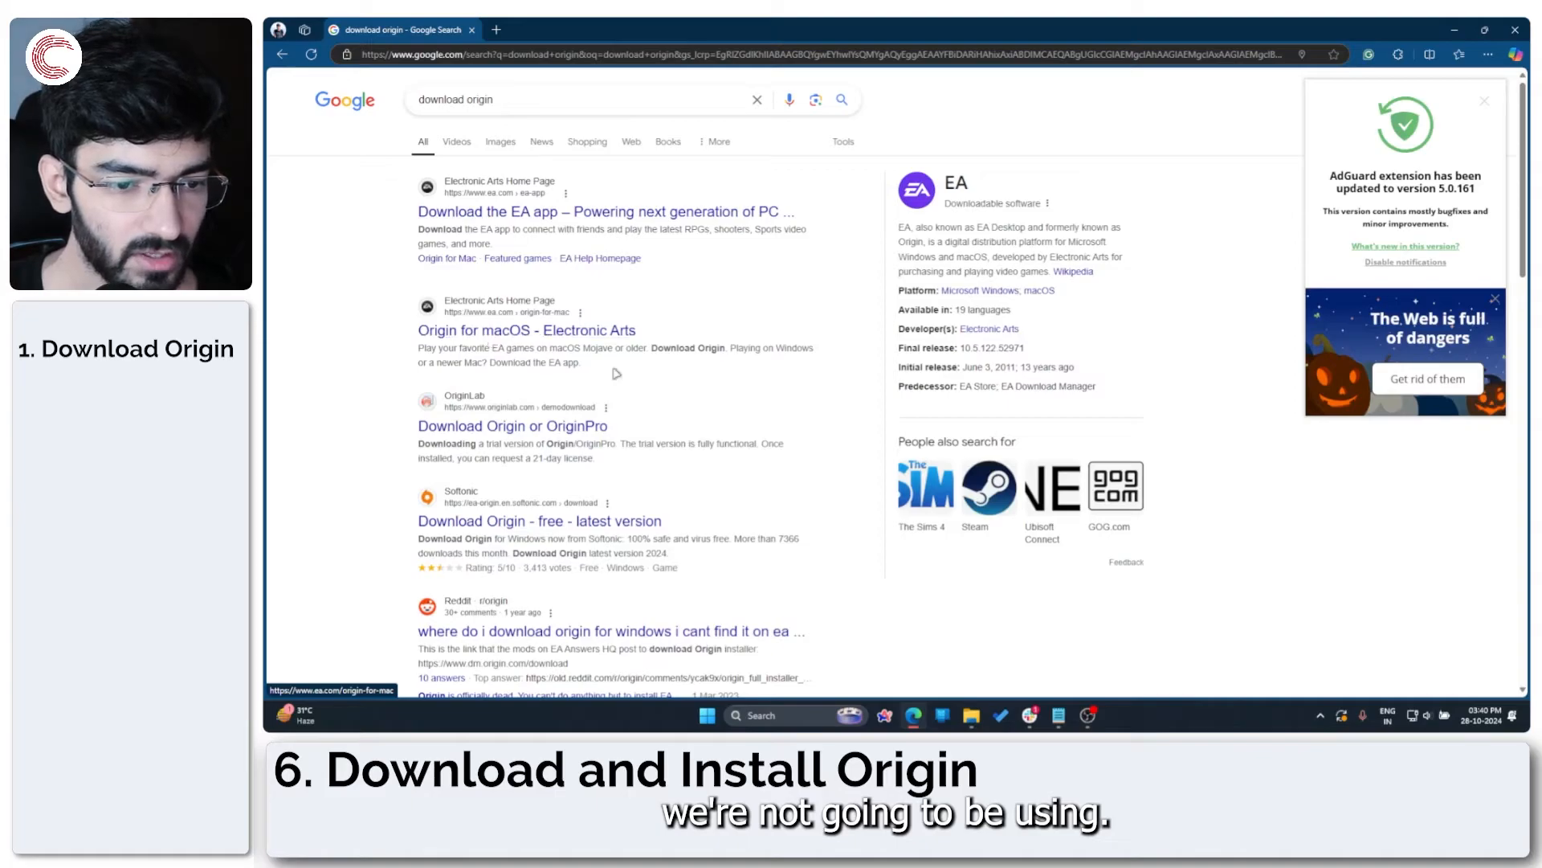
scroll(down, 3)
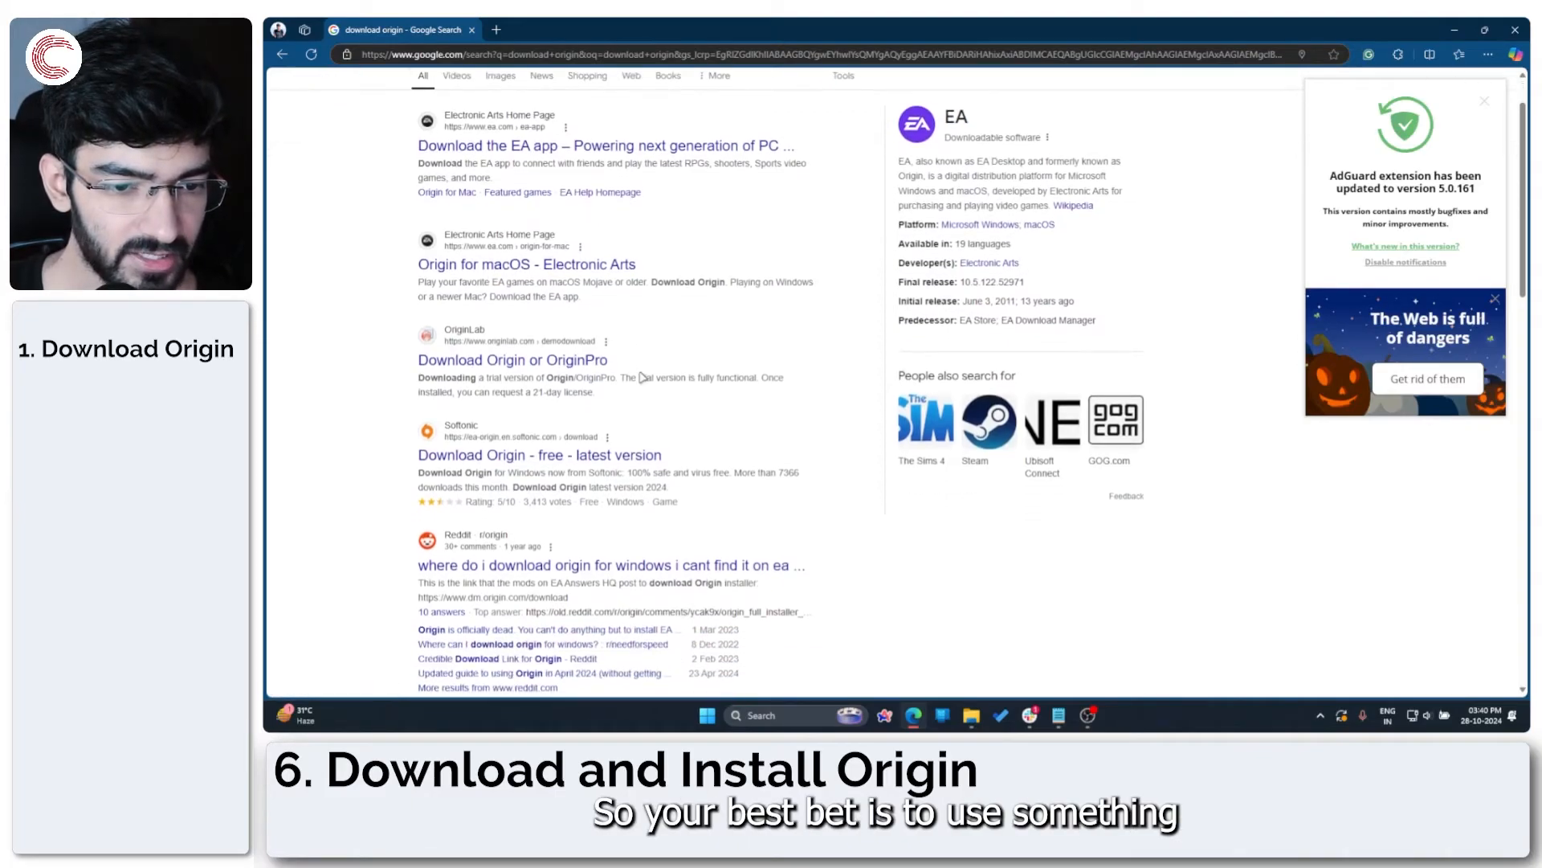
scroll(down, 3)
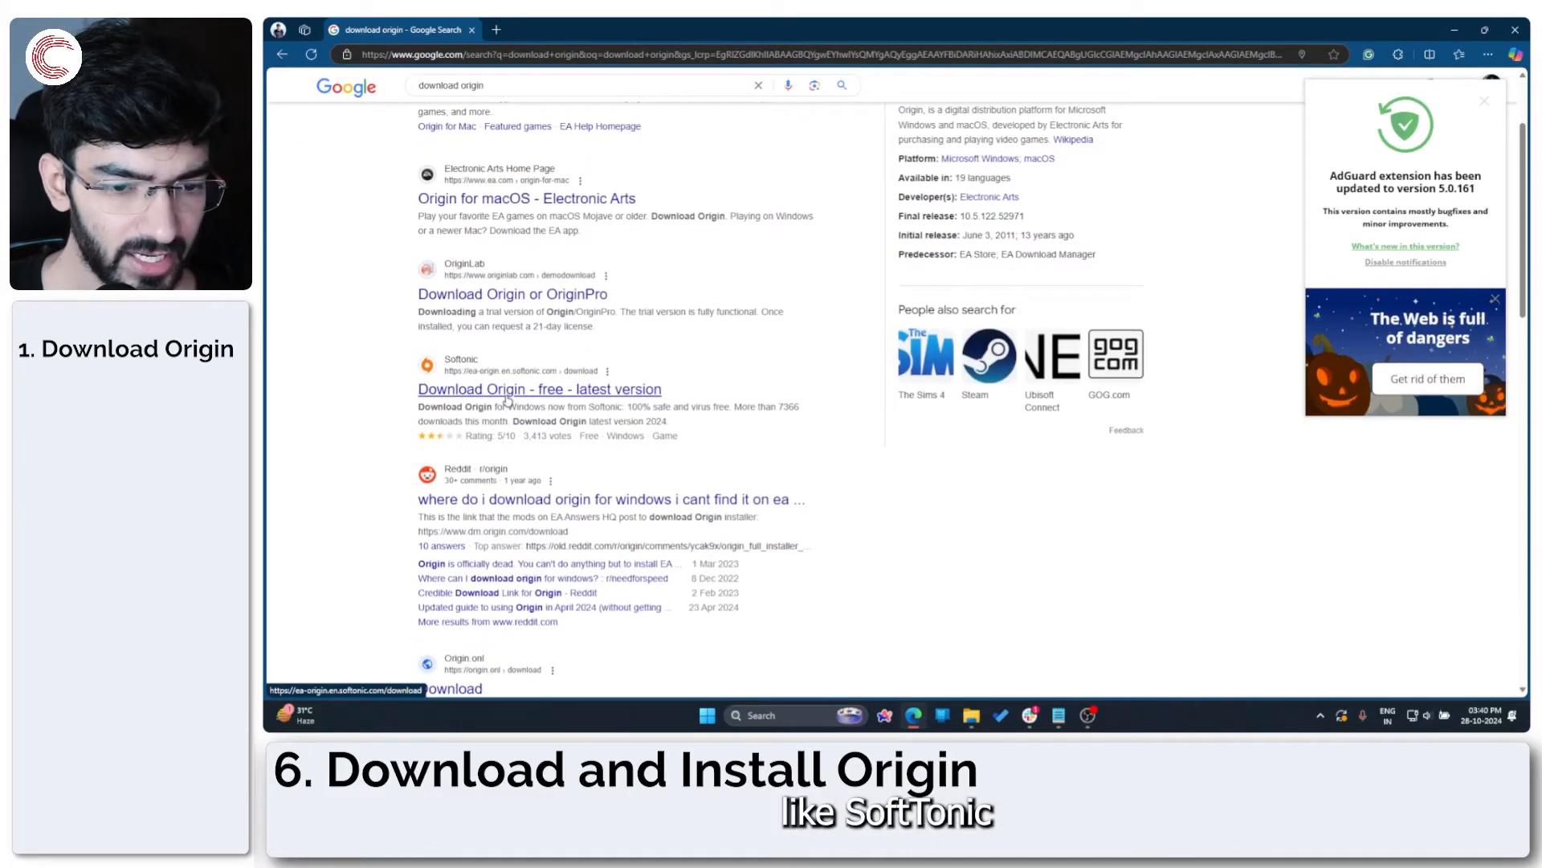
scroll(down, 3)
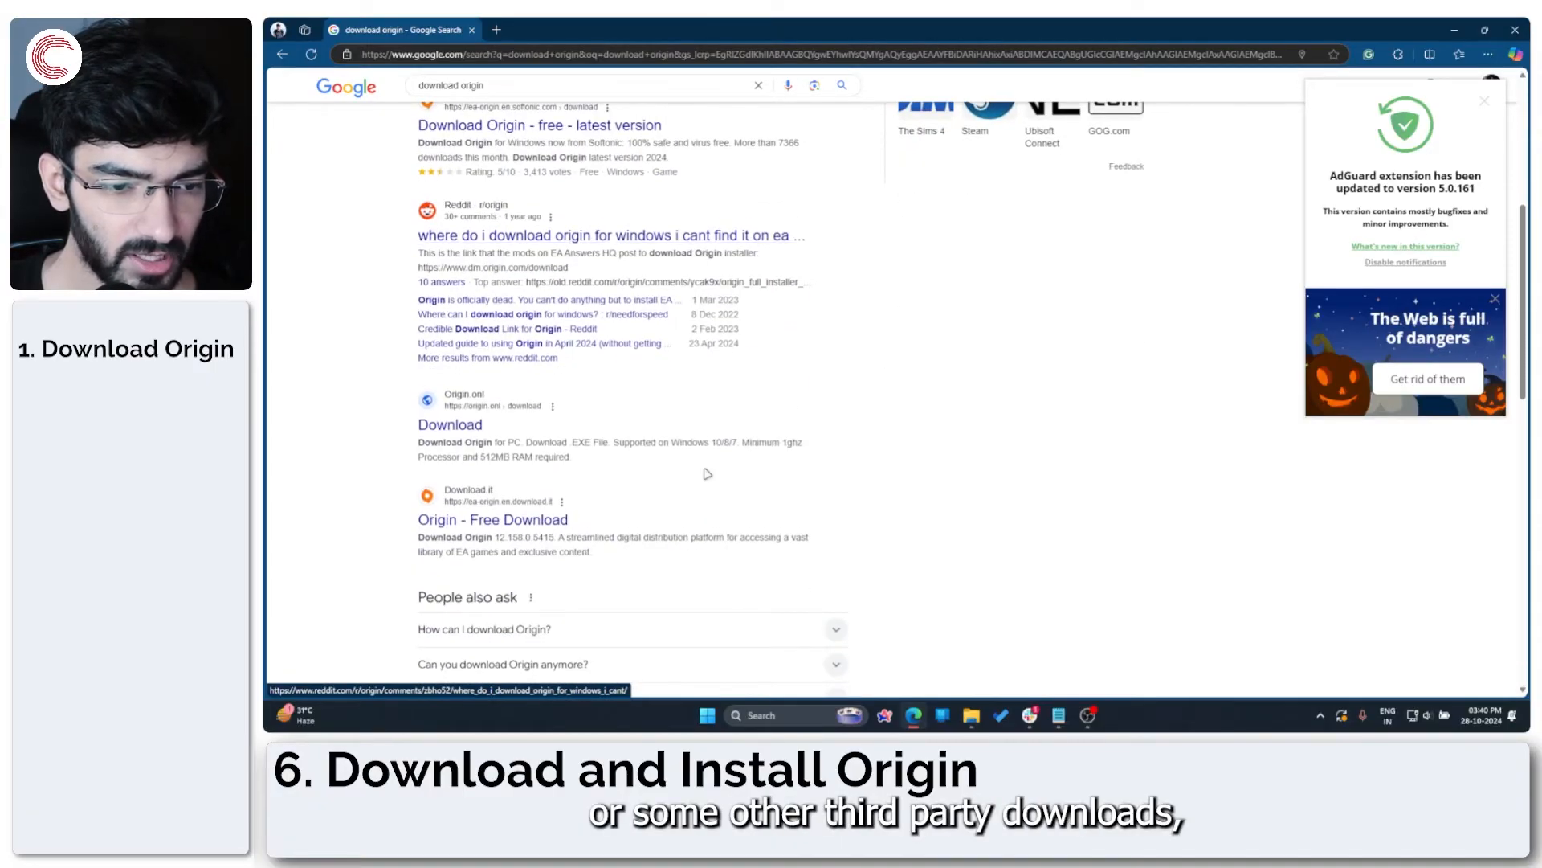
scroll(up, 3)
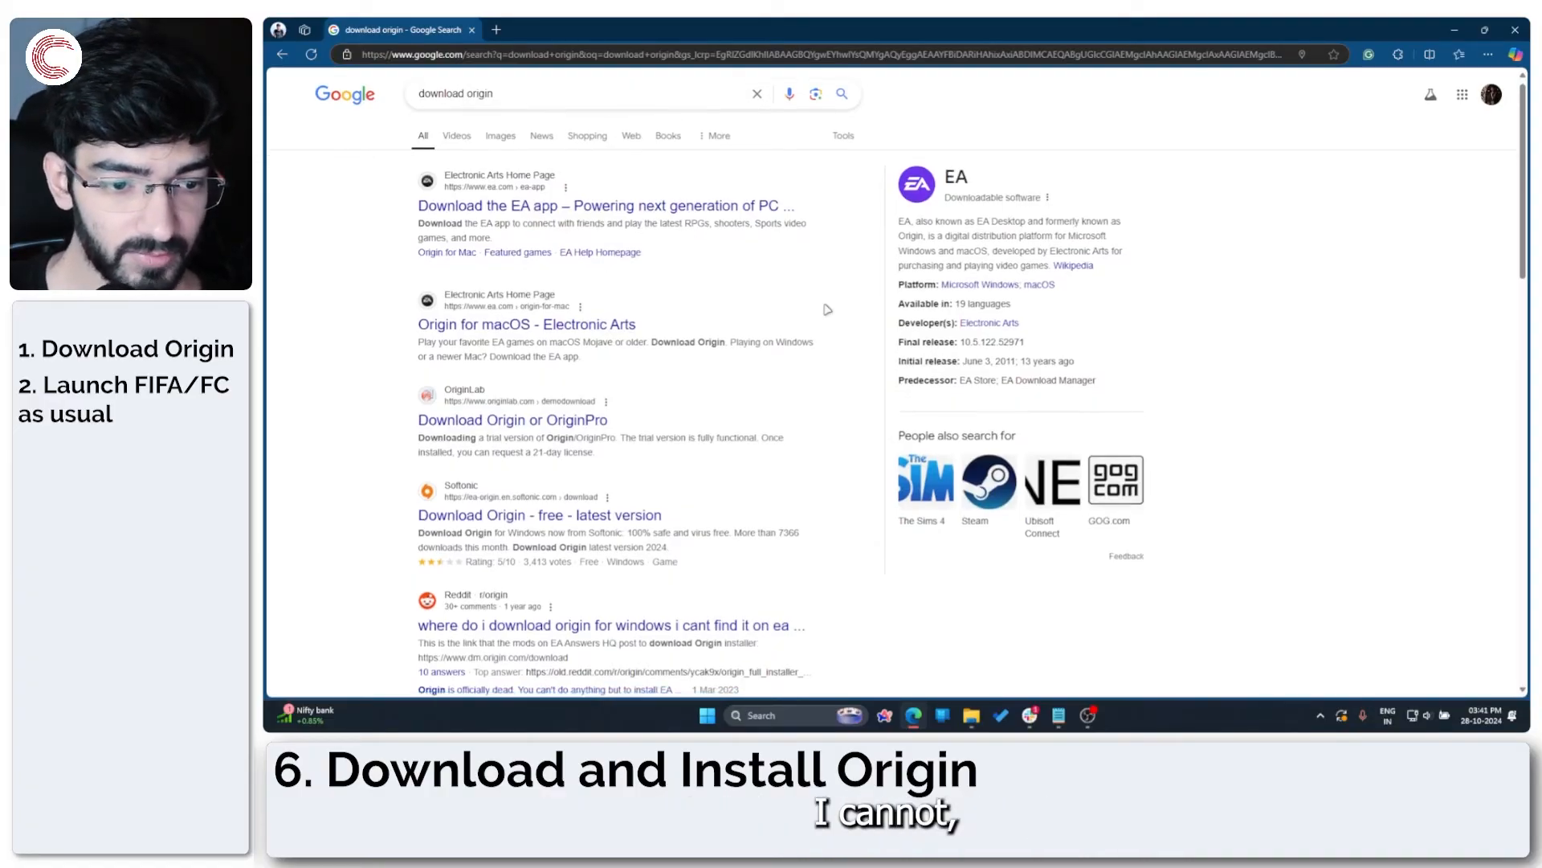
scroll(down, 3)
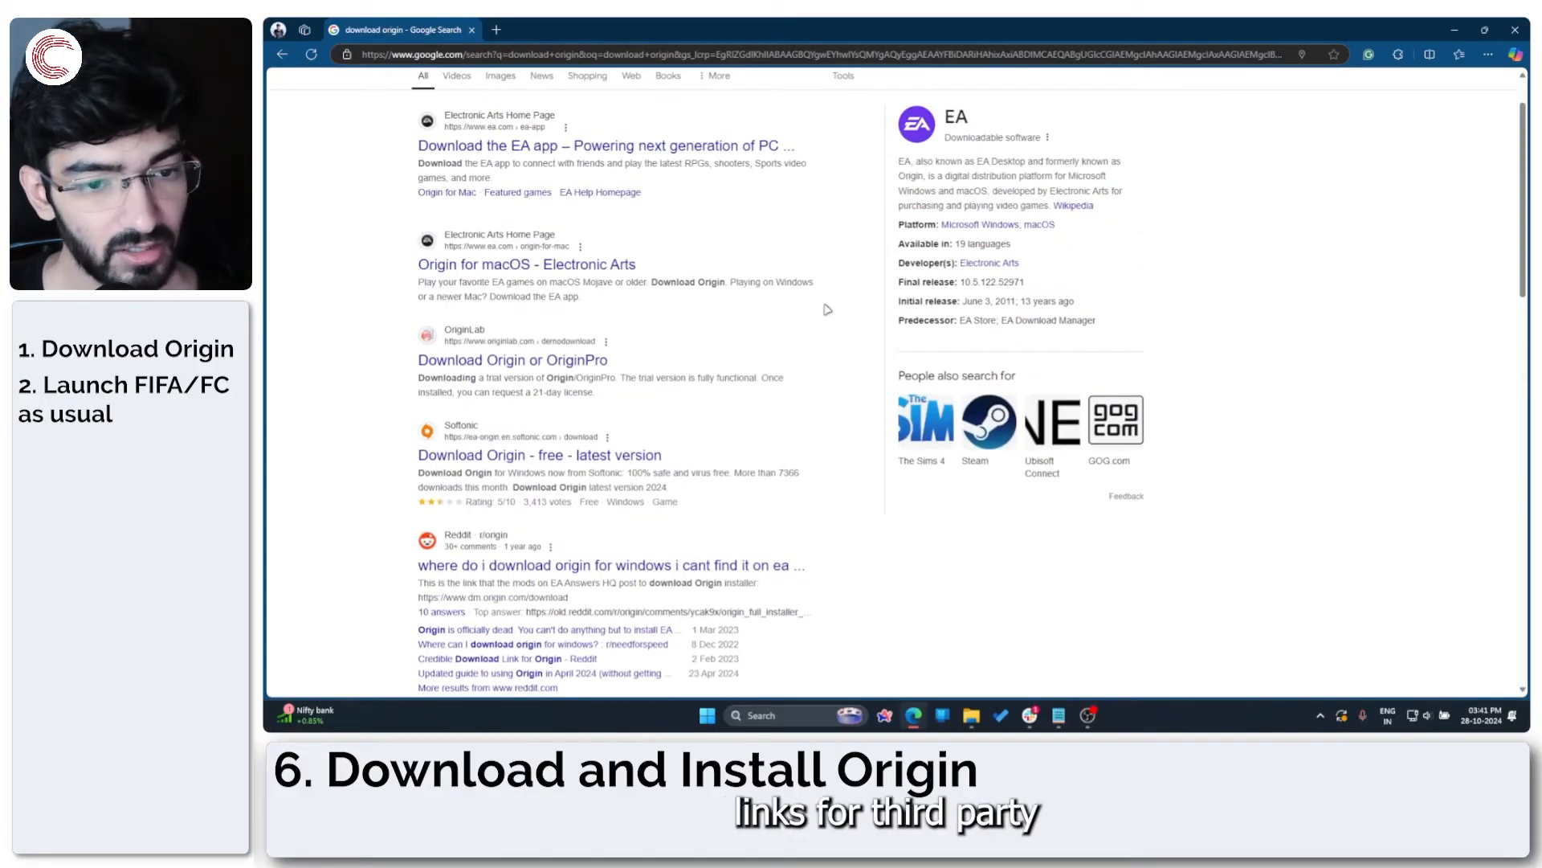
scroll(down, 3)
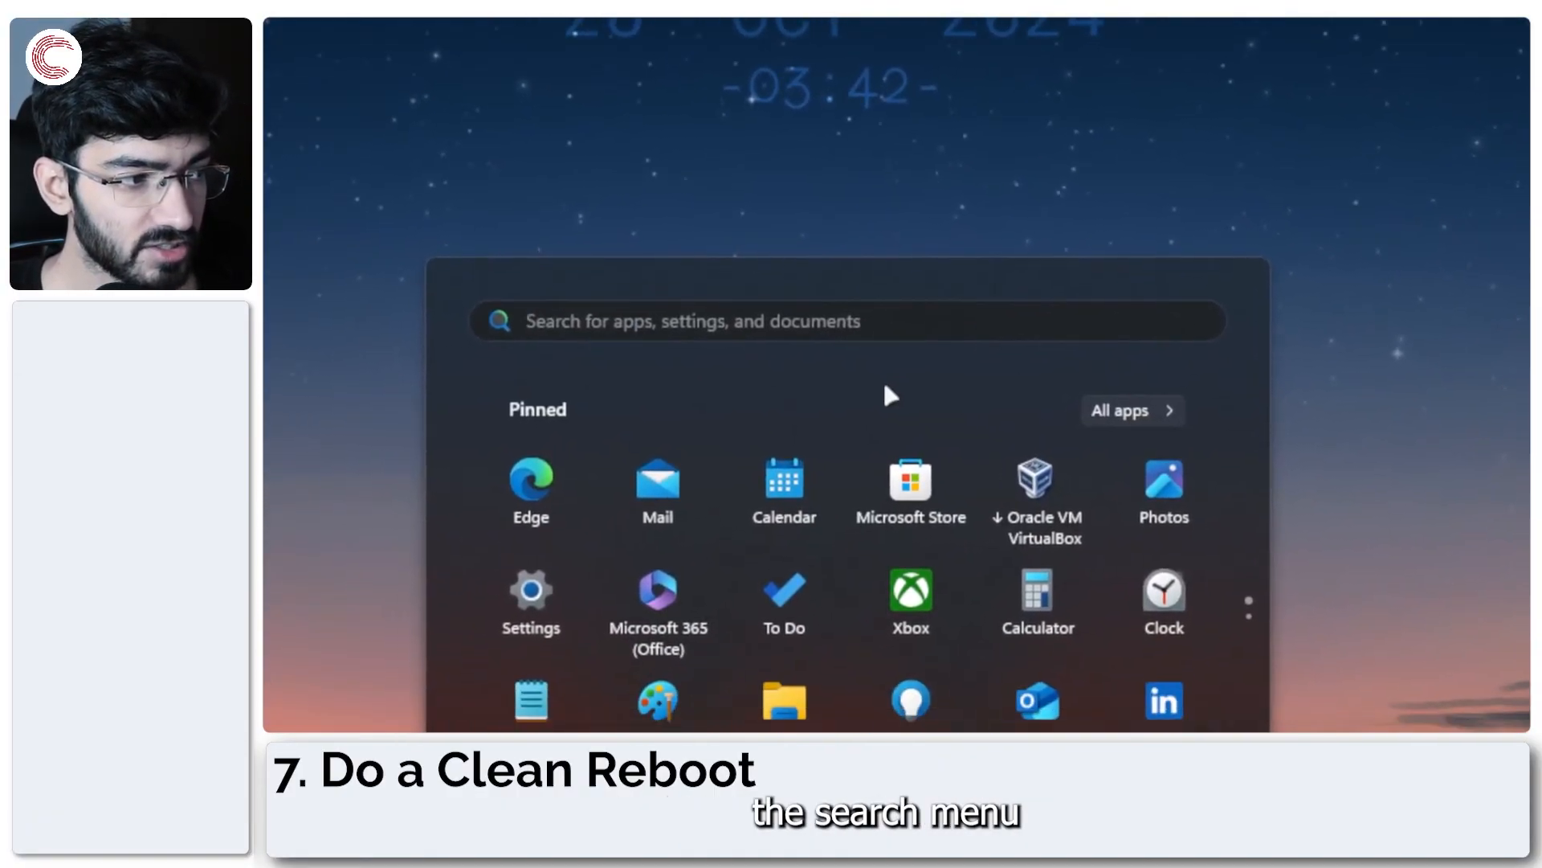
Search for msconfig and launch System Configuration.
text(msconfig)
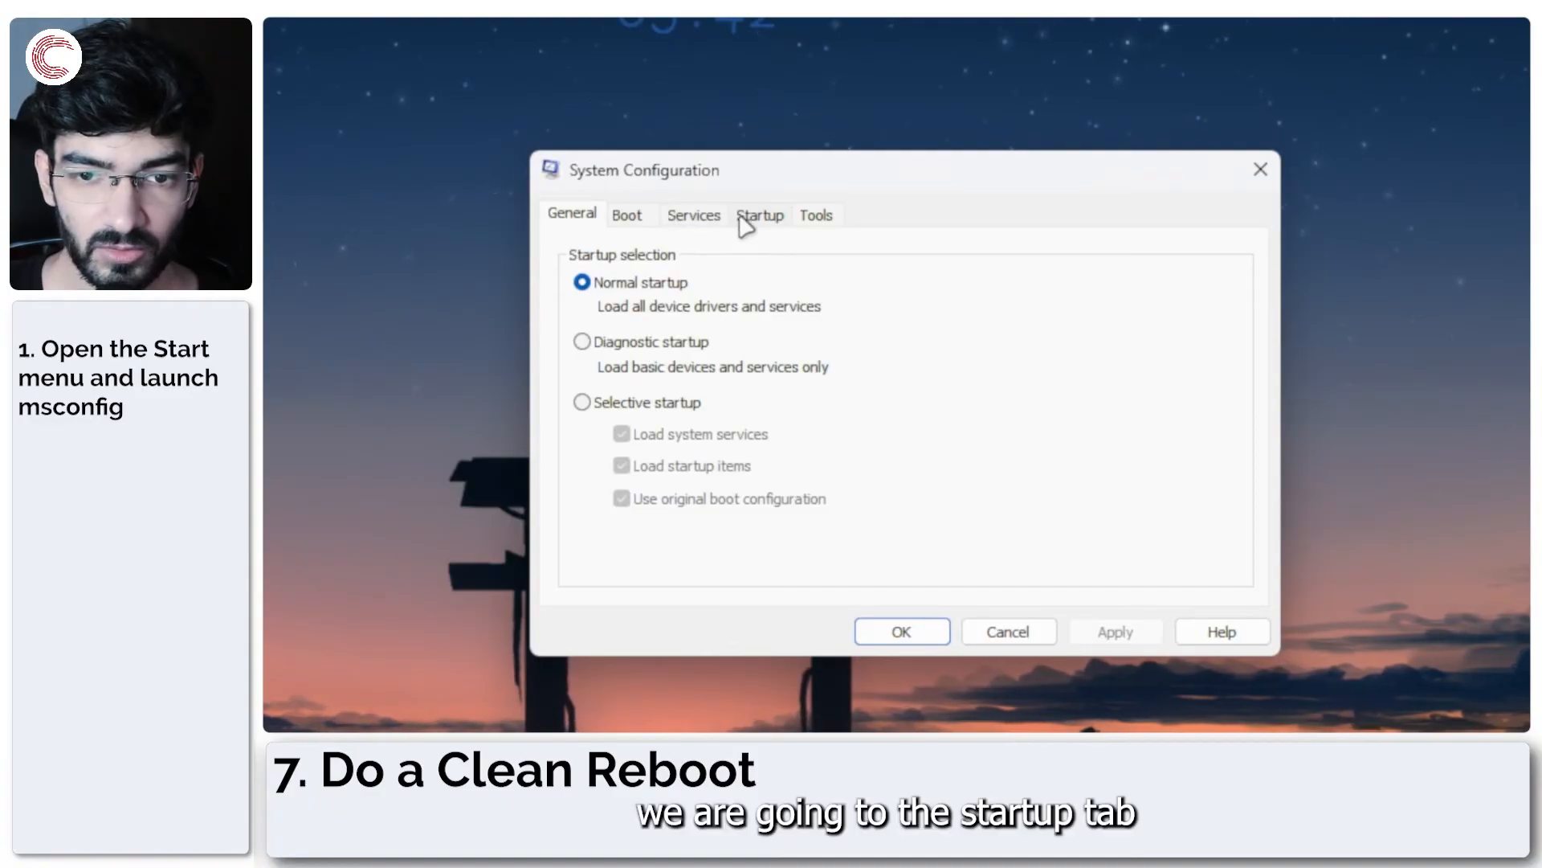
Hide all Microsoft services in System Configuration's Services list.
click(627, 215)
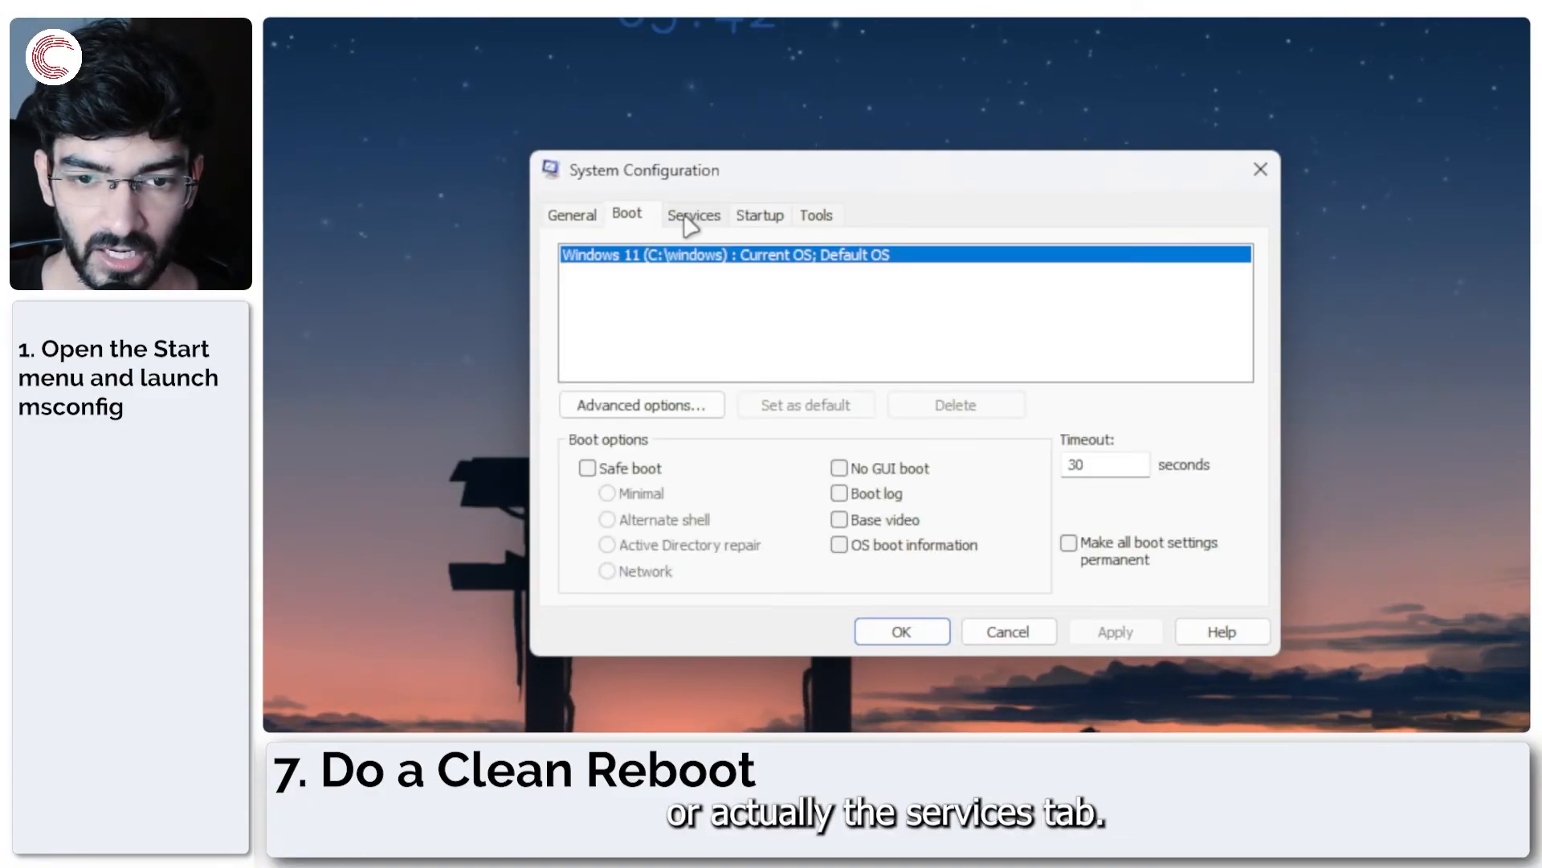
click(693, 215)
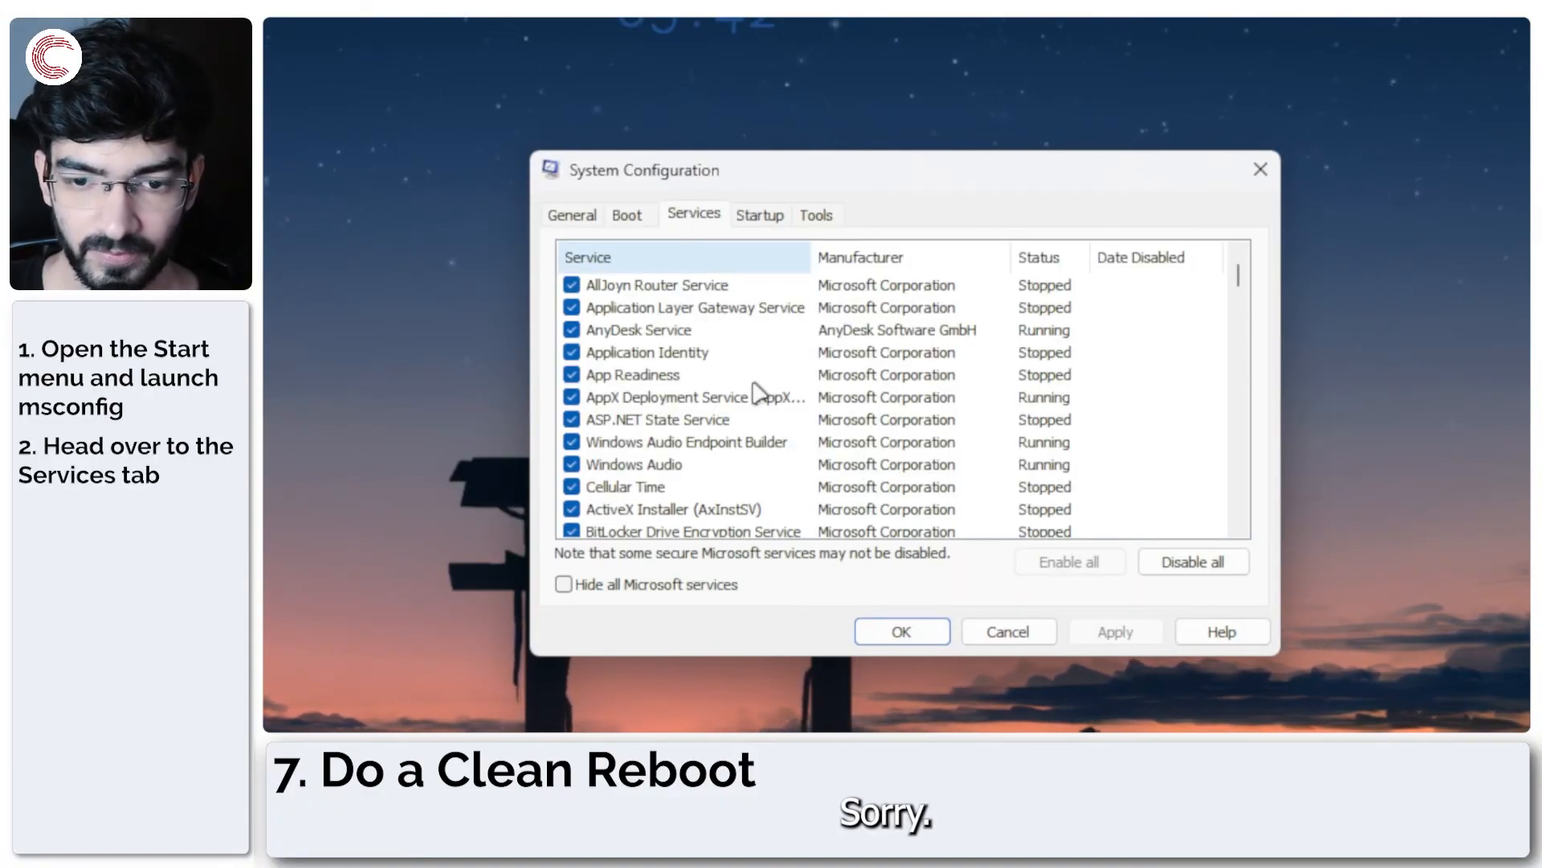
click(562, 584)
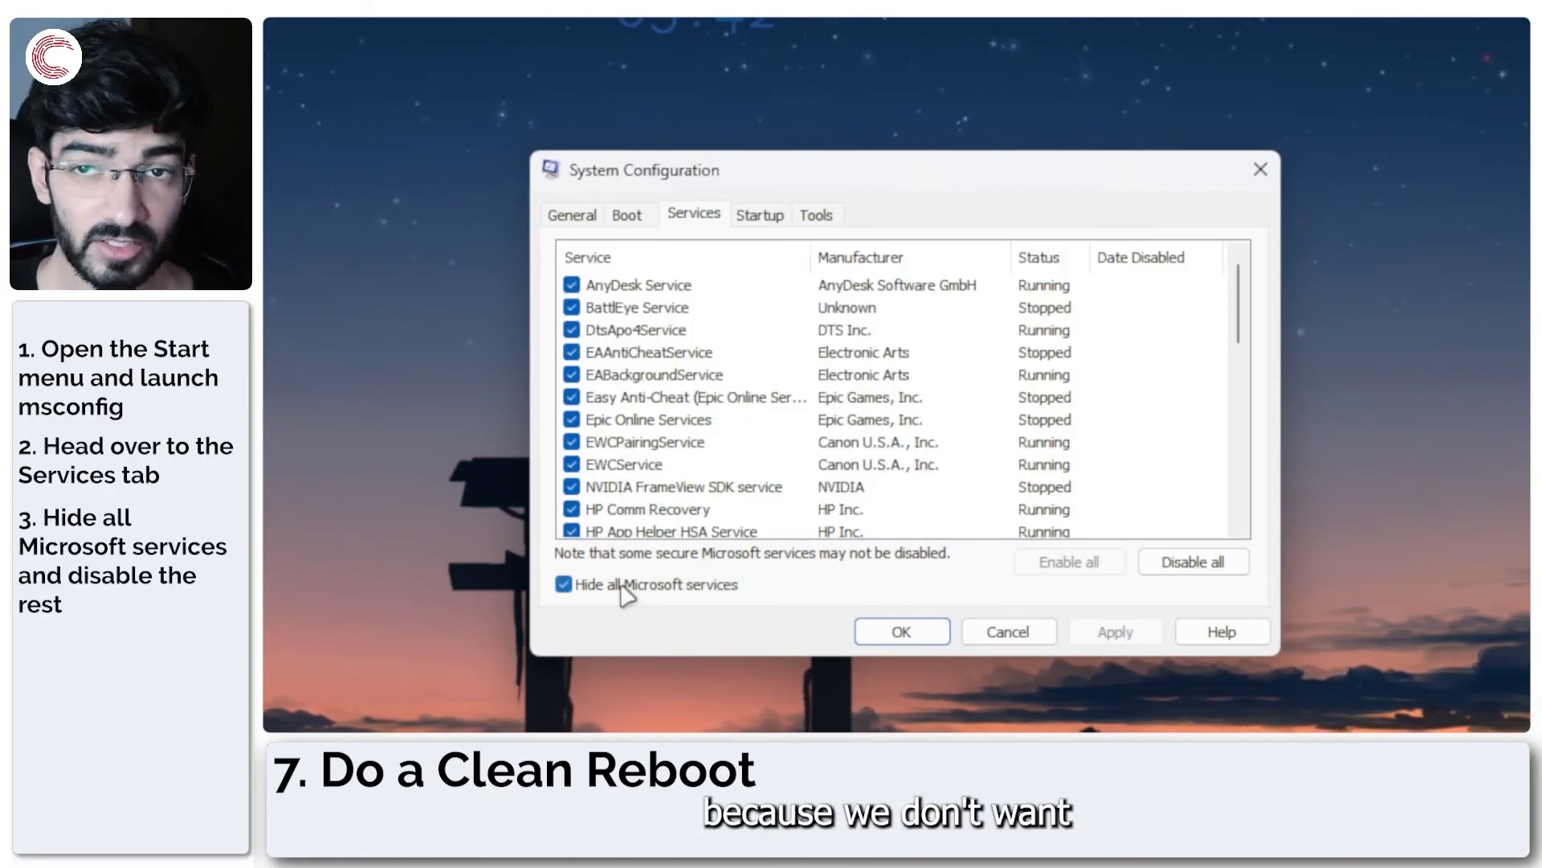
mouse_move(963, 477)
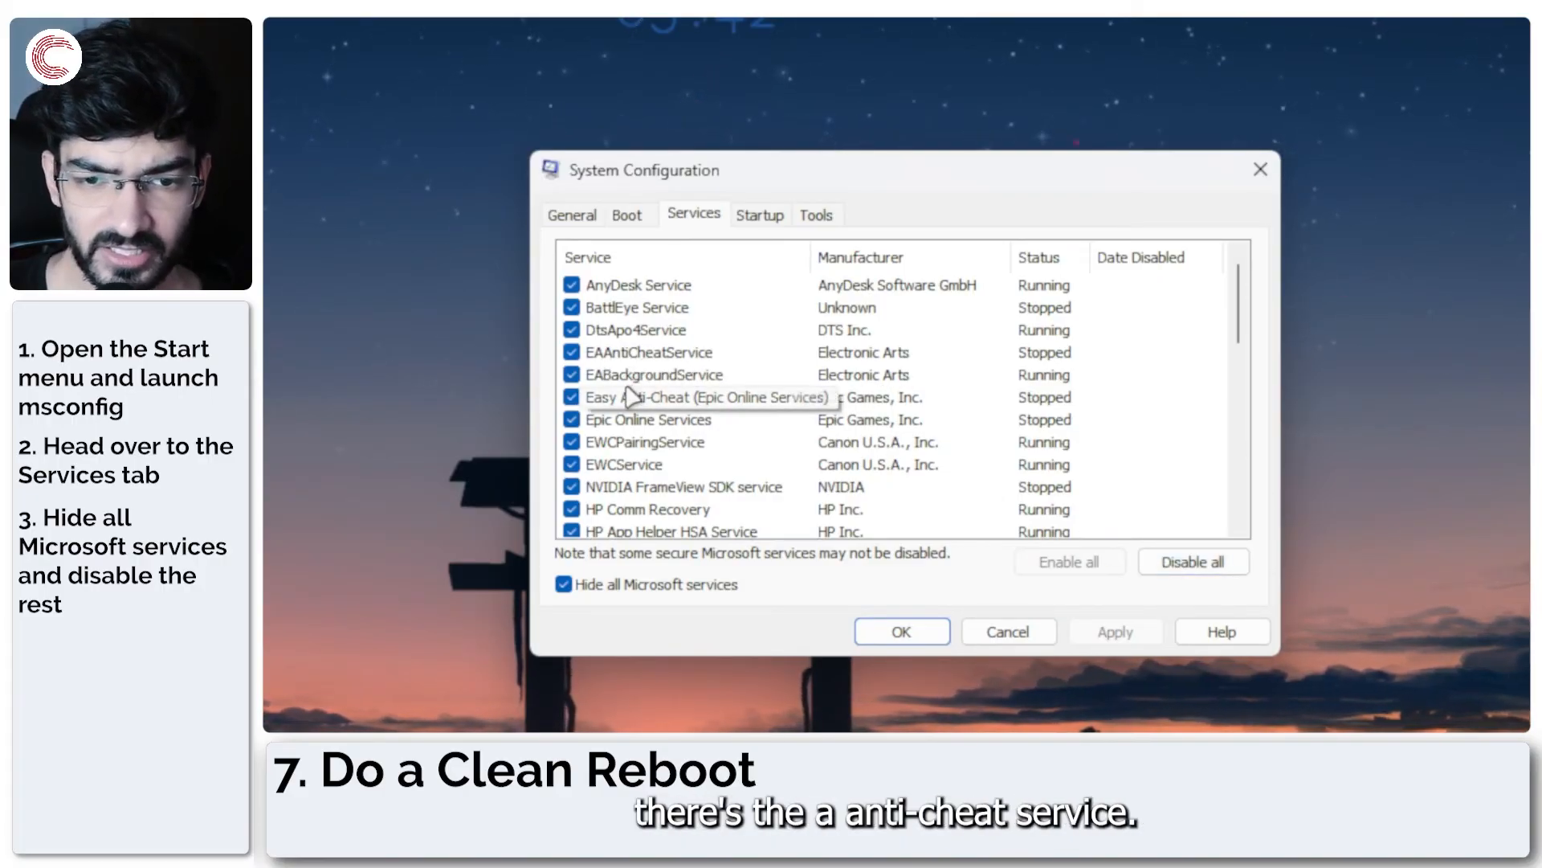
mouse_move(875, 482)
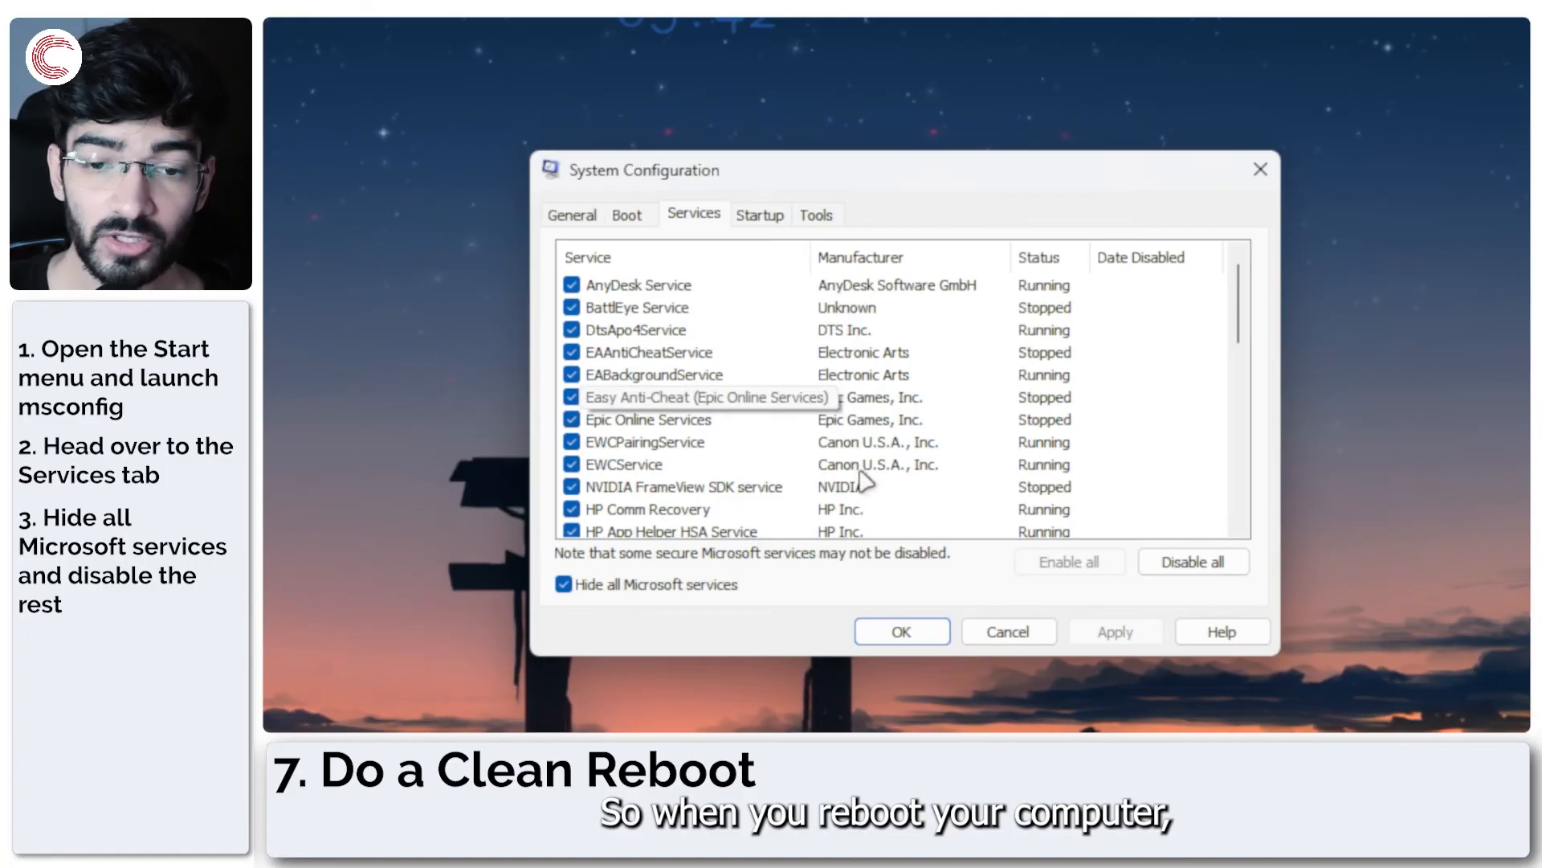
Open Task Manager from the Startup tab to manage startup apps.
scroll(down, 3)
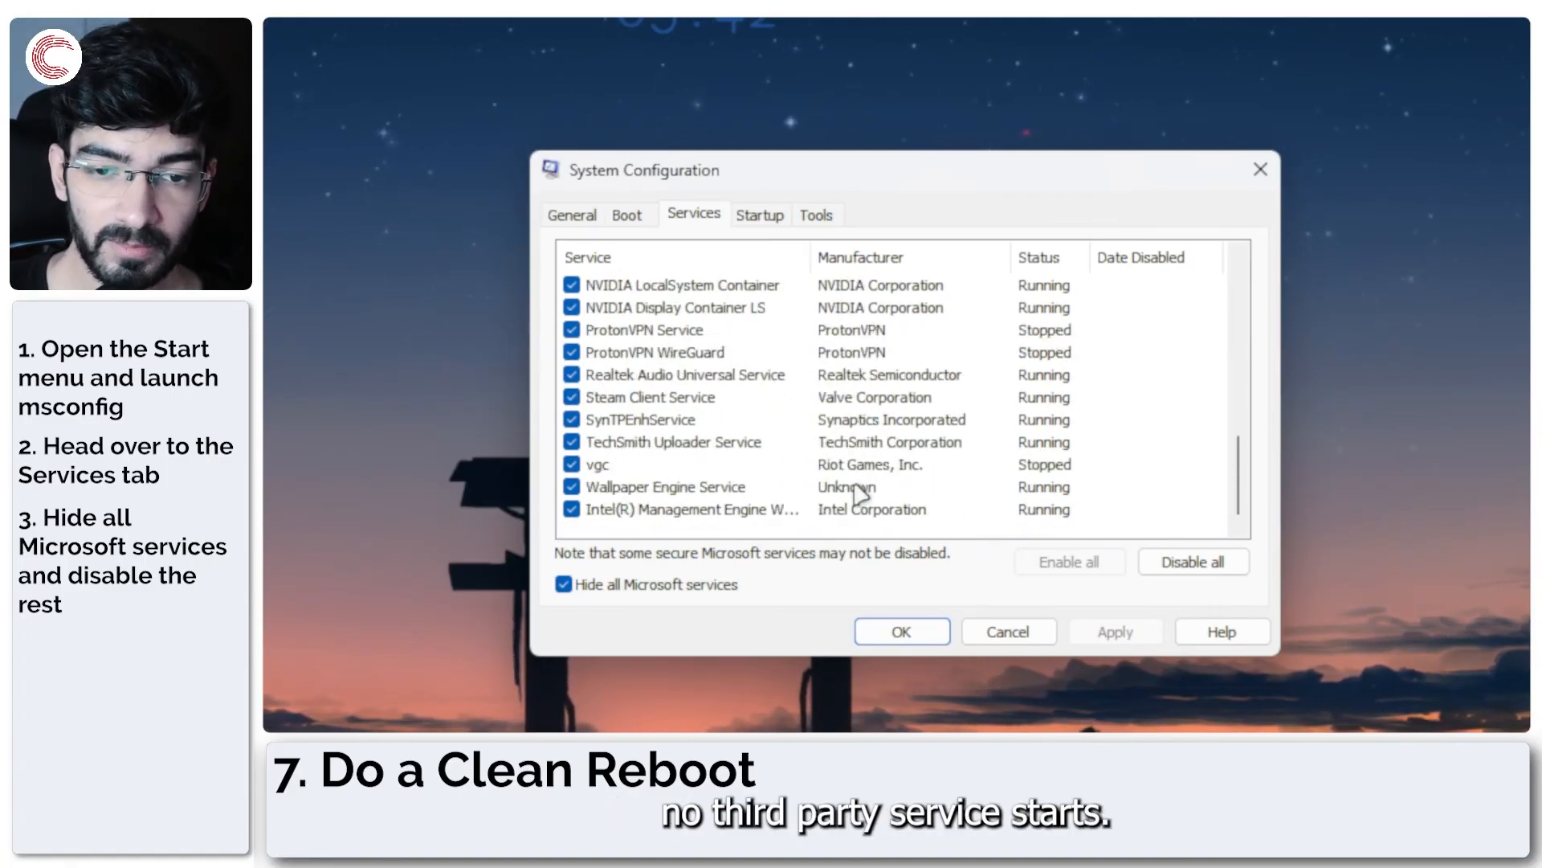
mouse_move(871, 519)
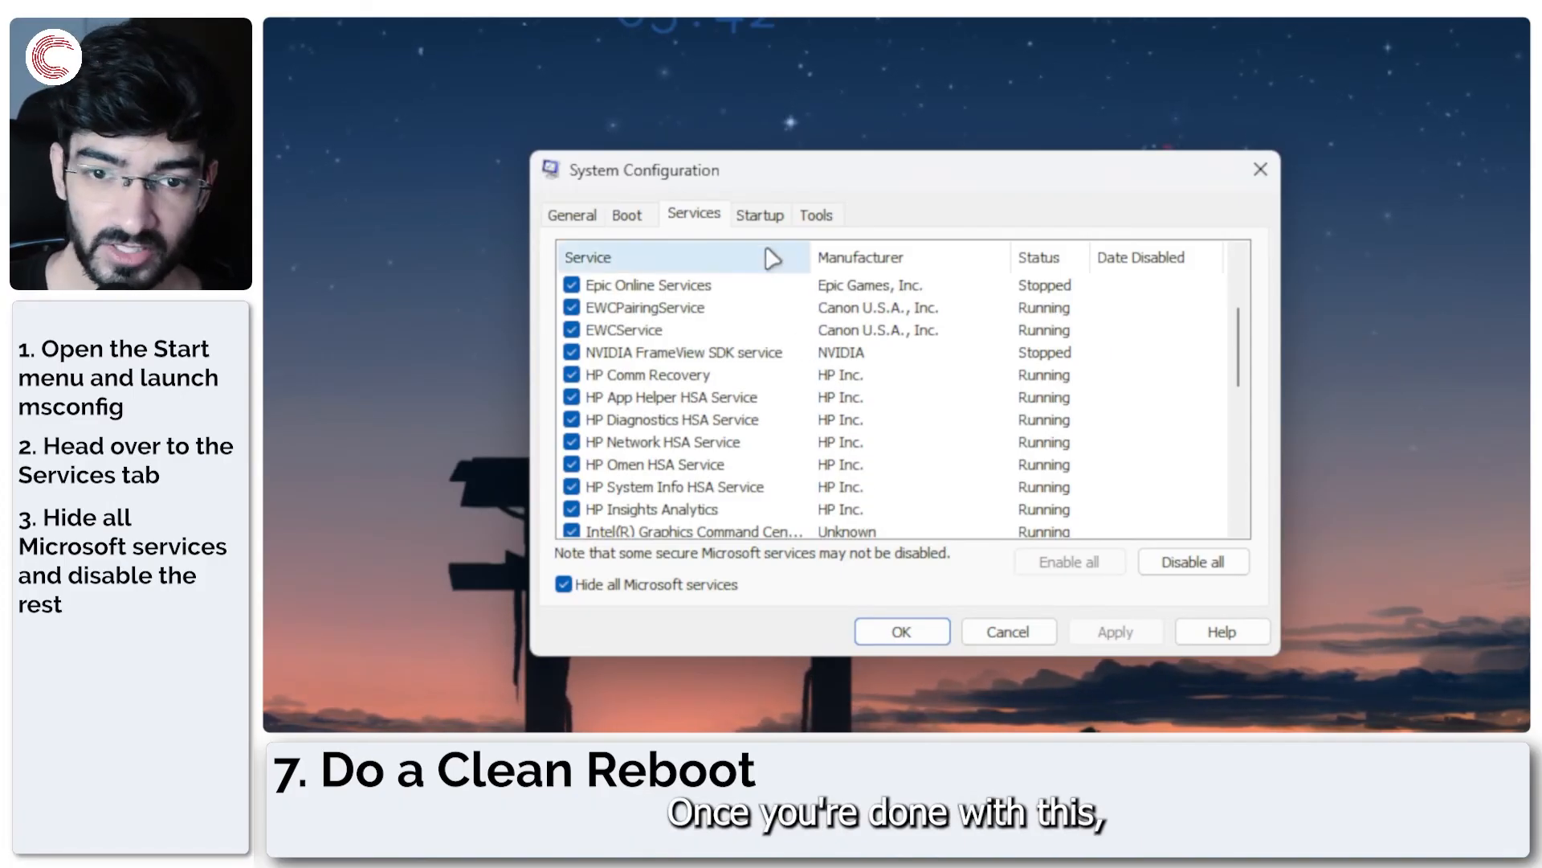
click(758, 214)
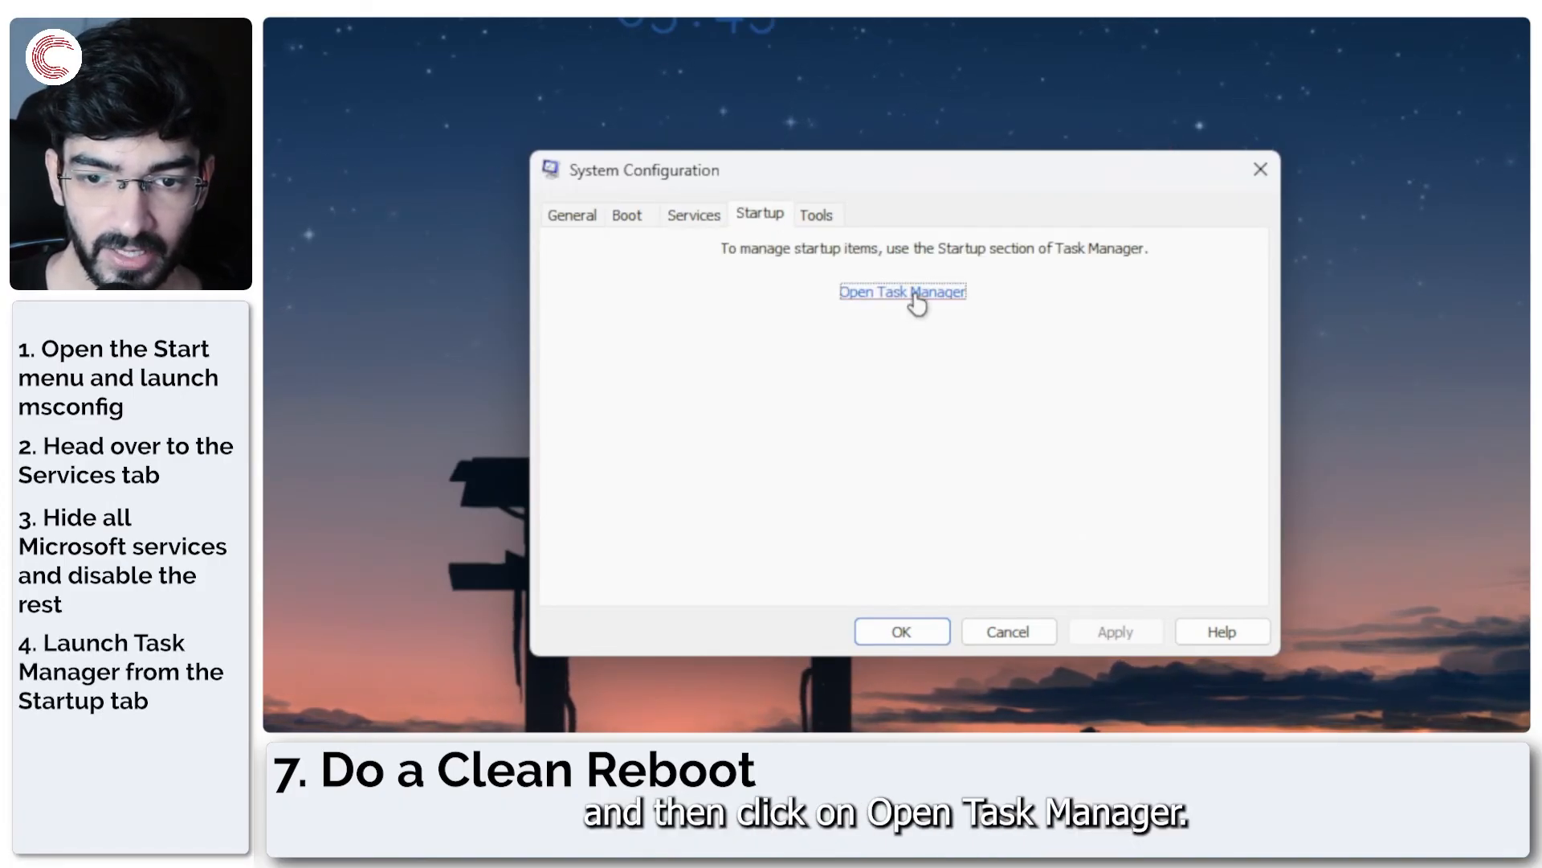
click(901, 291)
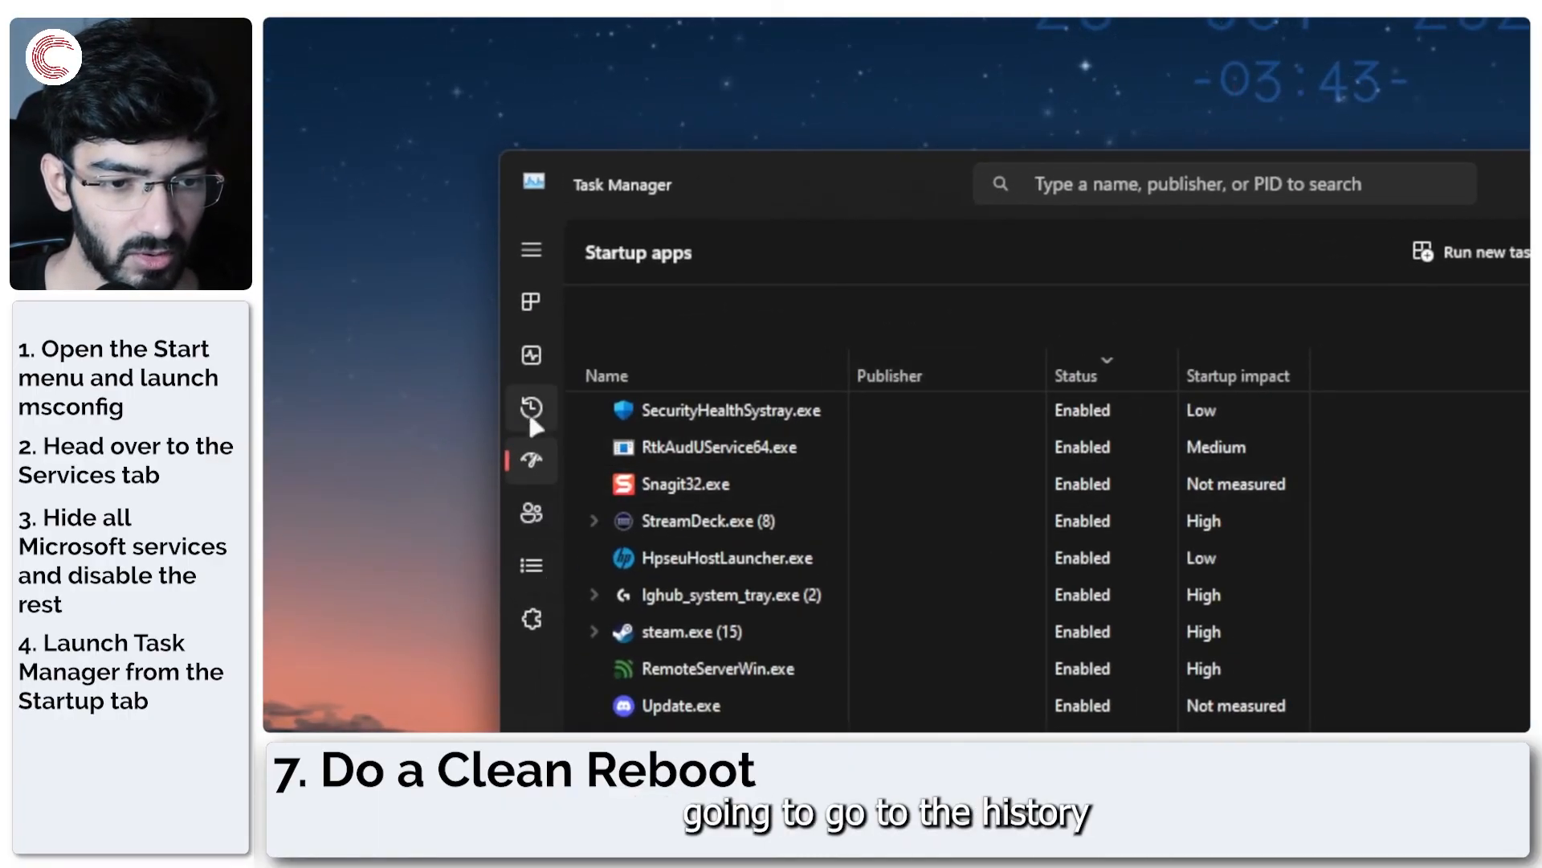
Review the Startup apps list and right-click Mobile devices to offer Disable.
click(531, 407)
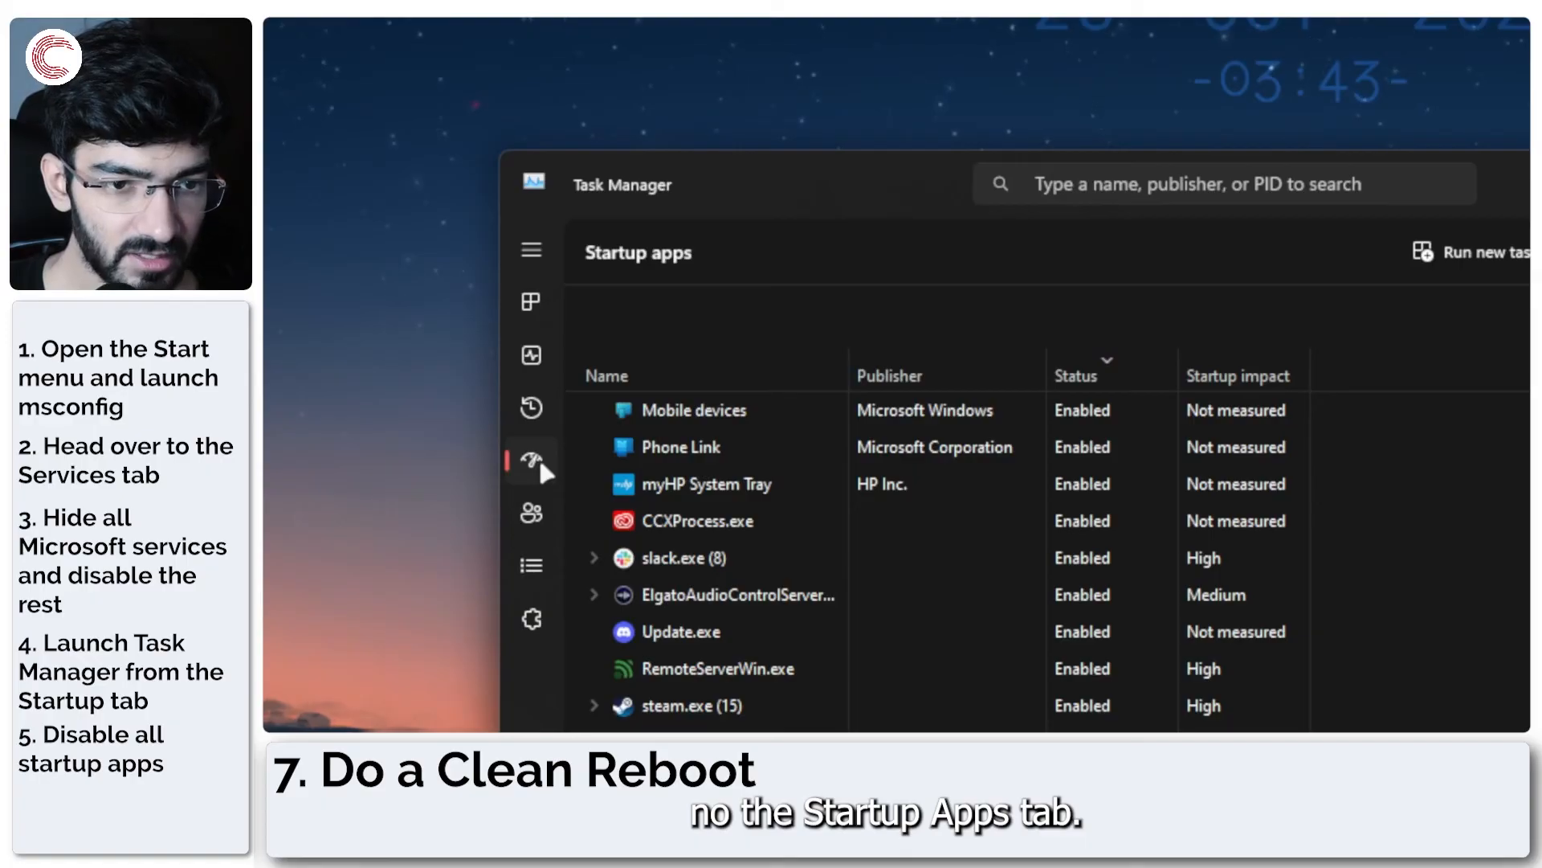
mouse_move(1097, 475)
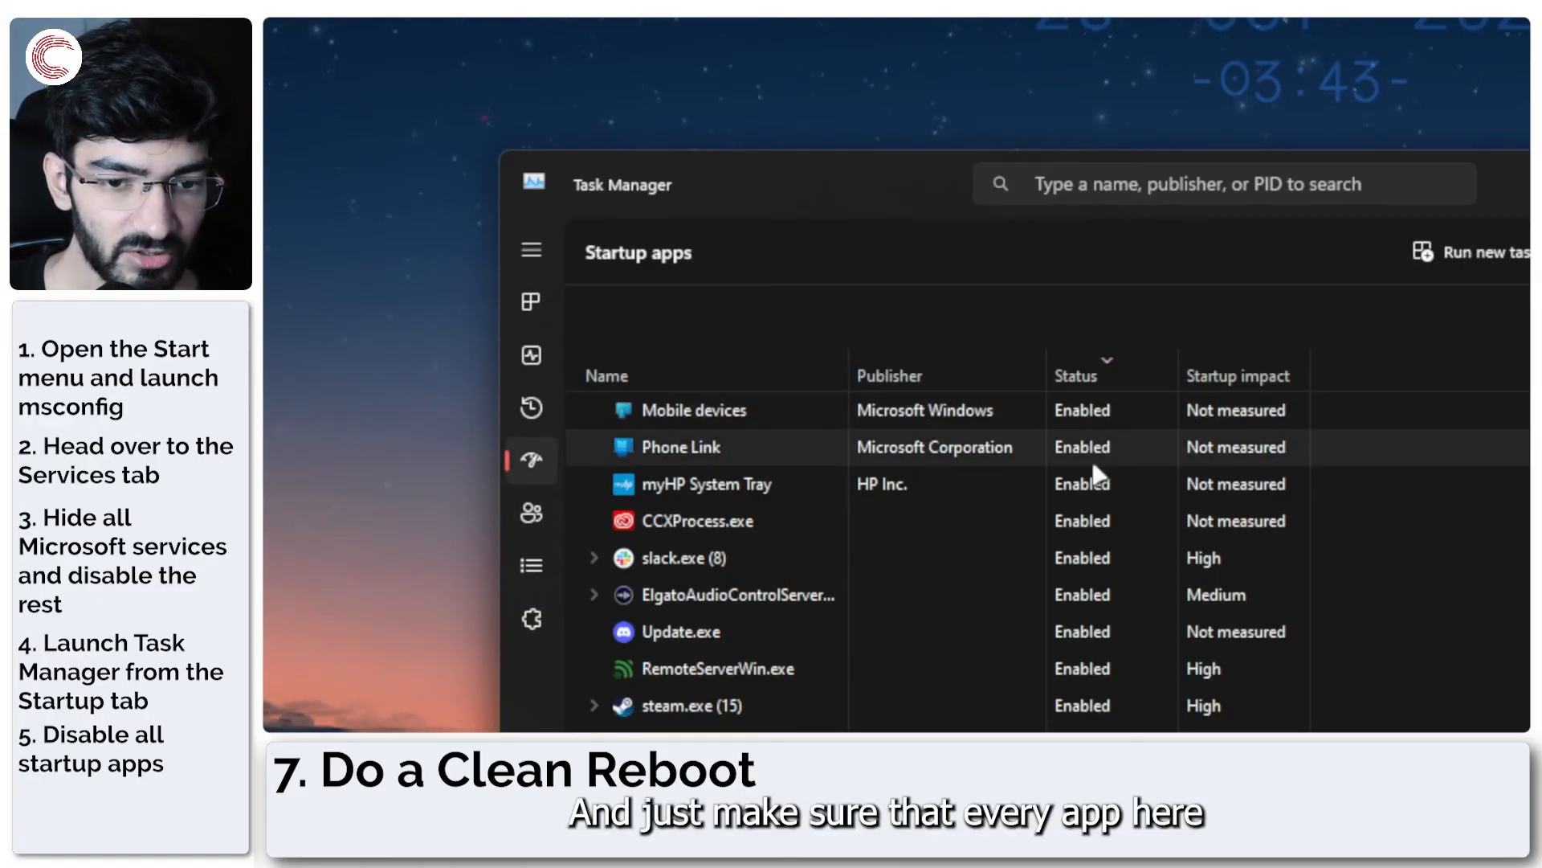
scroll(down, 3)
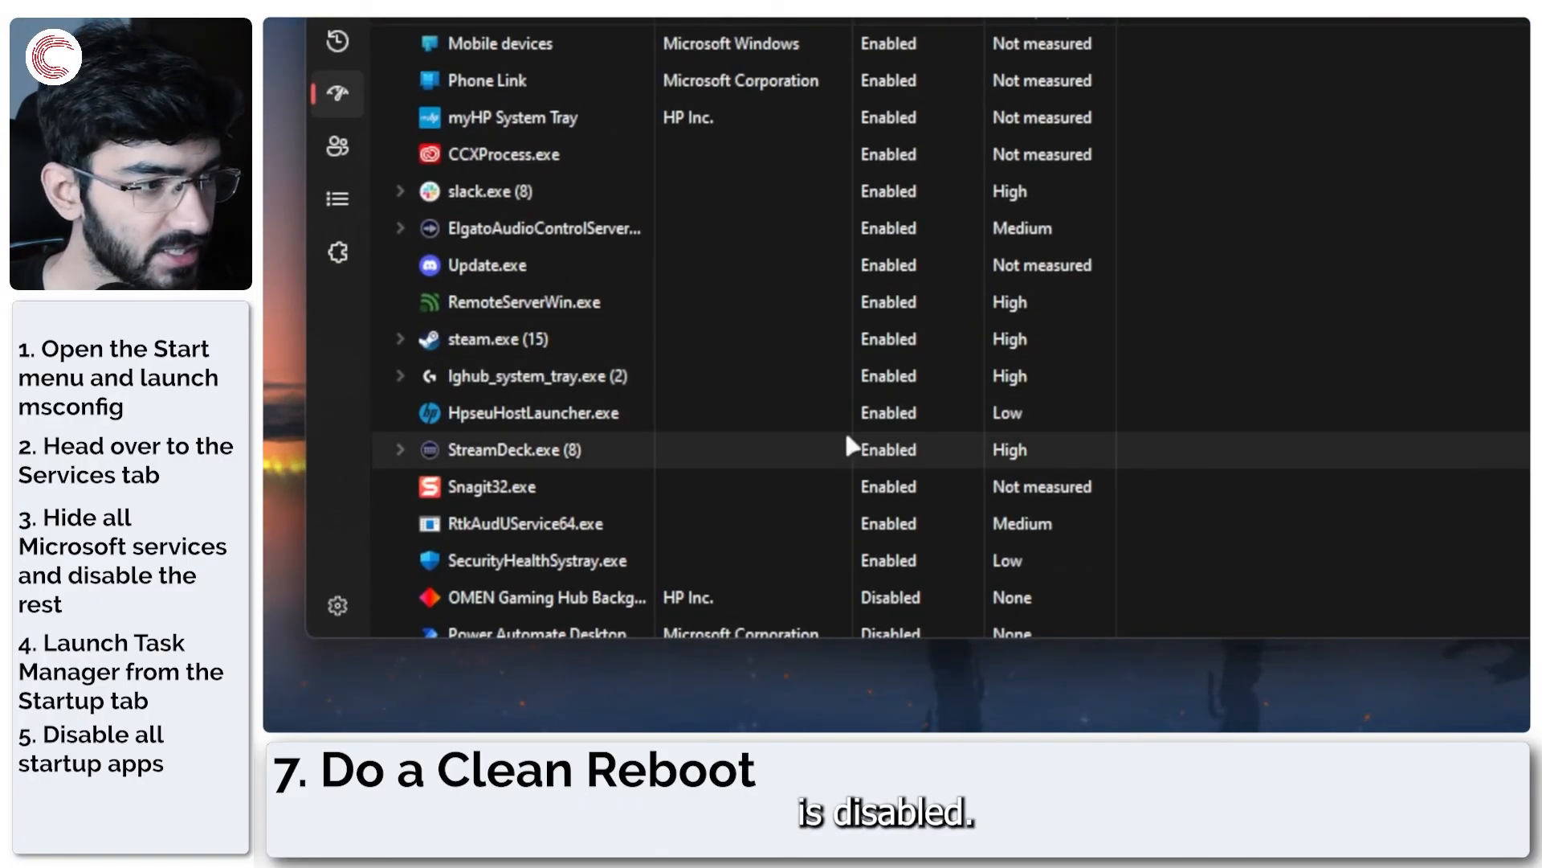
scroll(down, 3)
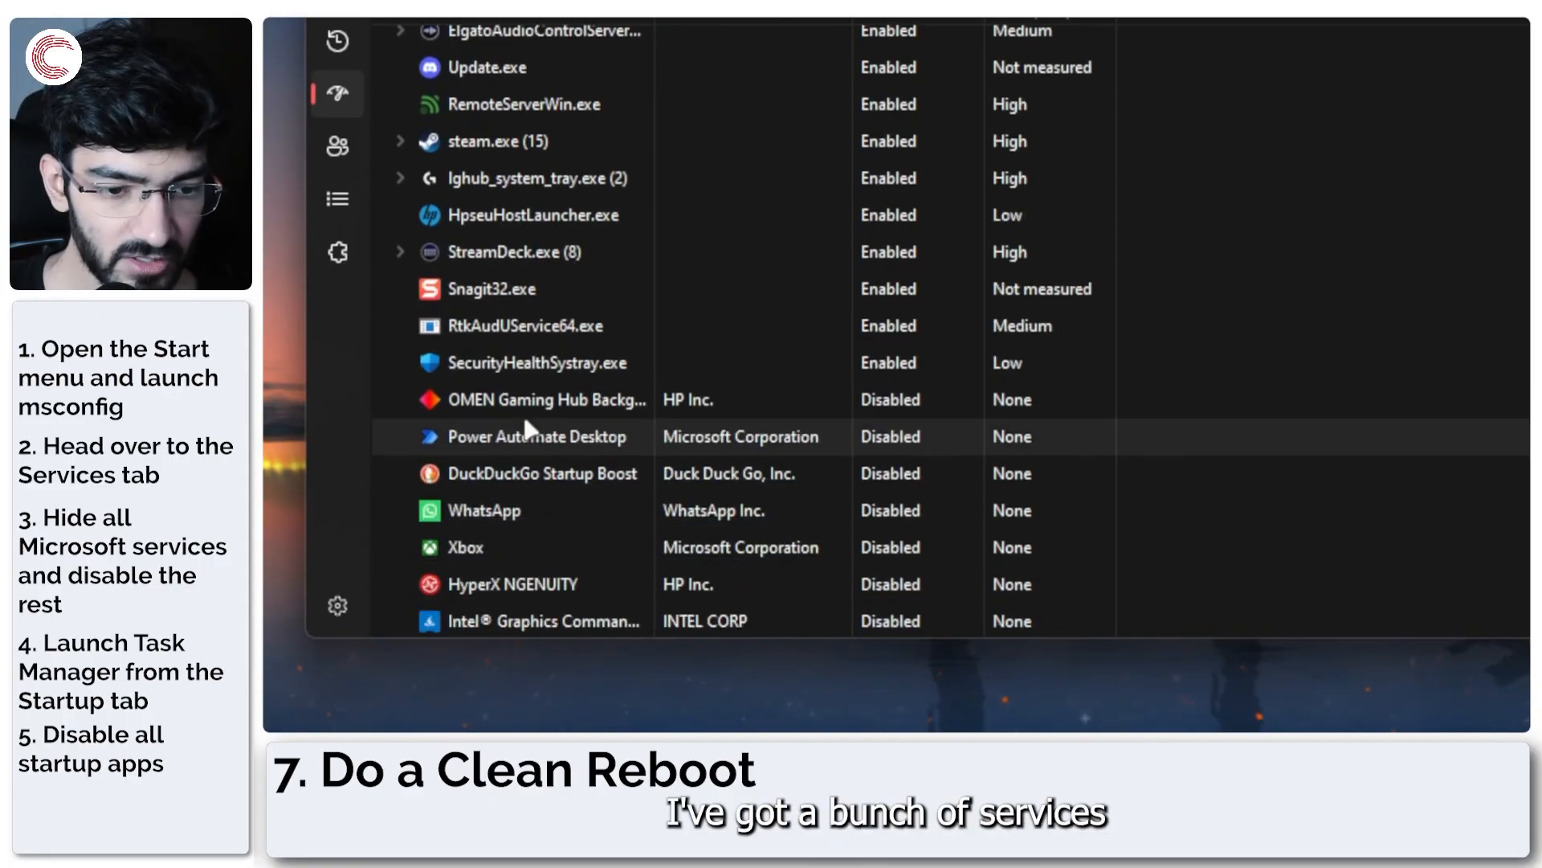
scroll(up, 3)
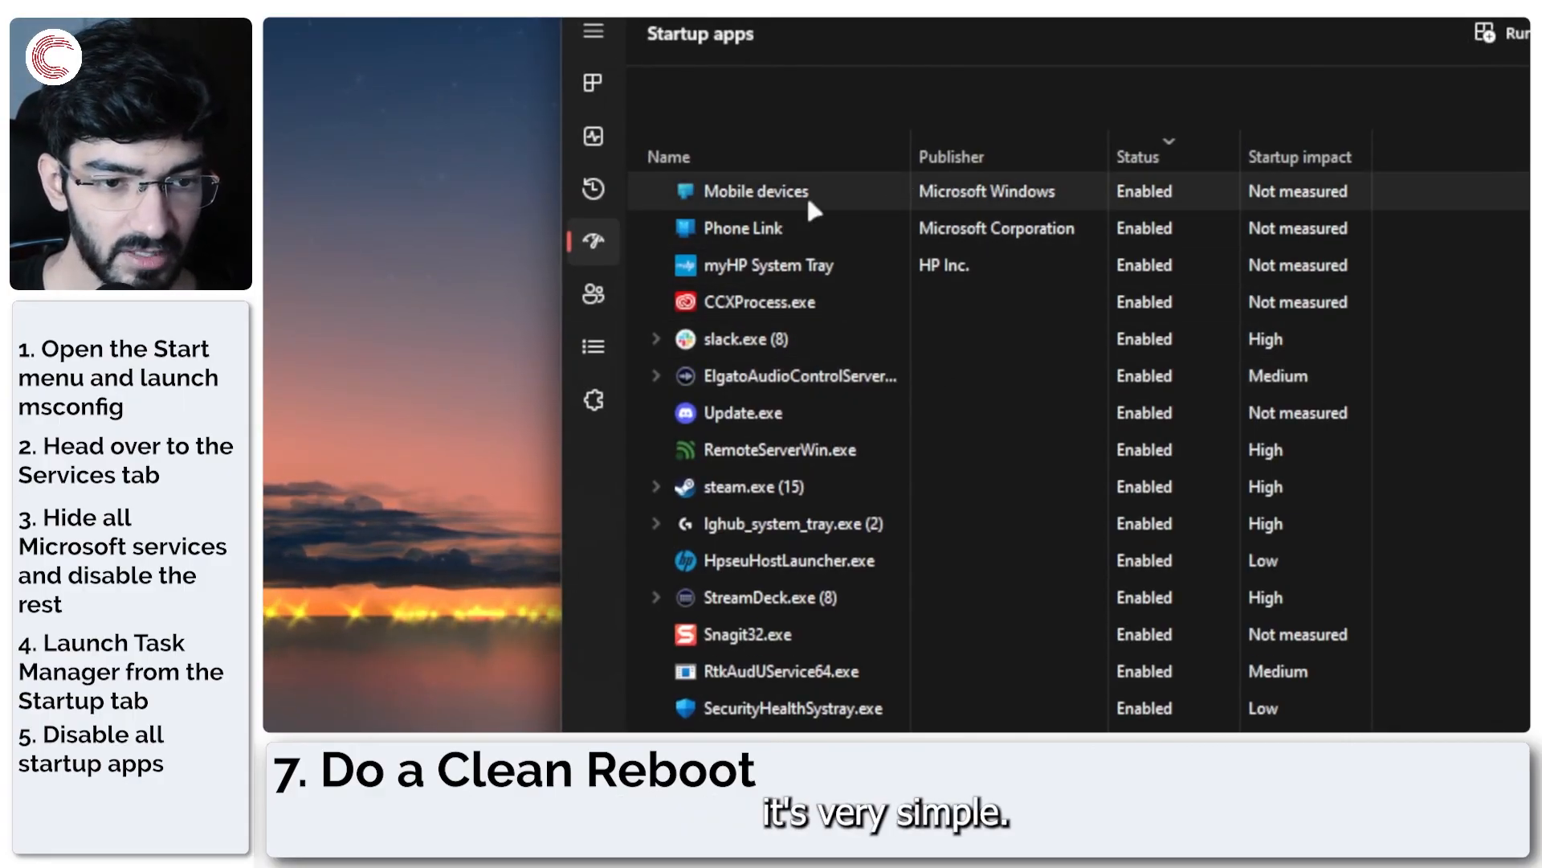
right_click(756, 191)
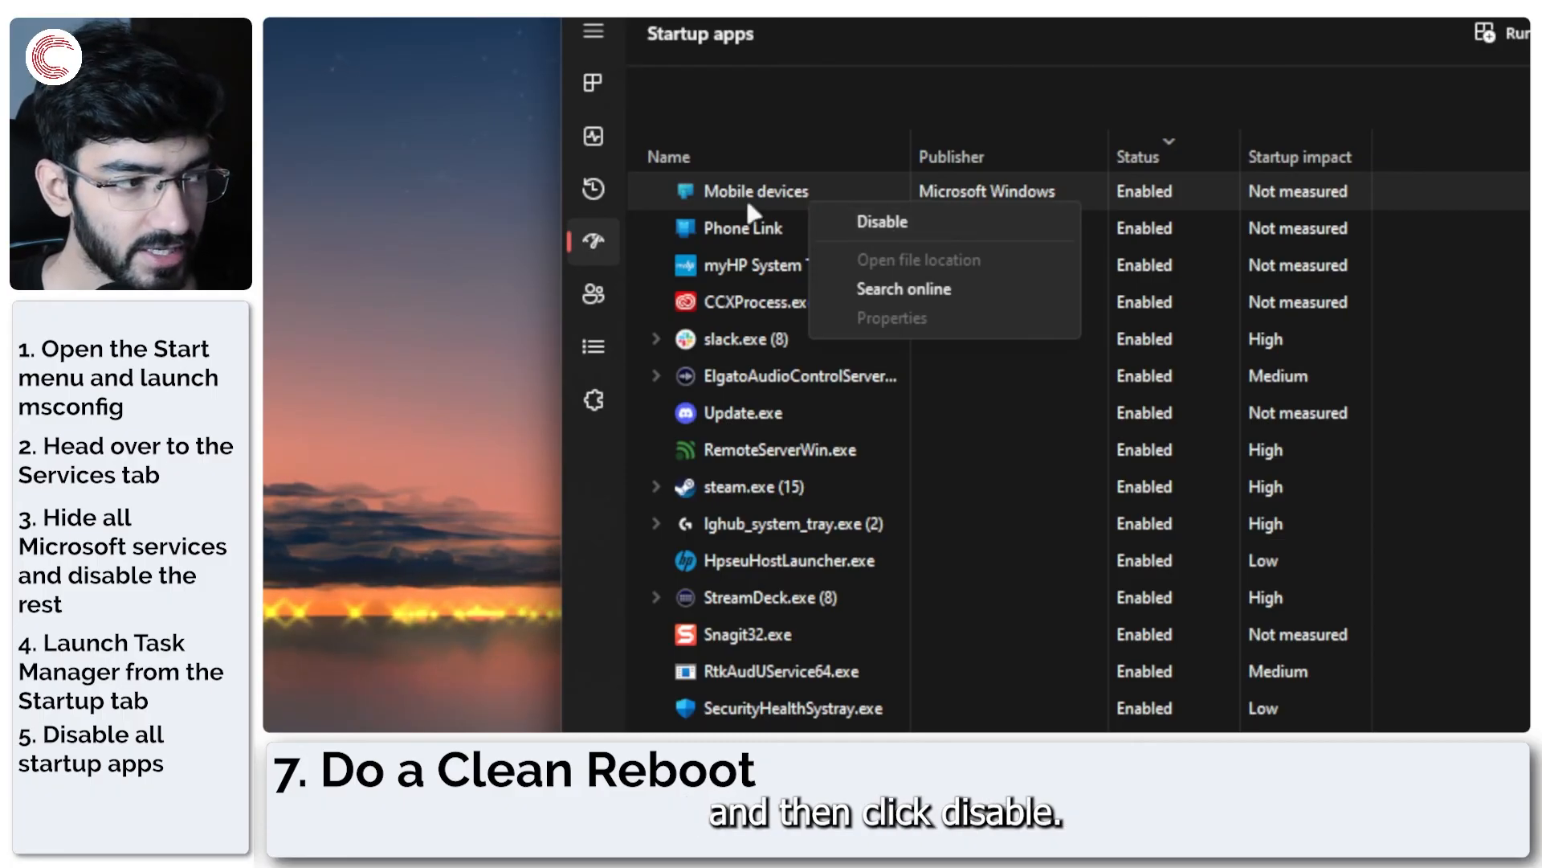